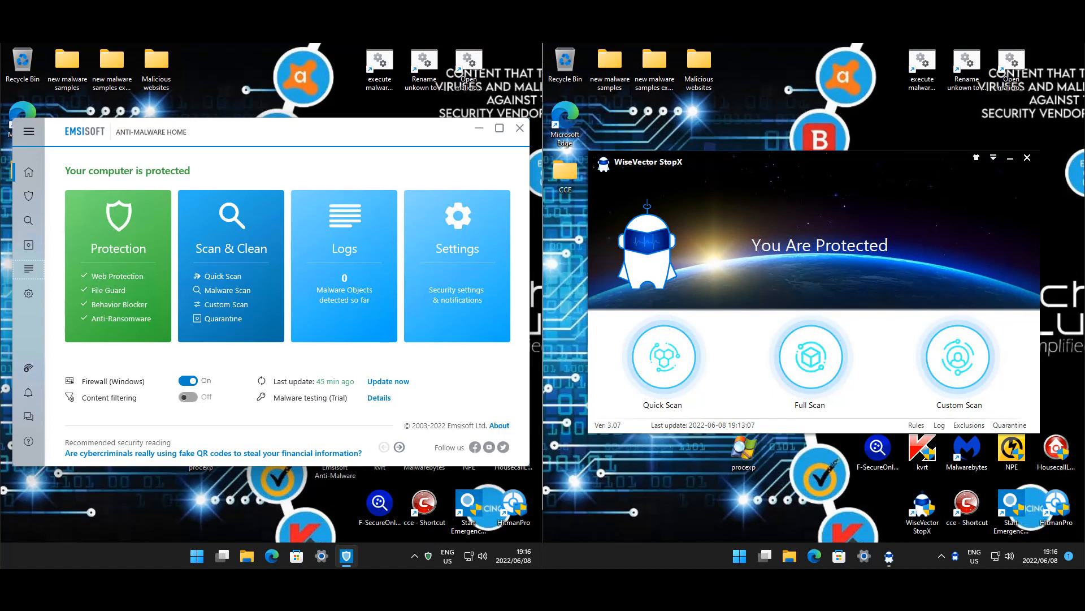
pyautogui.moveTo(358, 139)
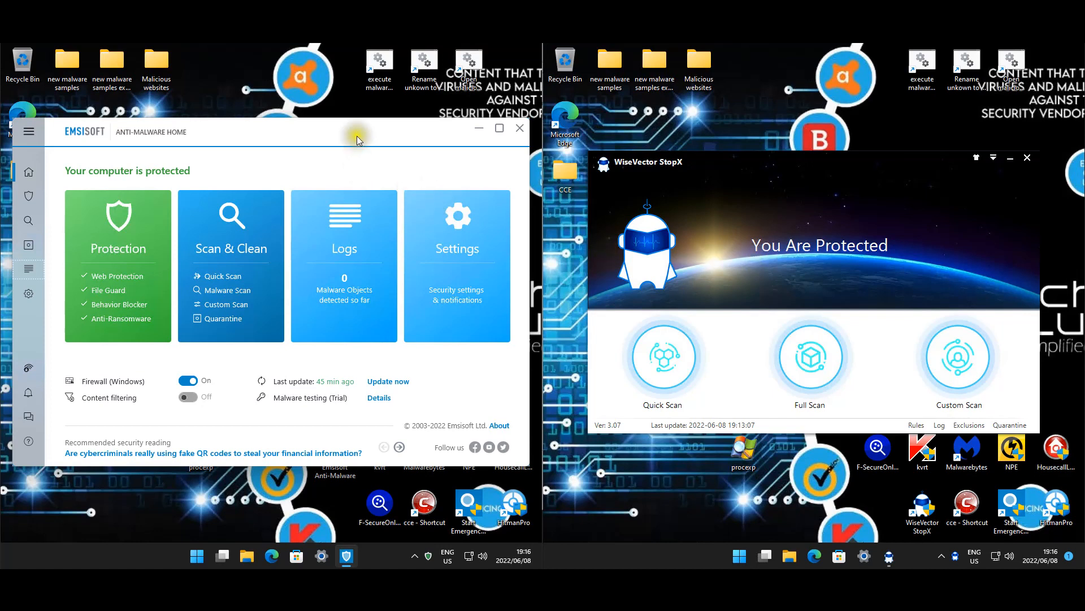
pyautogui.moveTo(402, 491)
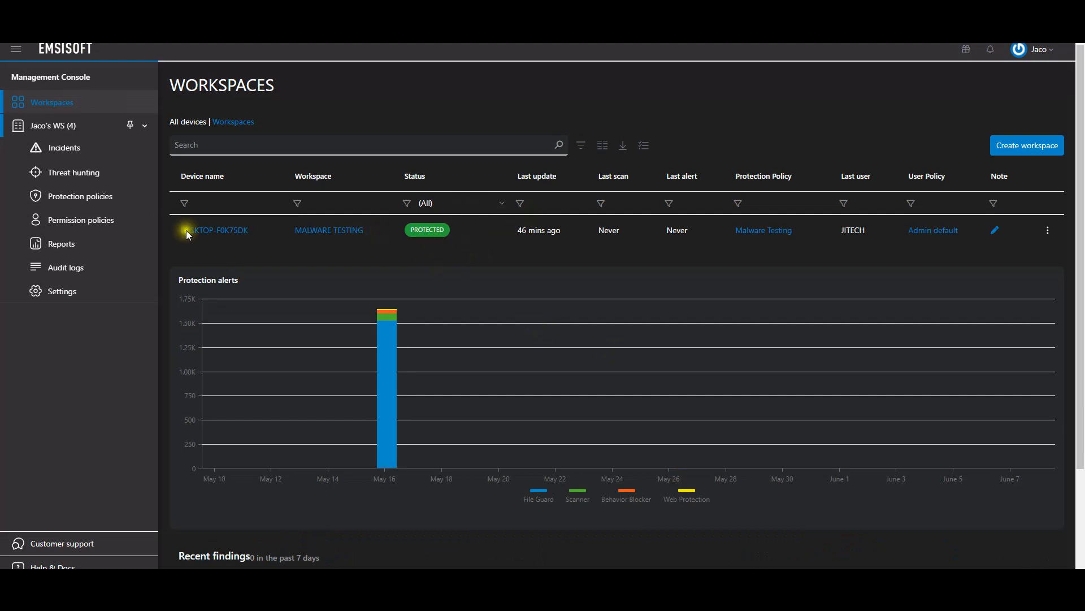
pyautogui.moveTo(352, 243)
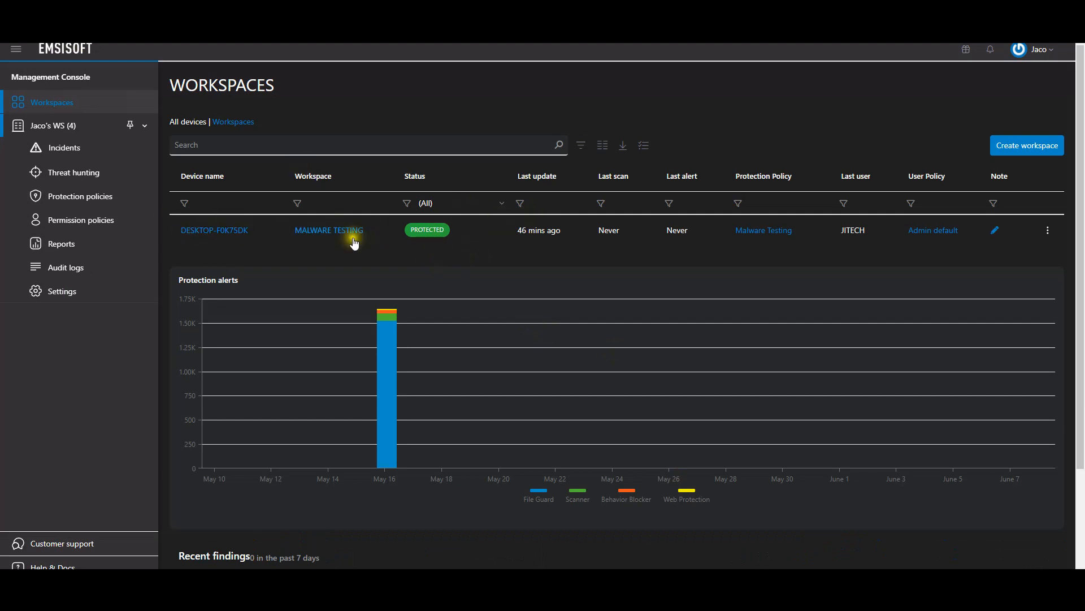
pyautogui.moveTo(763, 233)
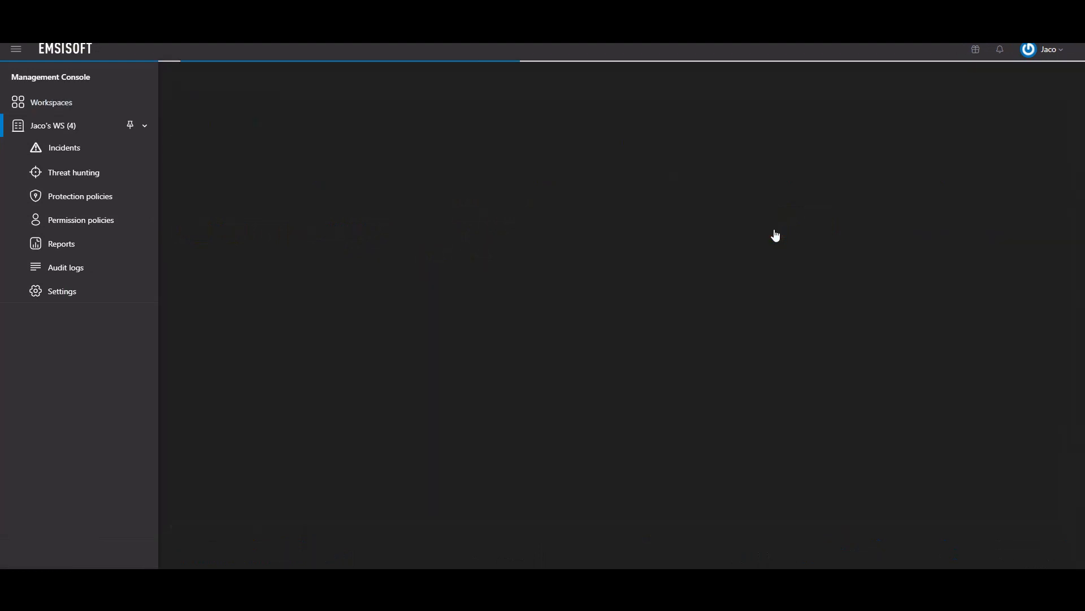
# Open the Malware Testing policy and scroll to Scanner Settings and the two .bat exclusions.
pyautogui.click(80, 197)
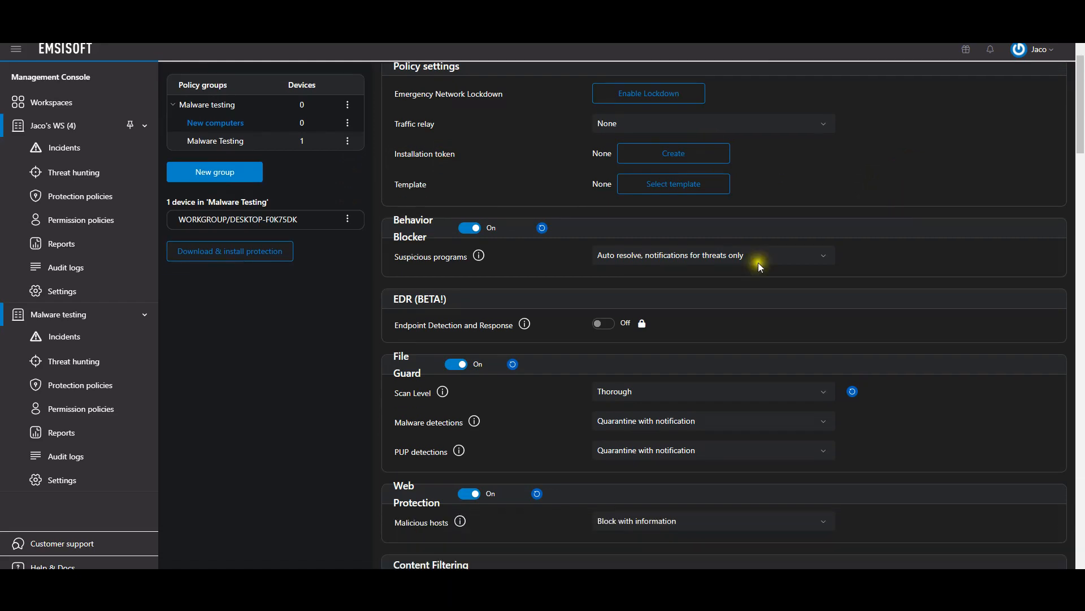
pyautogui.scroll(-3)
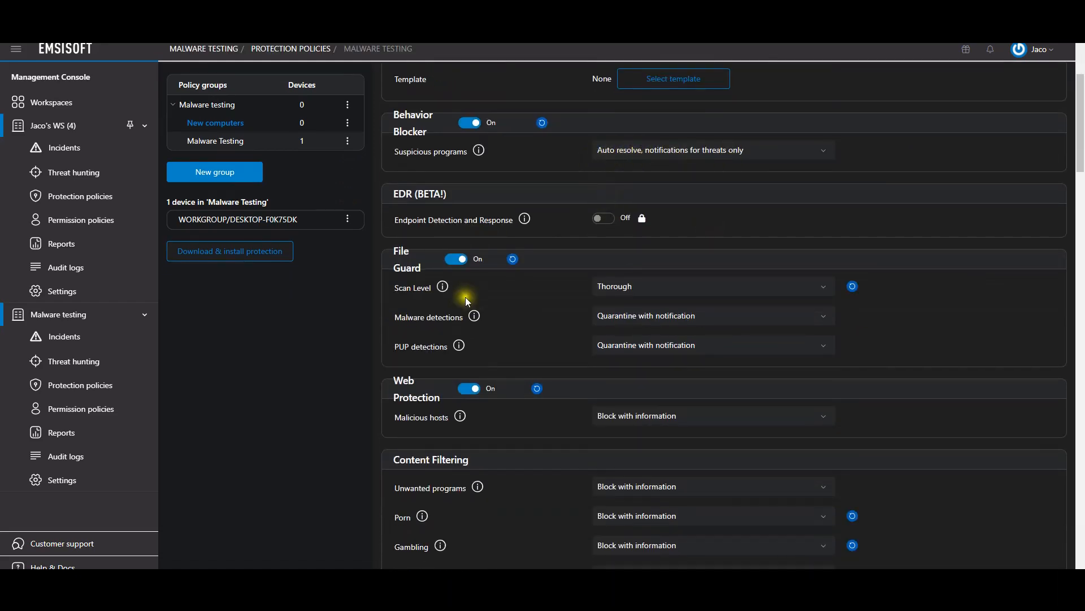
pyautogui.moveTo(823, 300)
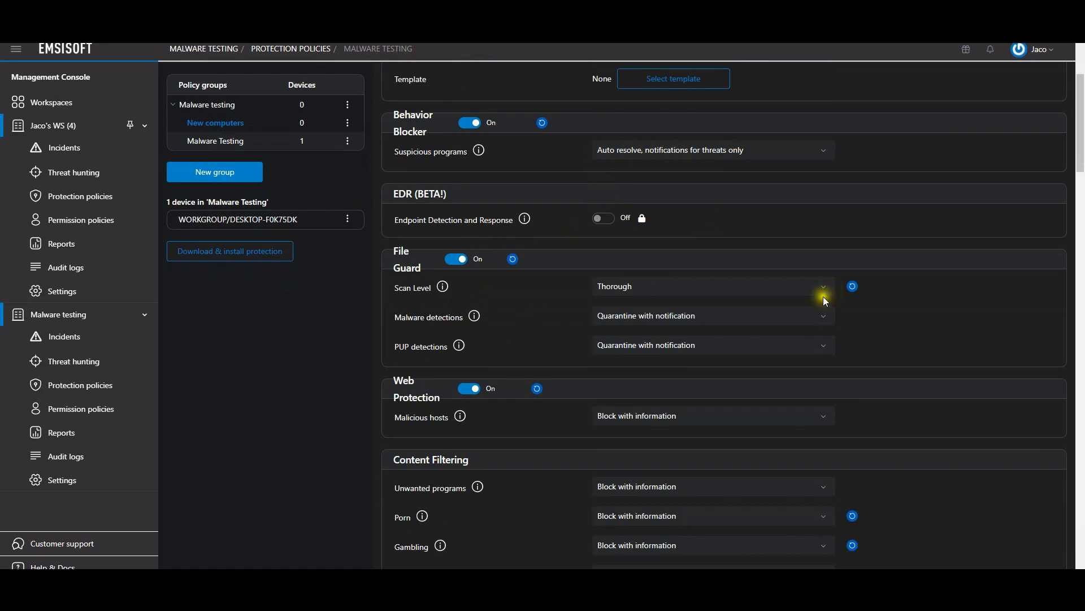
pyautogui.scroll(-3)
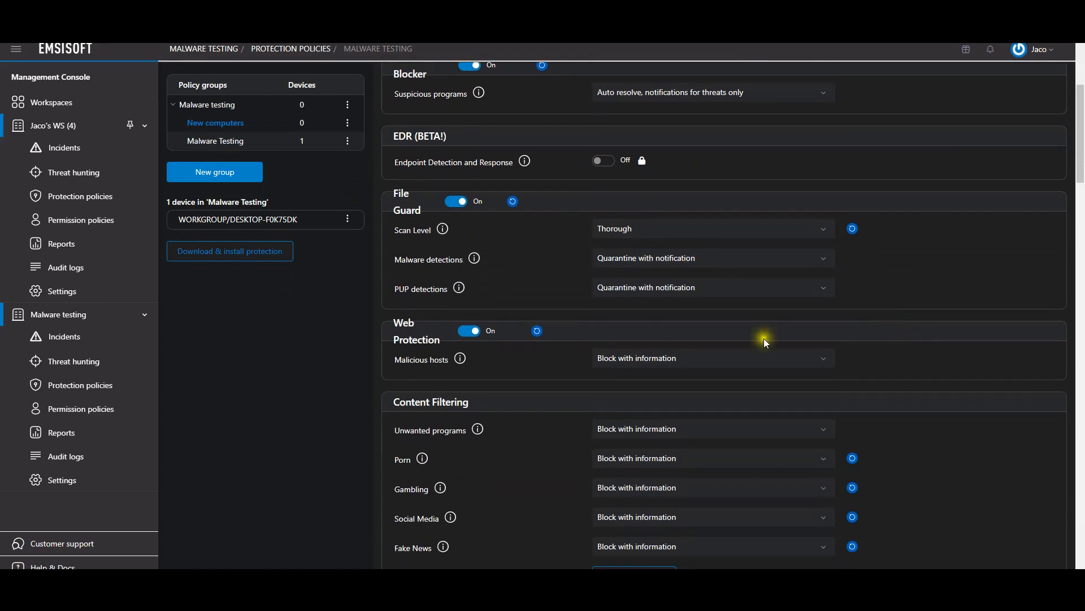
pyautogui.scroll(-3)
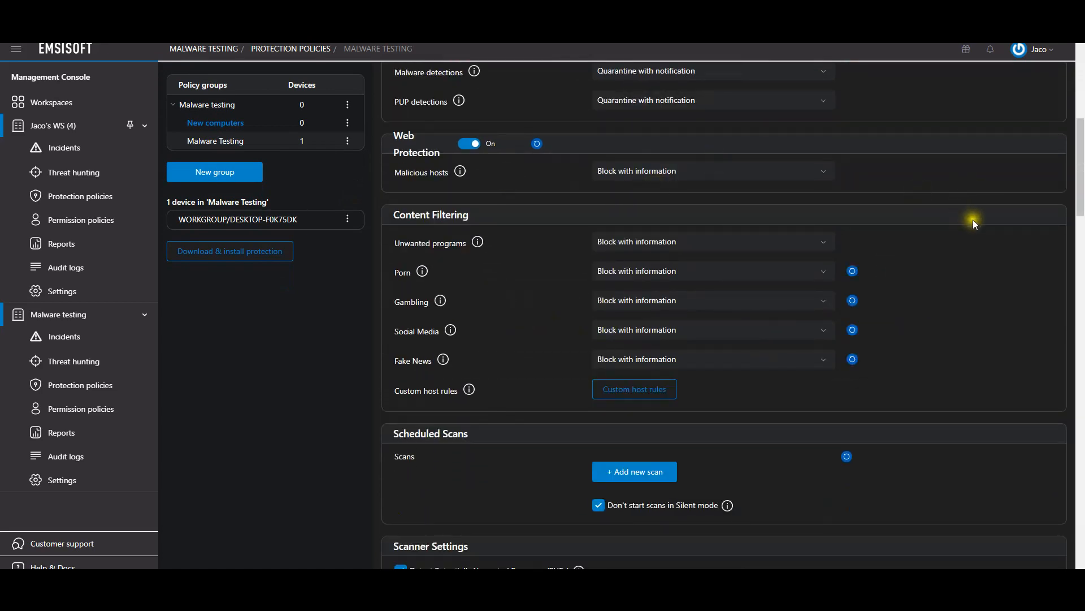
pyautogui.scroll(-3)
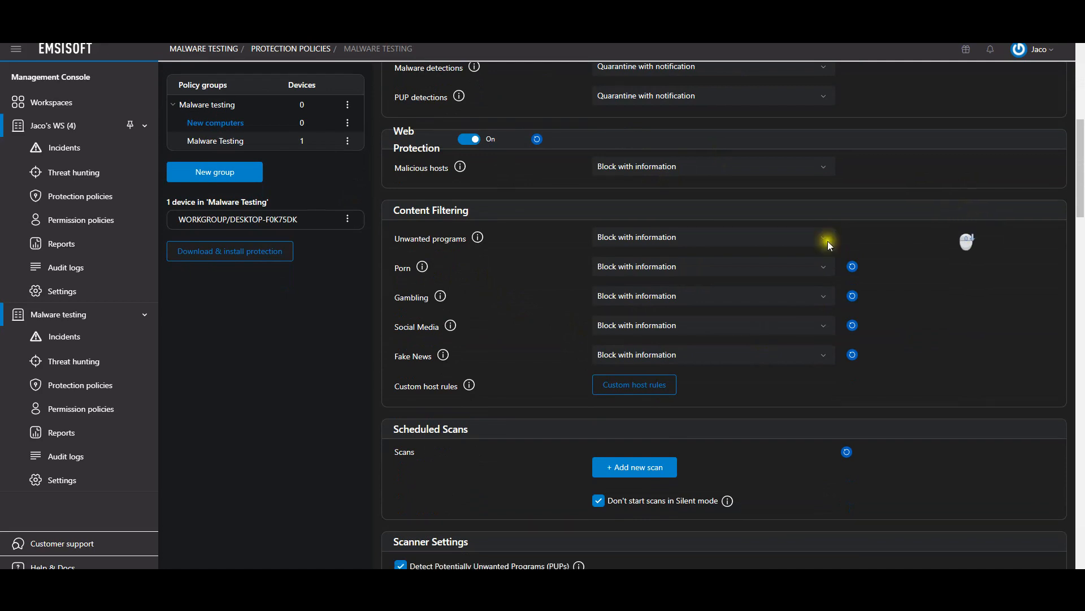
pyautogui.scroll(-3)
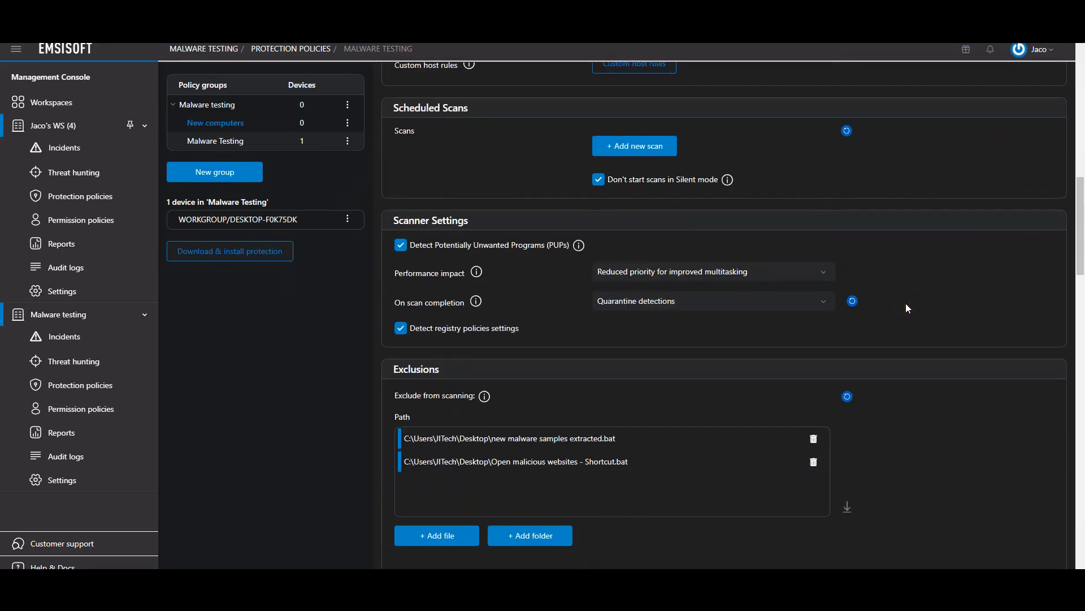
pyautogui.scroll(-3)
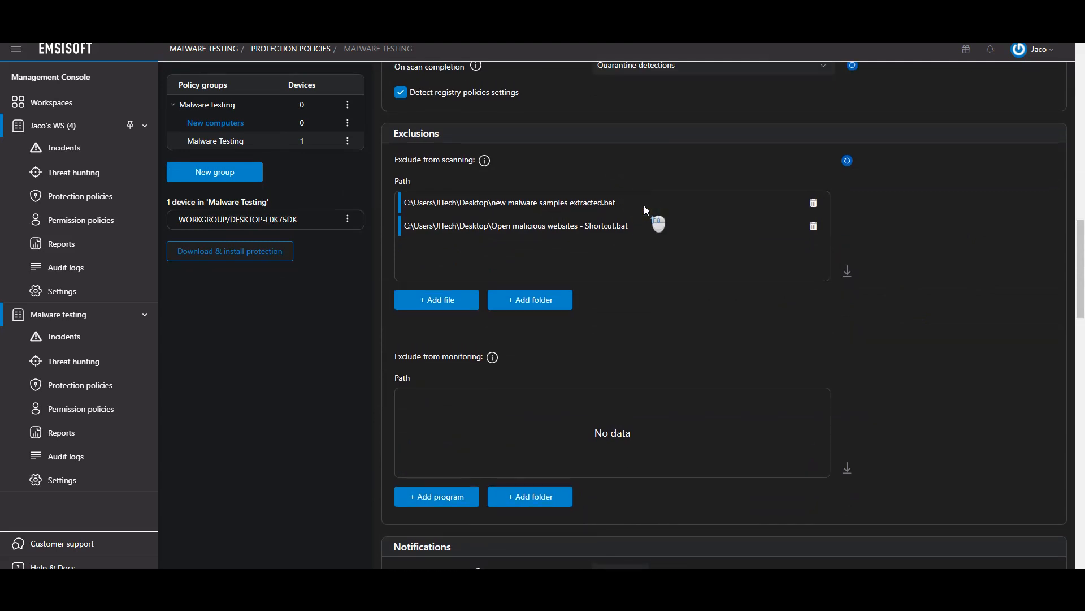
pyautogui.scroll(3)
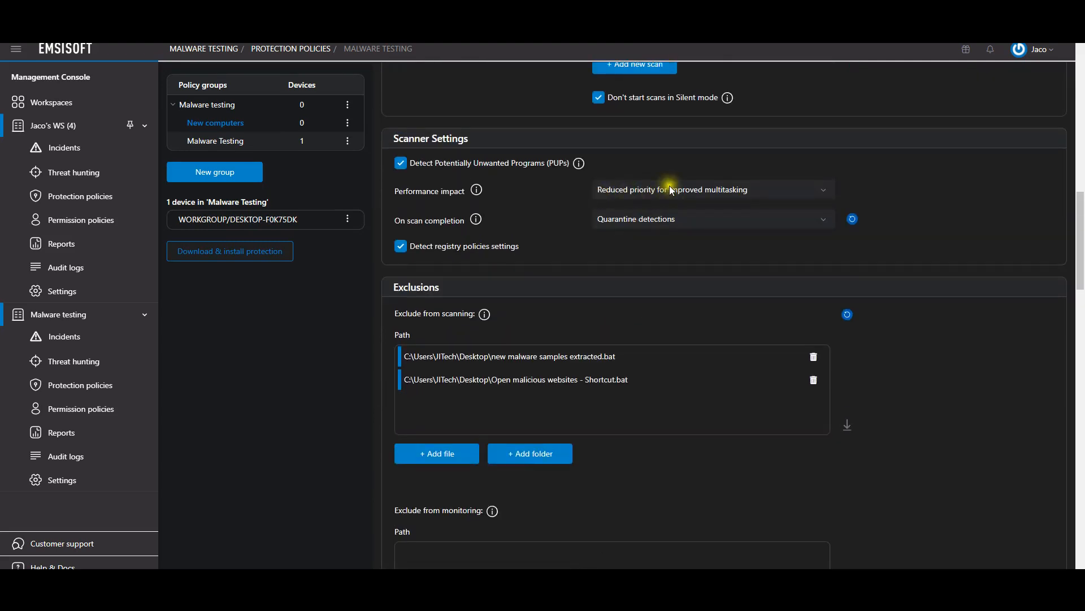
pyautogui.moveTo(826, 193)
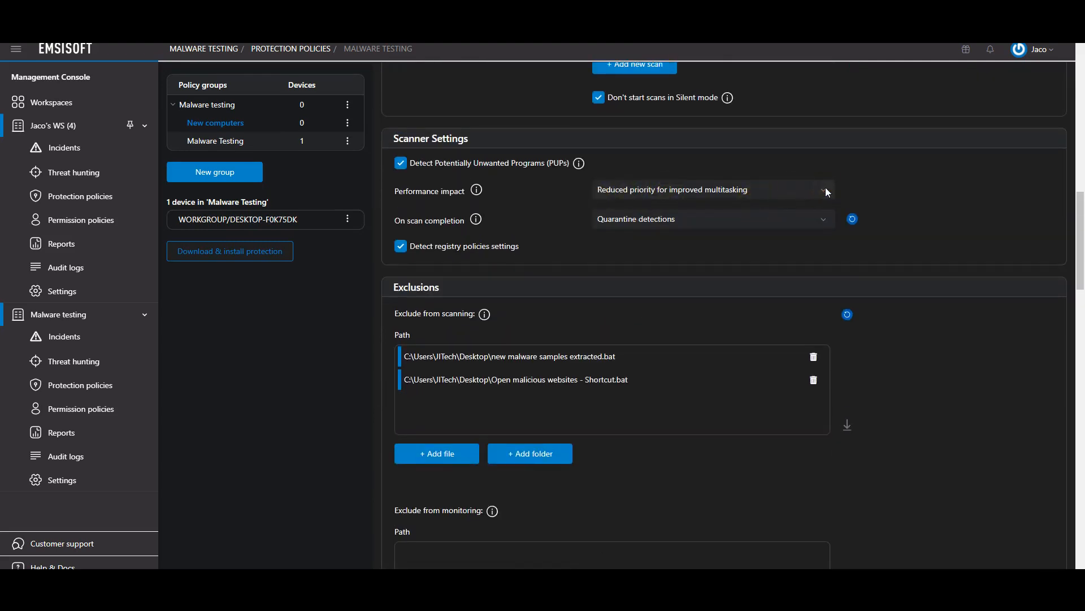
# Set the scanner's performance impact to 'Scan with highest system priority'.
pyautogui.click(713, 188)
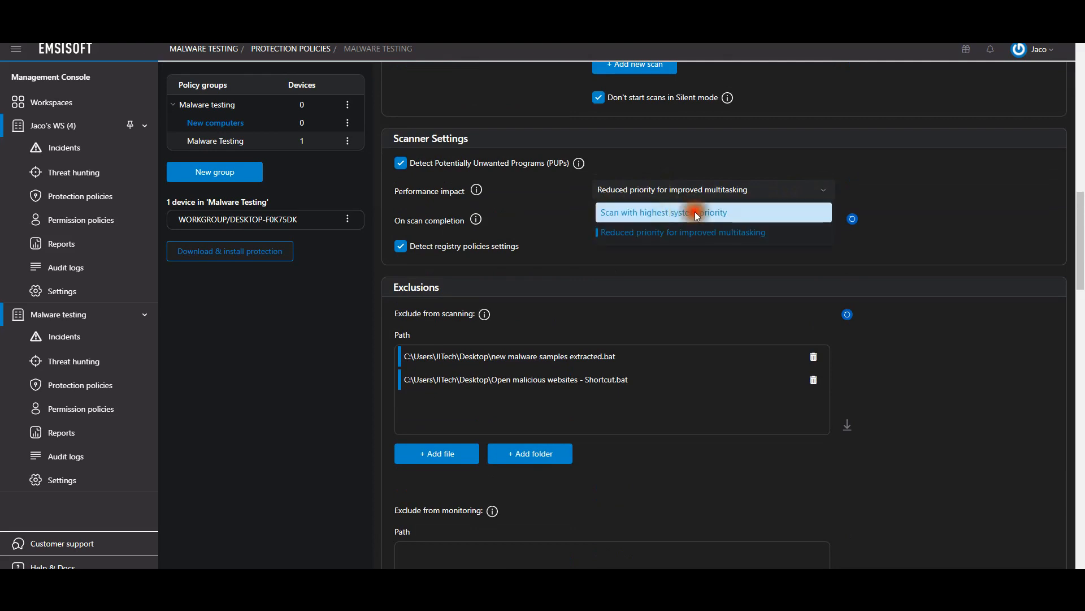
pyautogui.click(664, 212)
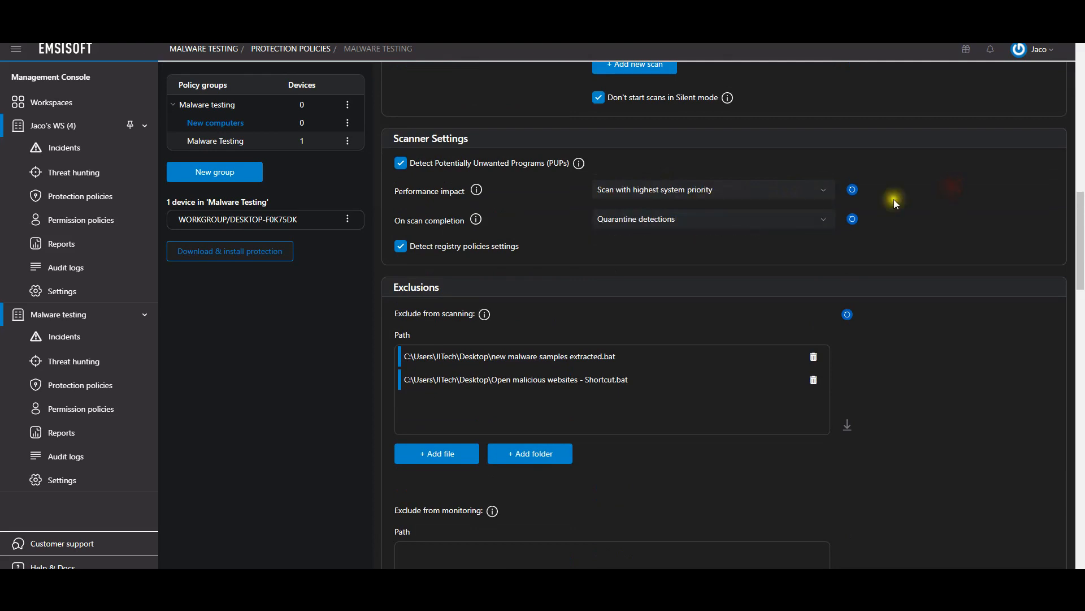
pyautogui.moveTo(644, 218)
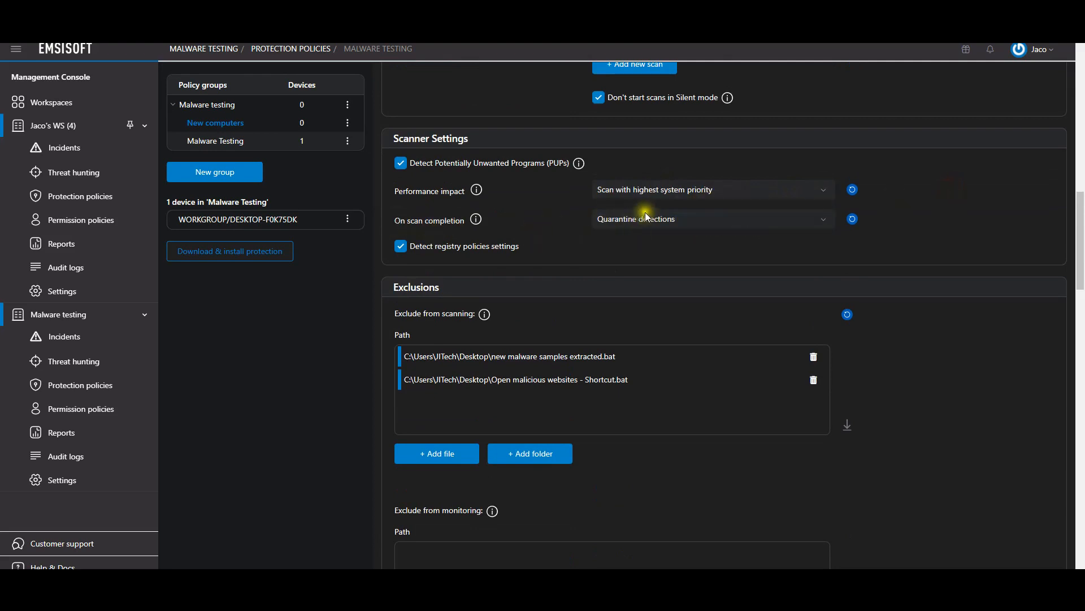
pyautogui.scroll(-3)
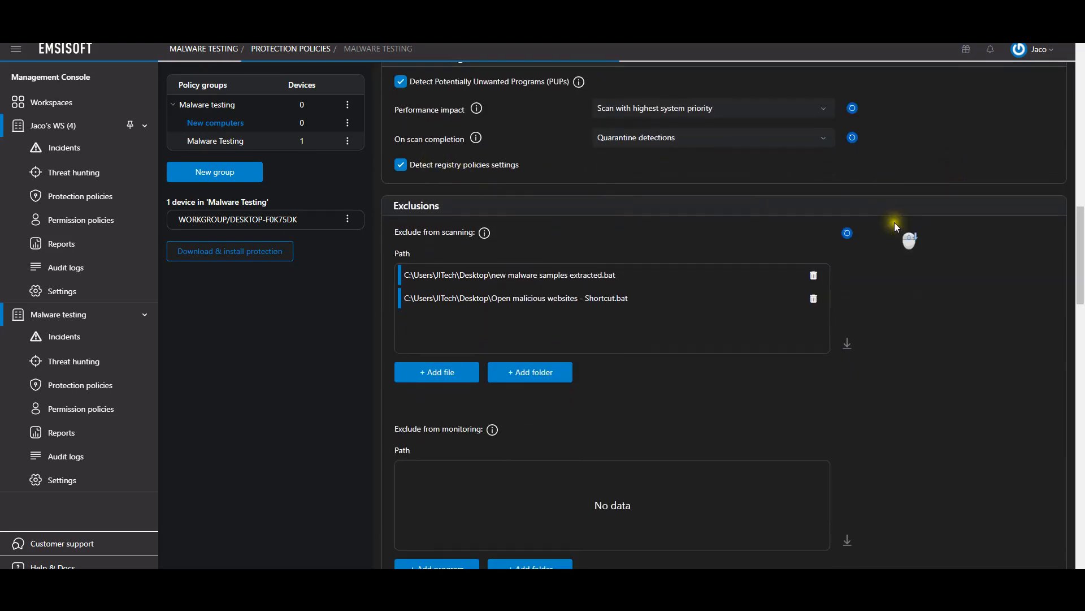
pyautogui.scroll(-3)
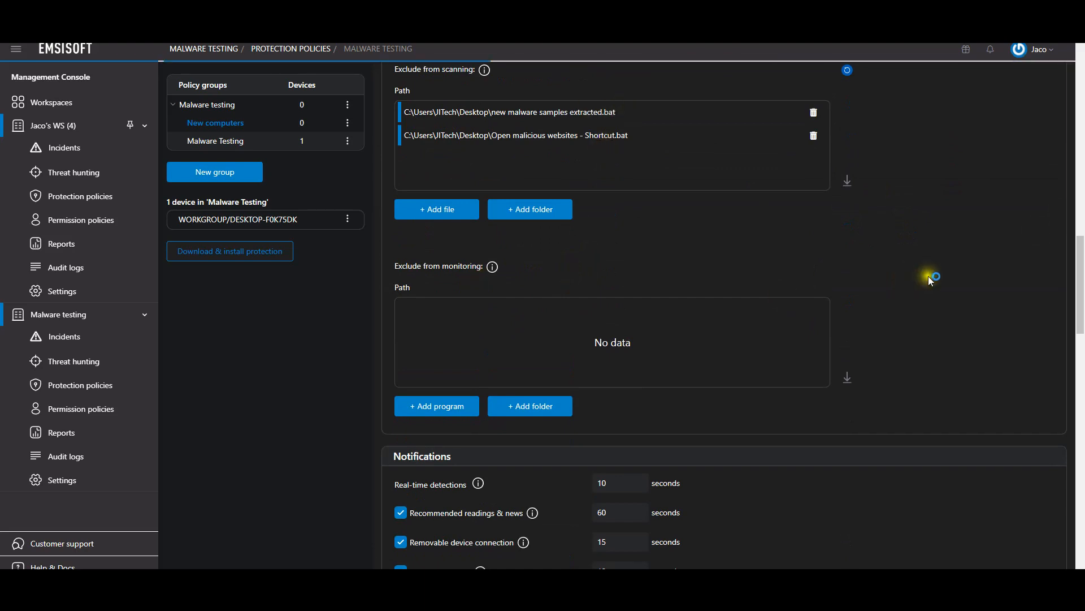
pyautogui.scroll(-3)
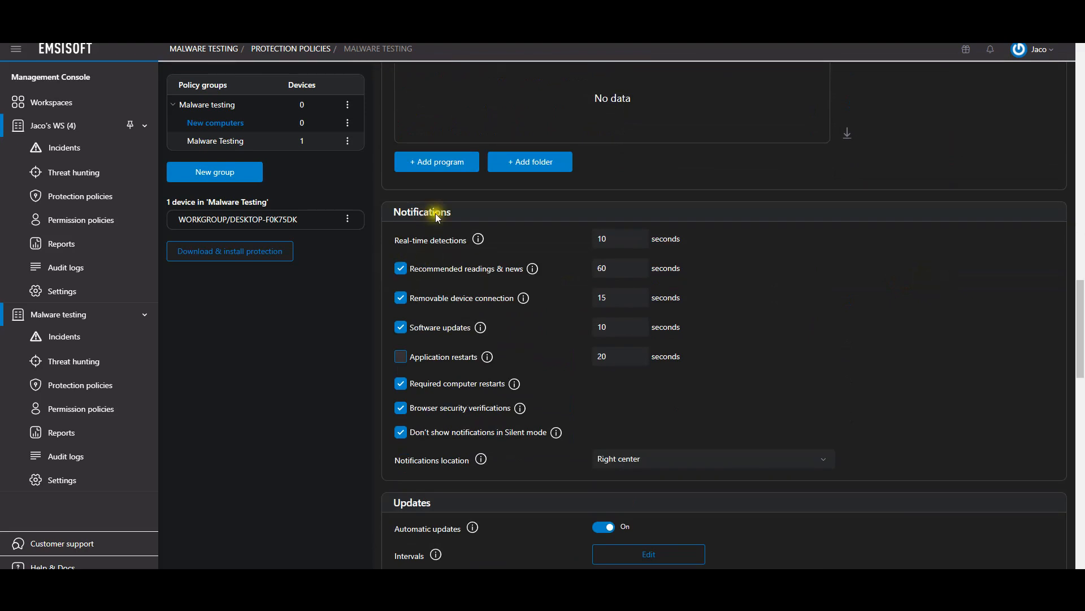
pyautogui.scroll(-3)
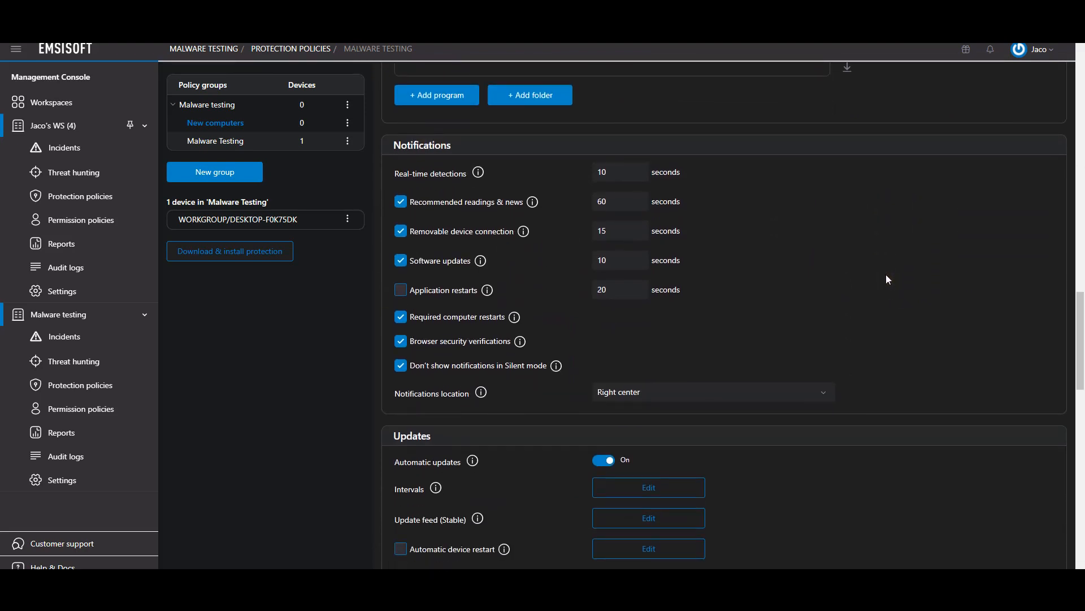
pyautogui.scroll(-3)
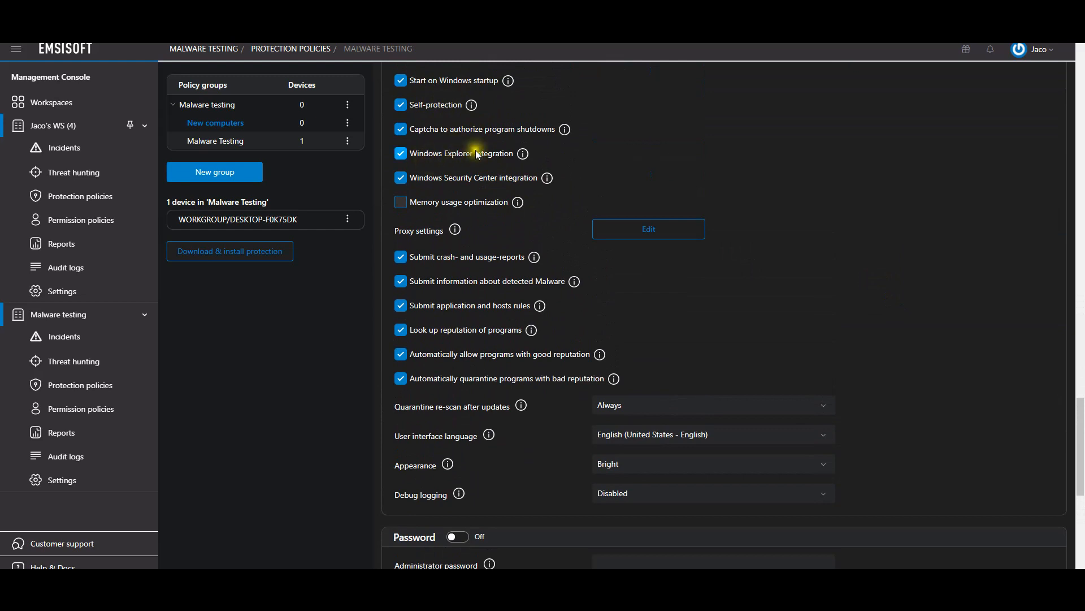
pyautogui.moveTo(423, 258)
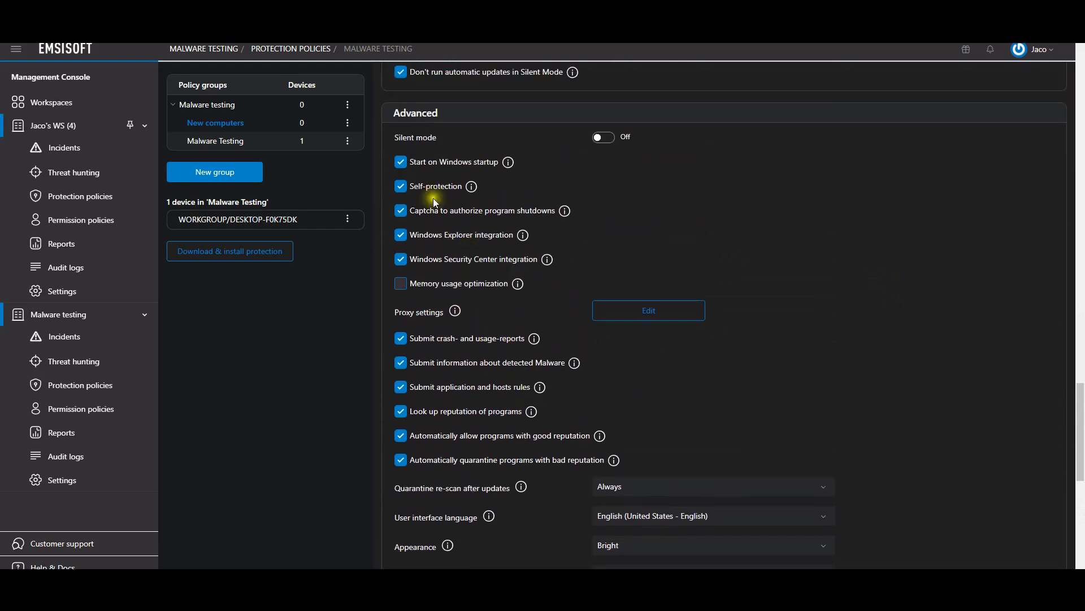
pyautogui.scroll(-3)
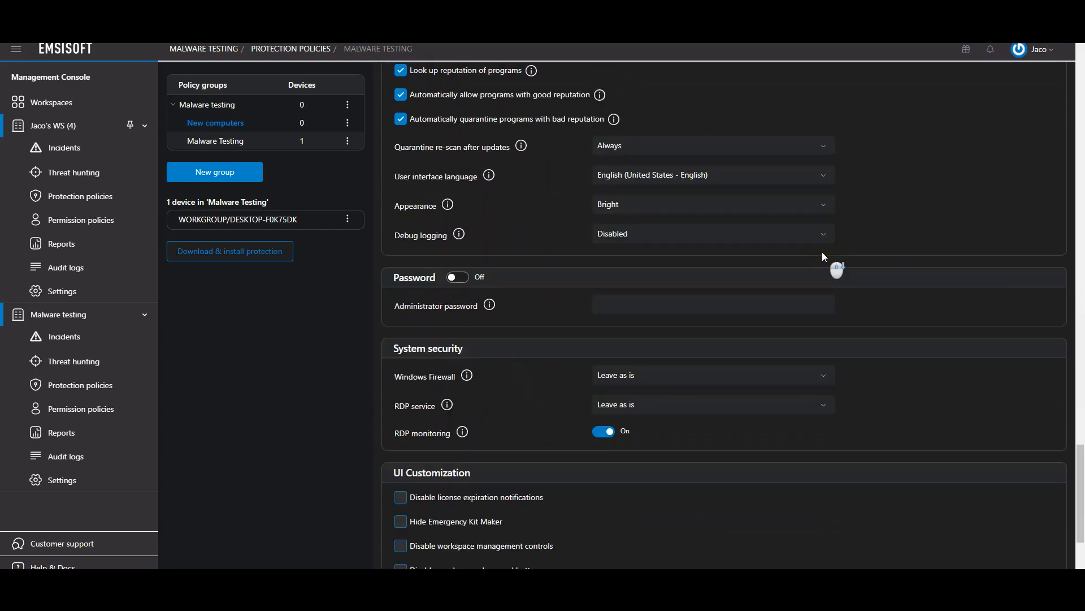
pyautogui.scroll(-3)
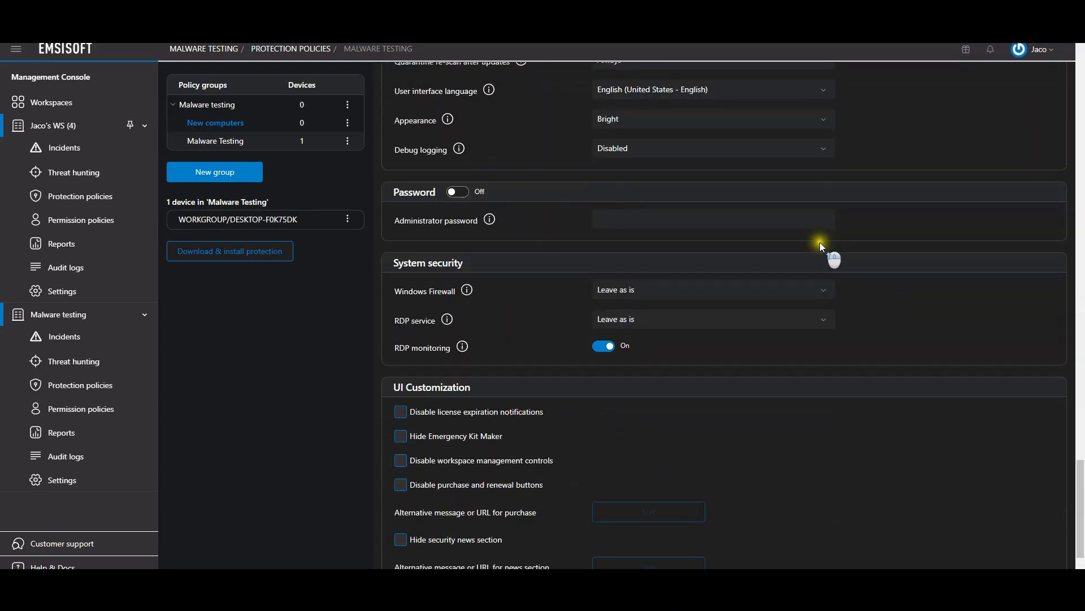
pyautogui.scroll(-3)
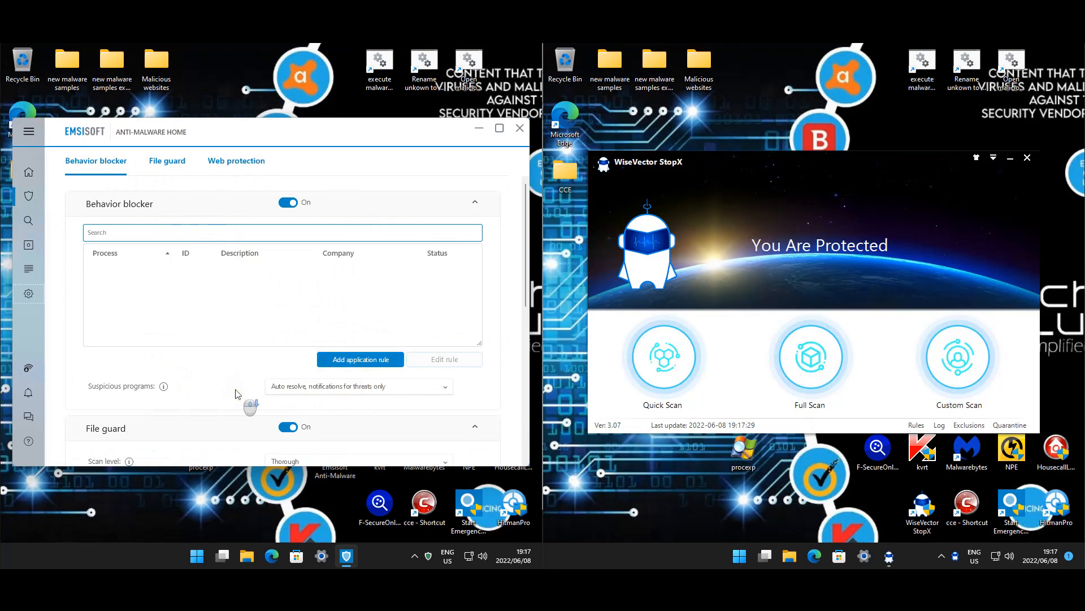
# Scroll past File guard to Web protection, which blocks malicious and unwanted hosts.
pyautogui.scroll(-3)
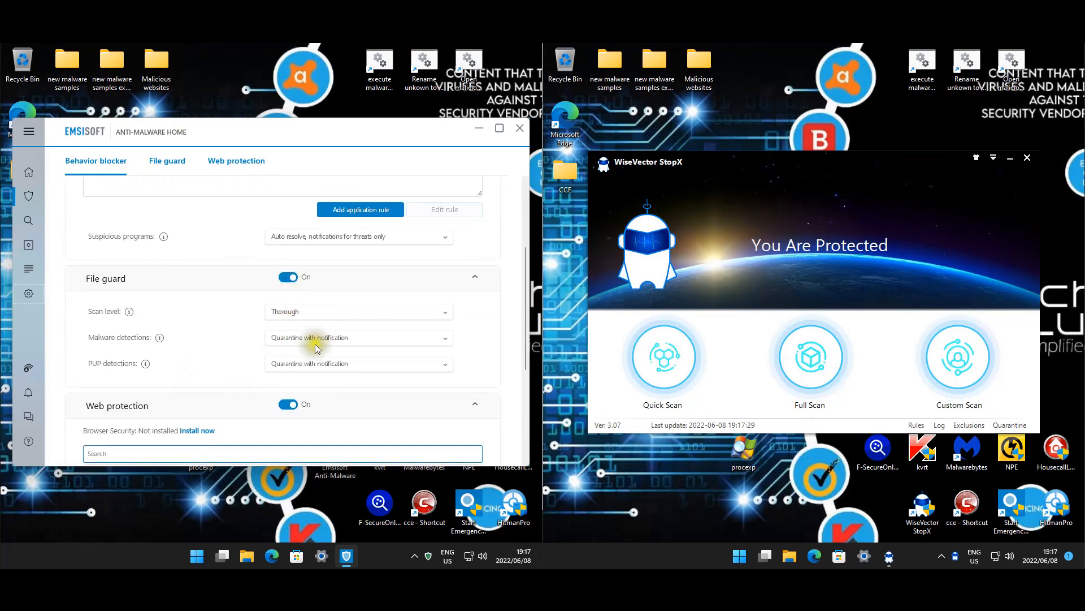
pyautogui.click(167, 160)
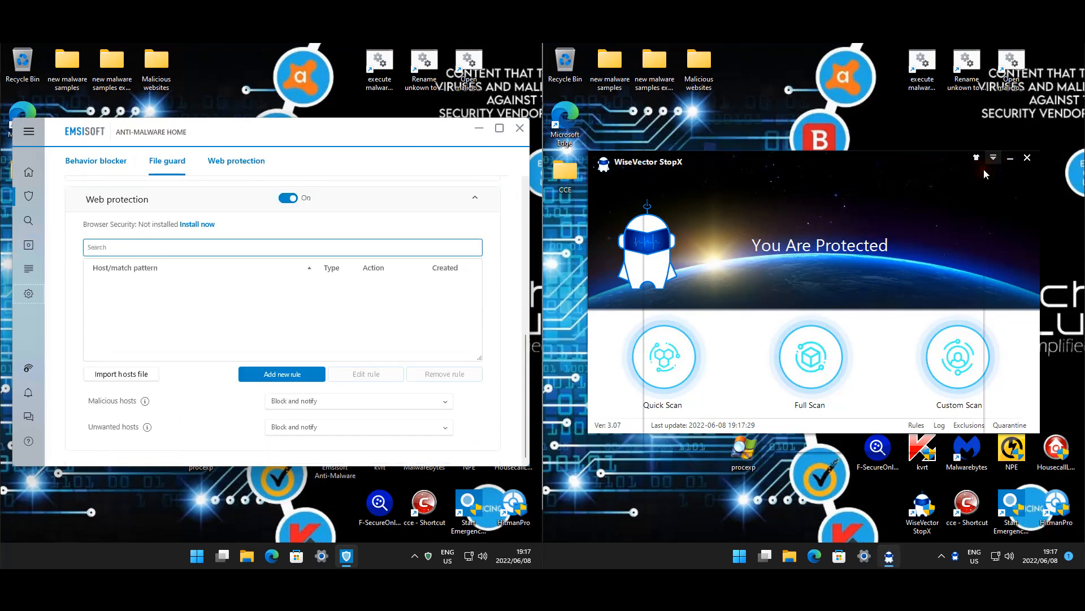
# Review StopX basic settings: real-time protection, high machine learning, quarantine; then go to Advanced.
pyautogui.click(976, 157)
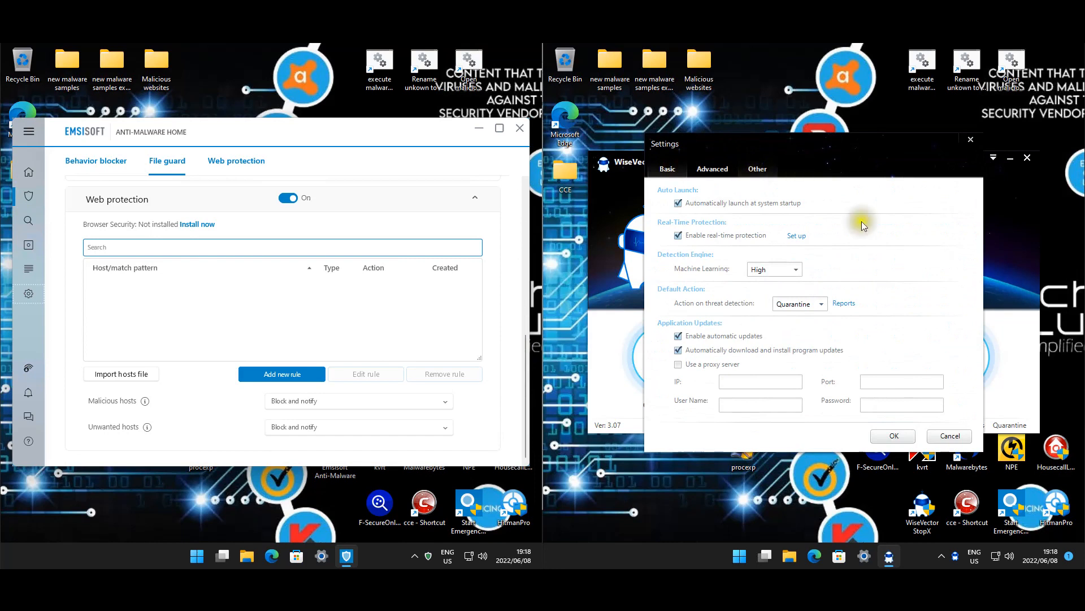
pyautogui.moveTo(680, 278)
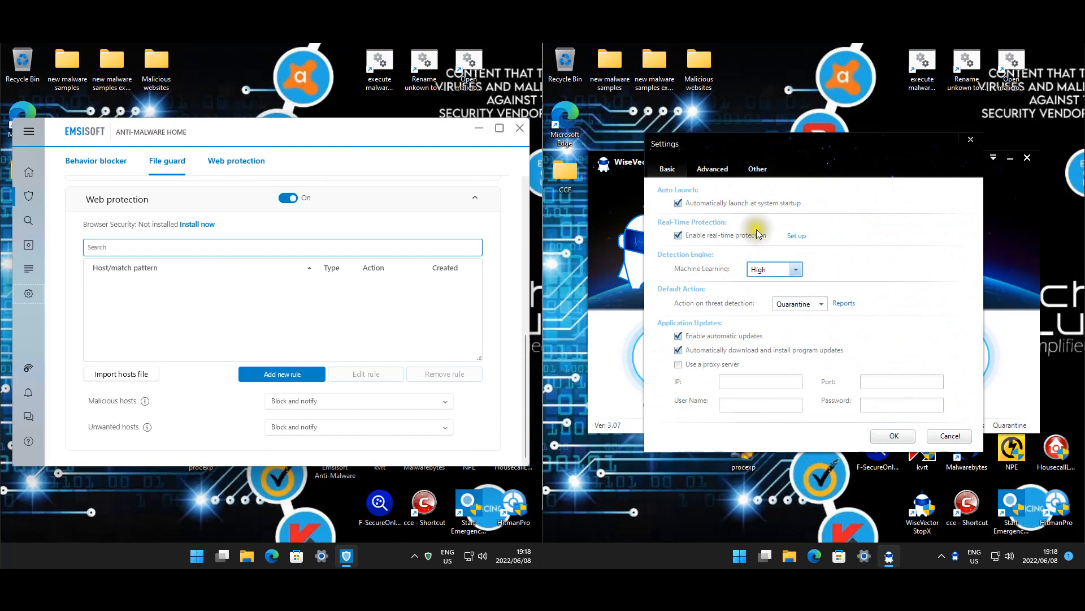
pyautogui.click(711, 169)
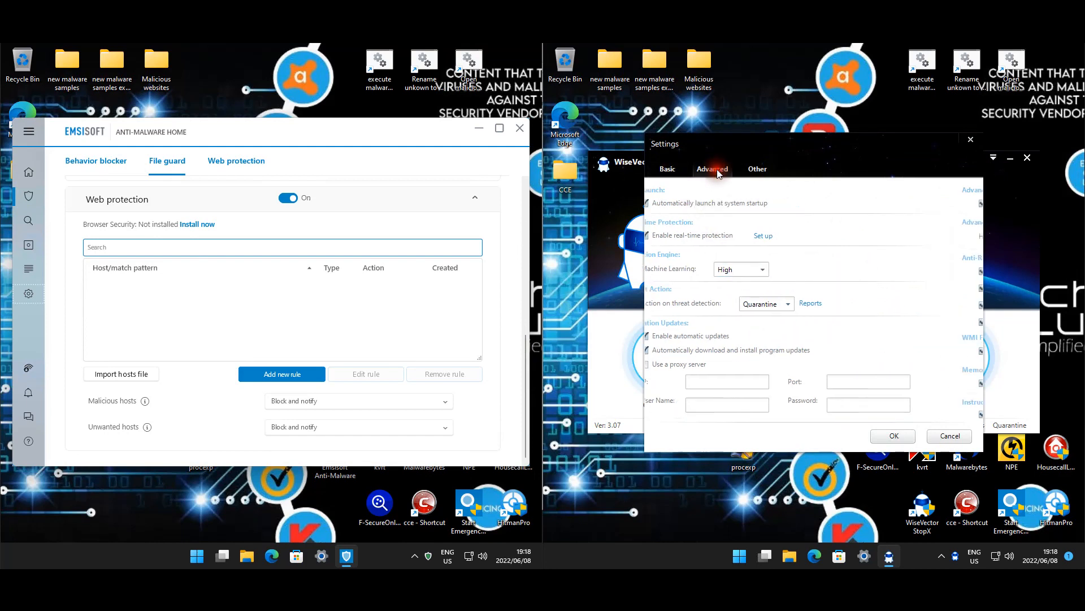
# Review advanced HIPS settings, their exclusions and the anti-ransomware deception setup.
pyautogui.click(712, 169)
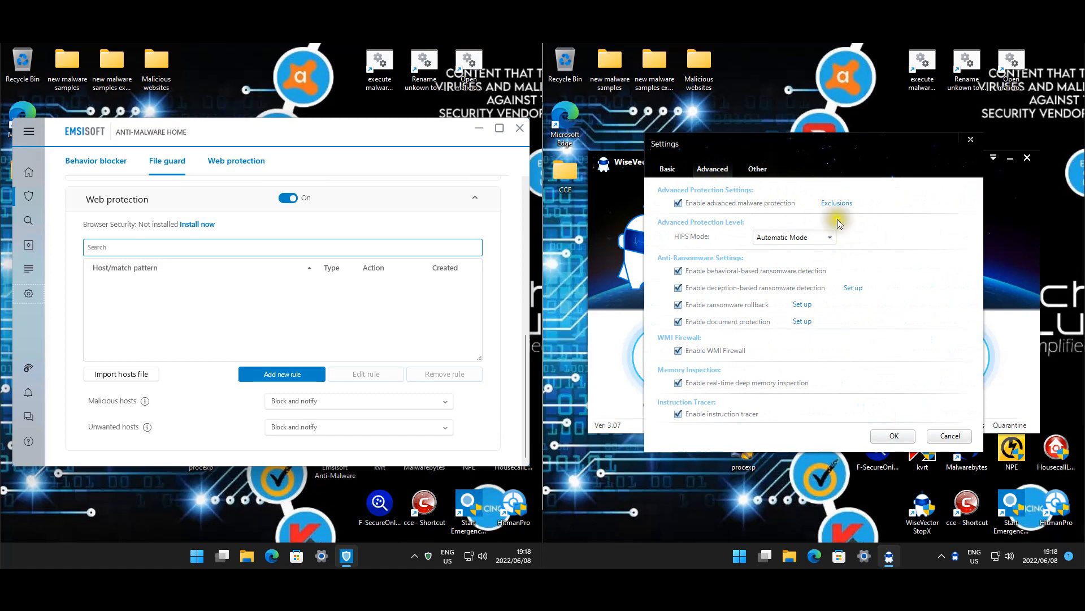
pyautogui.moveTo(843, 210)
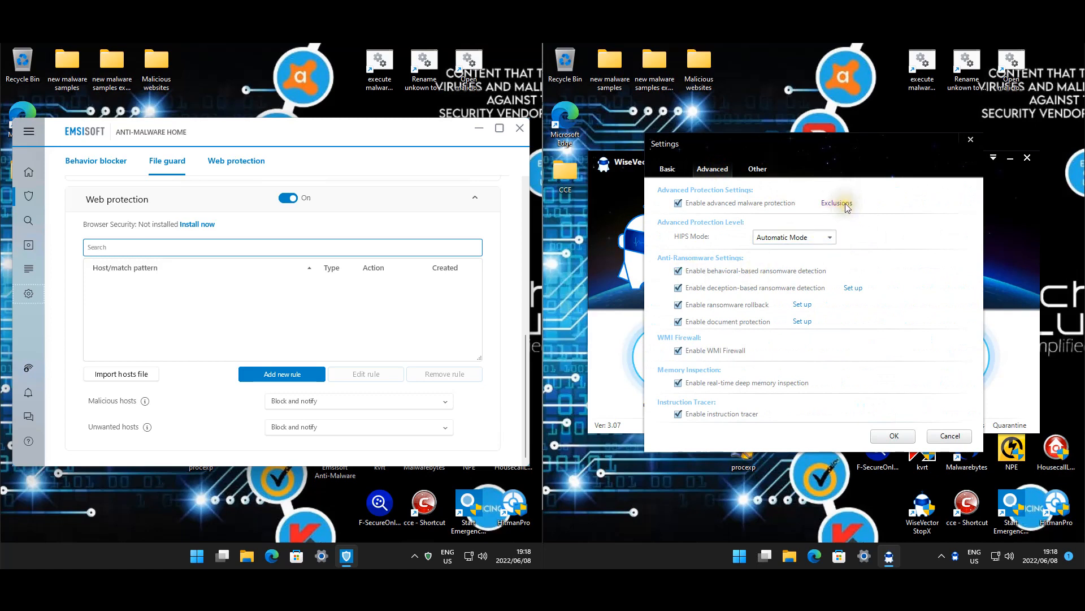
pyautogui.click(836, 203)
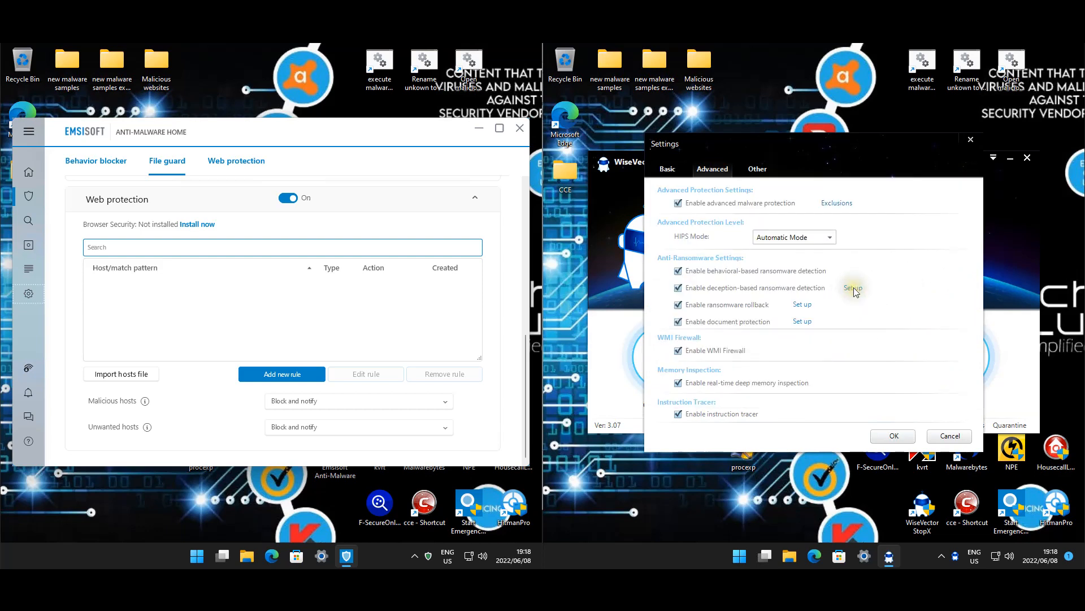
pyautogui.click(853, 287)
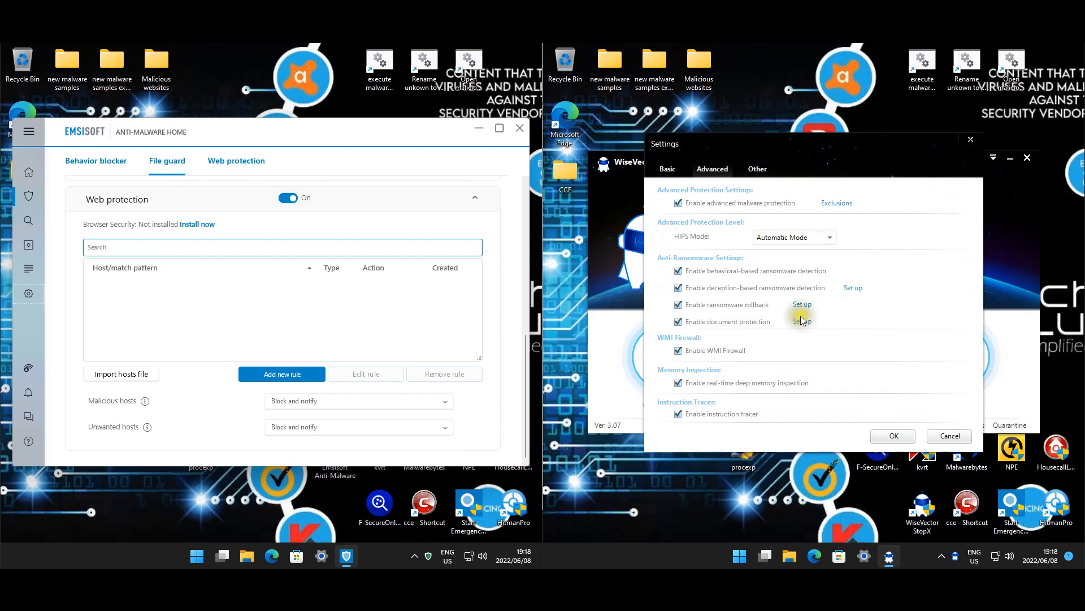
pyautogui.click(802, 304)
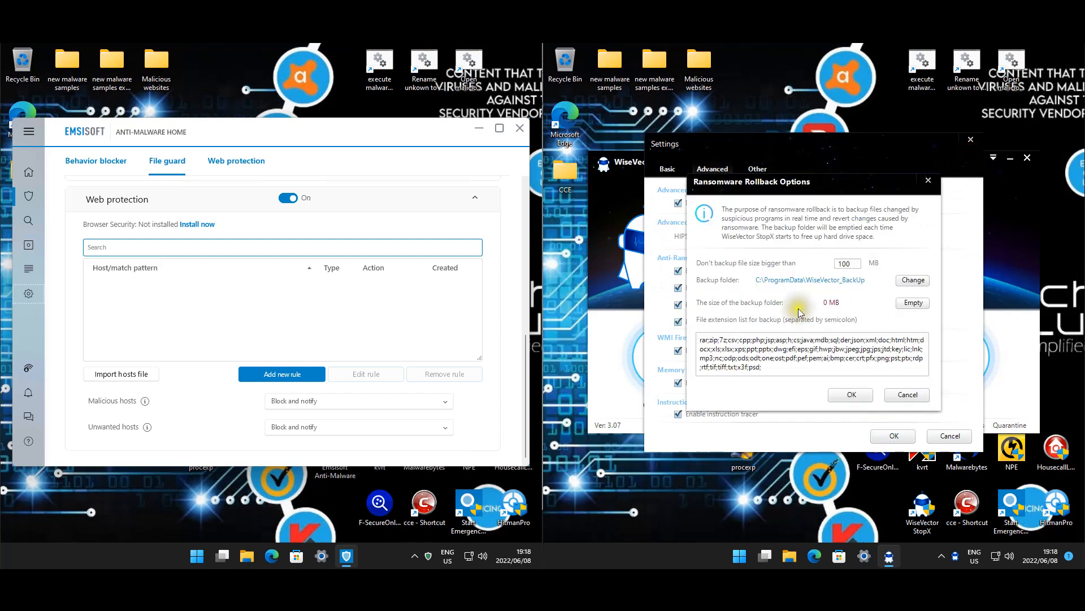
pyautogui.click(849, 394)
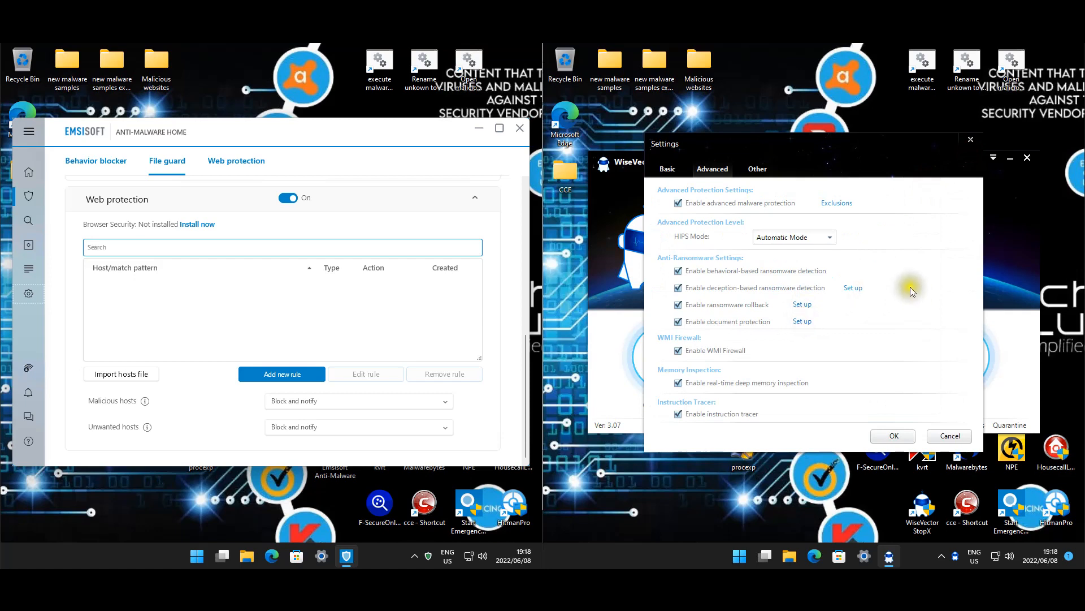
pyautogui.click(802, 321)
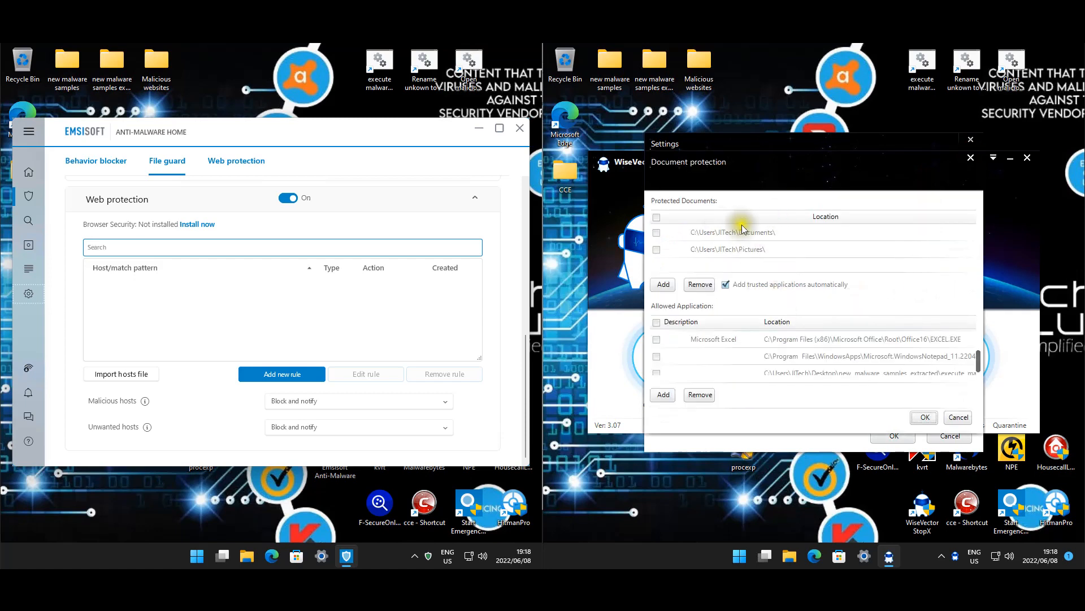
pyautogui.moveTo(798, 280)
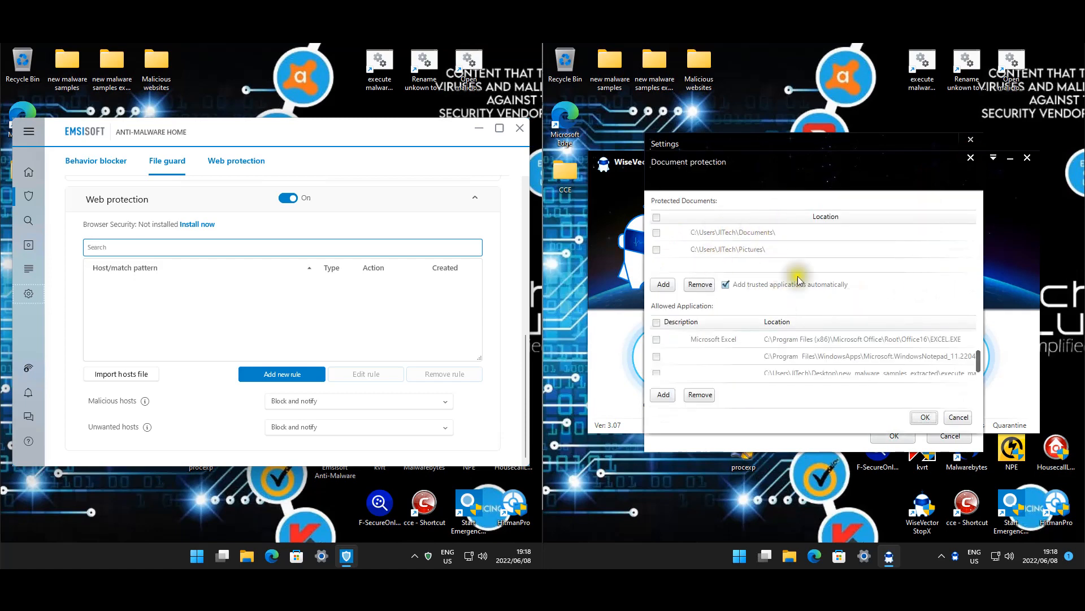
pyautogui.click(655, 356)
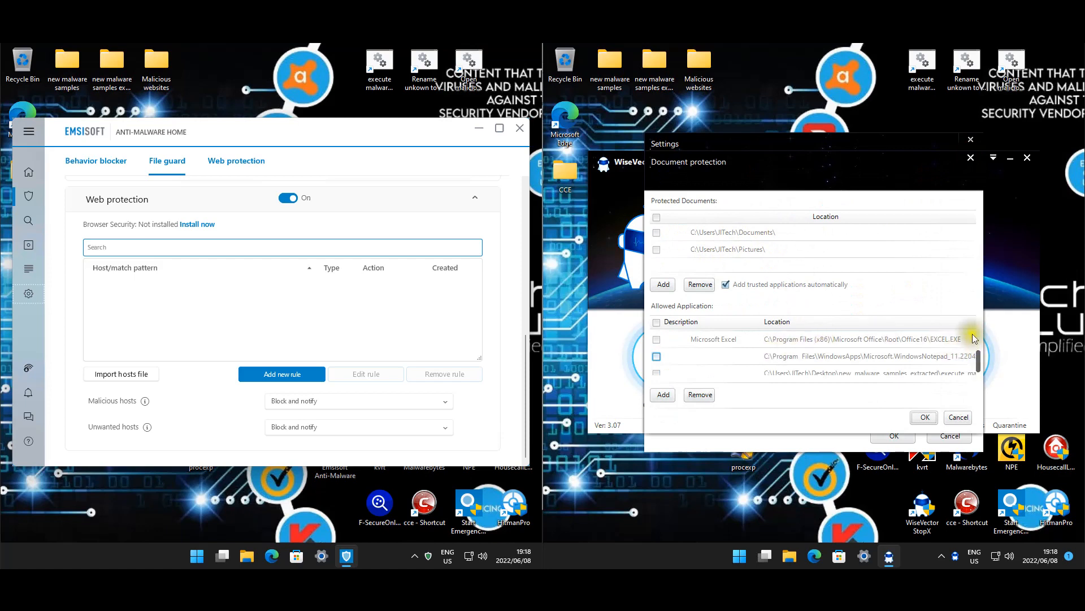
pyautogui.moveTo(867, 367)
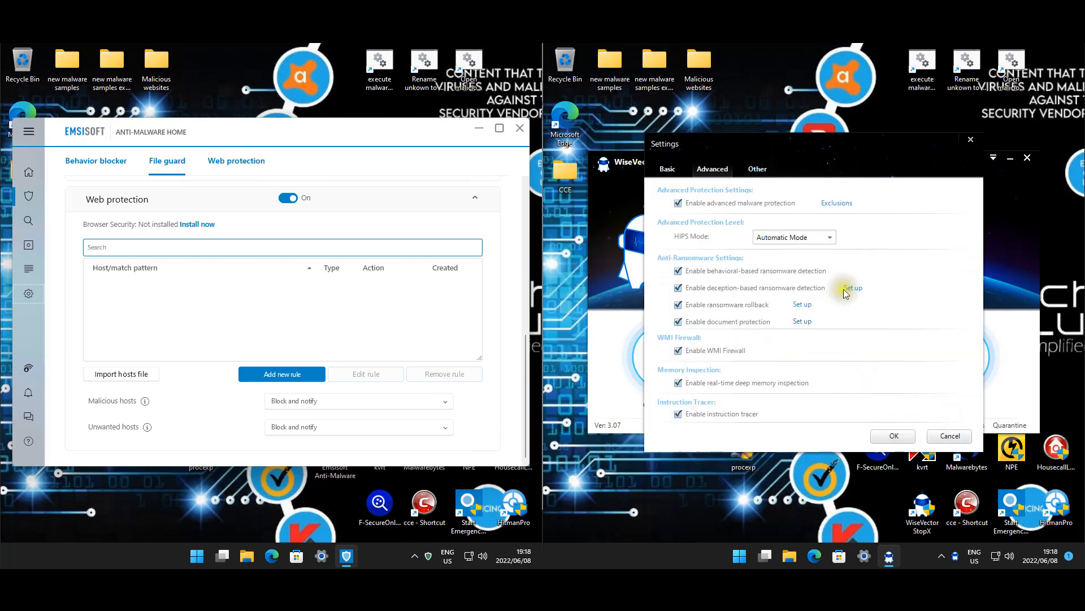
pyautogui.moveTo(761, 342)
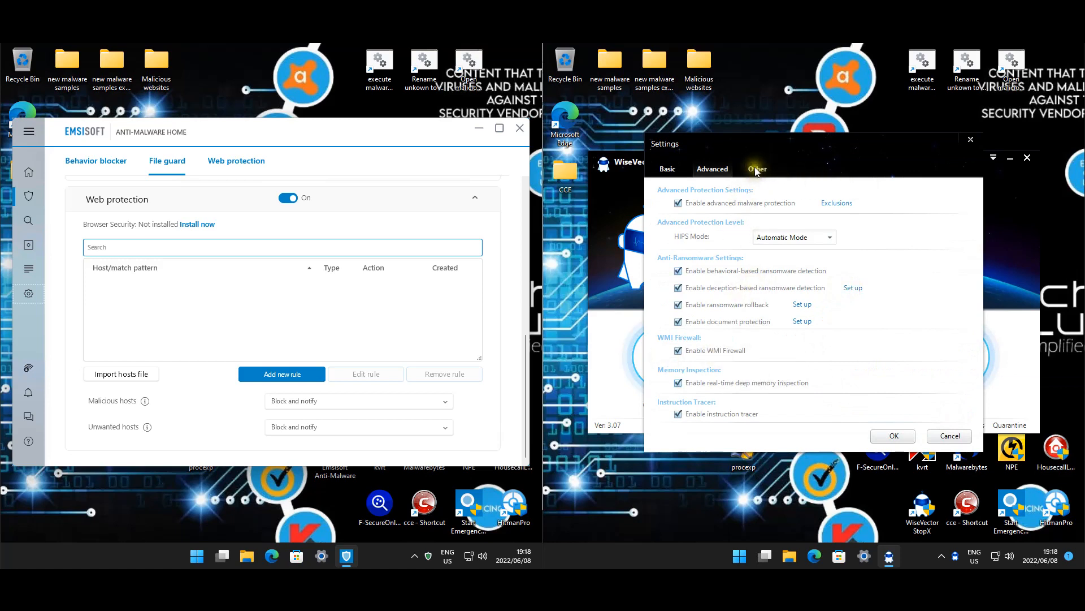
# Review the Other tab's web protection and firewall options and confirm with OK.
pyautogui.click(757, 169)
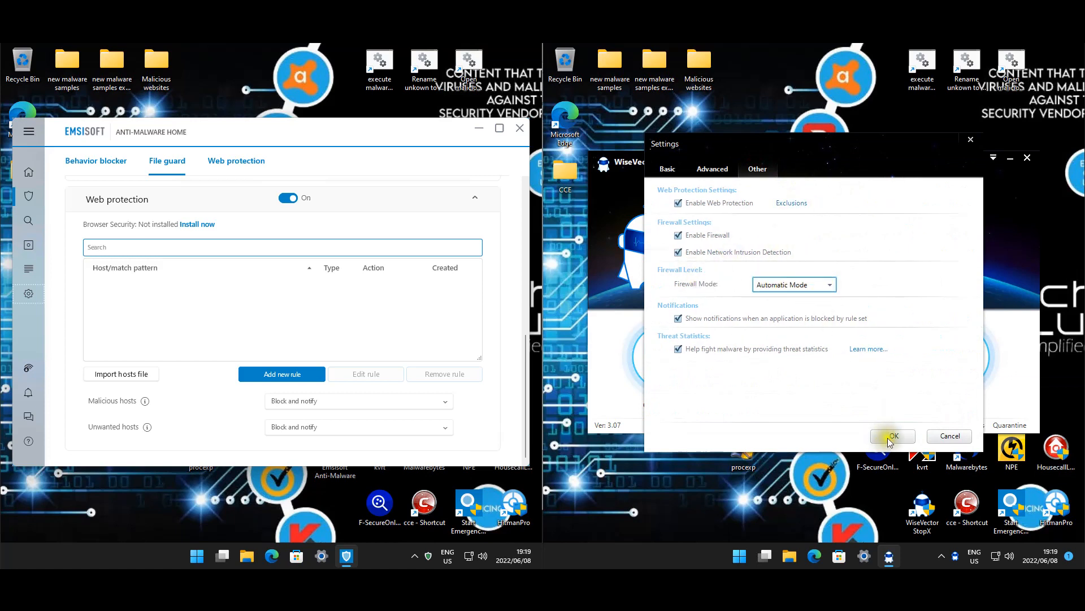
pyautogui.click(892, 436)
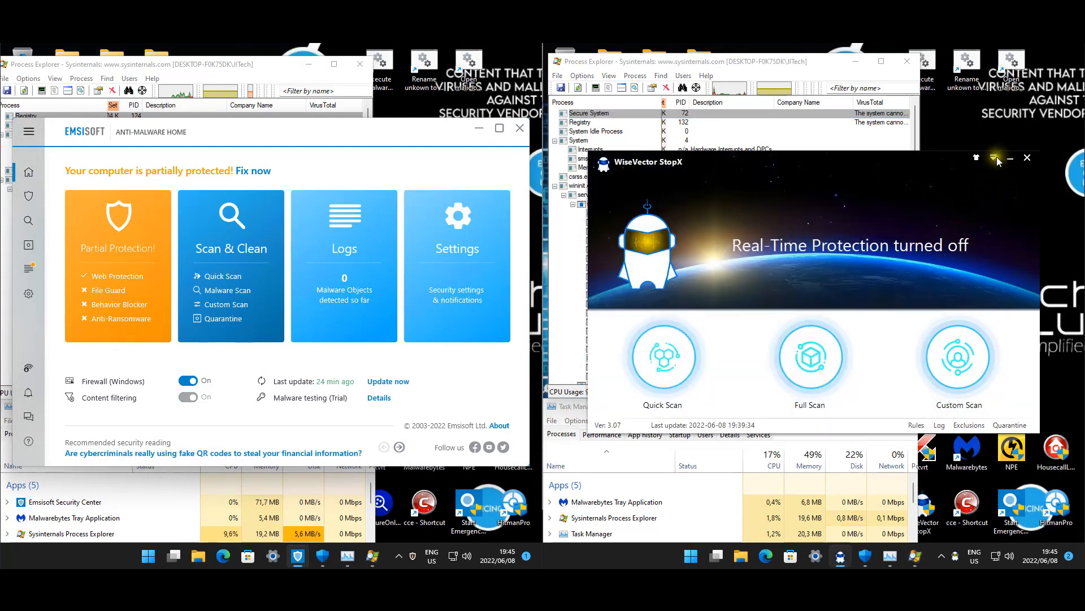
# Check StopX for updates, then switch off memory protection.
pyautogui.click(993, 158)
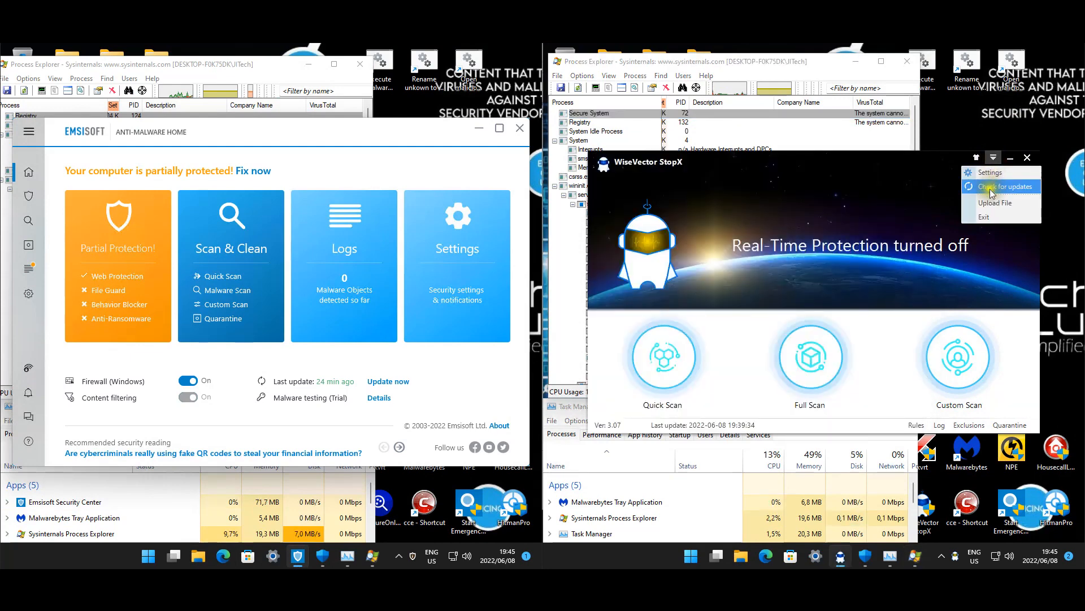
pyautogui.click(1000, 186)
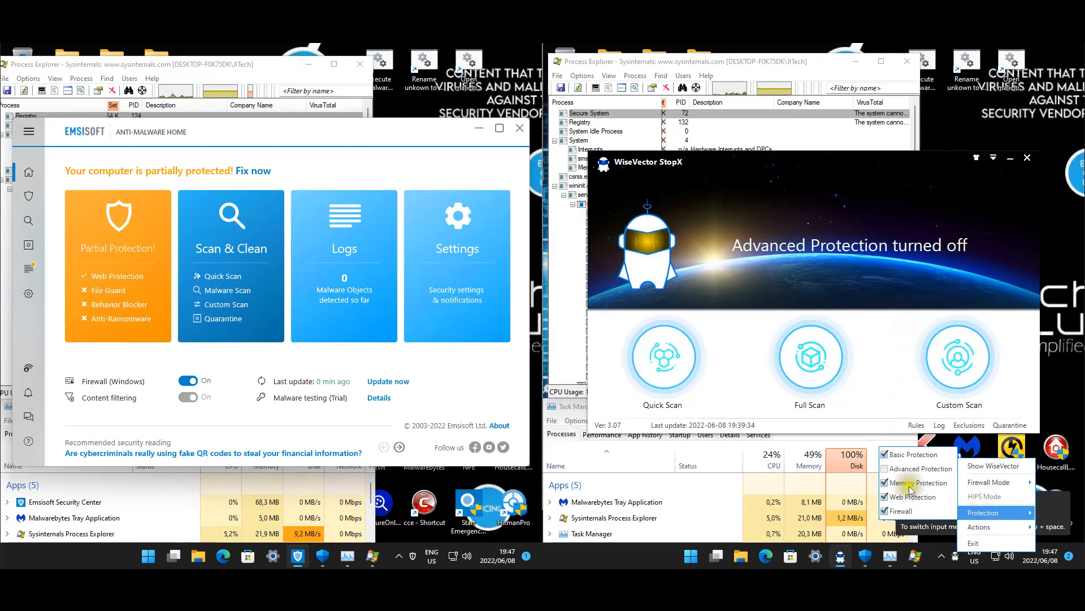
pyautogui.click(885, 482)
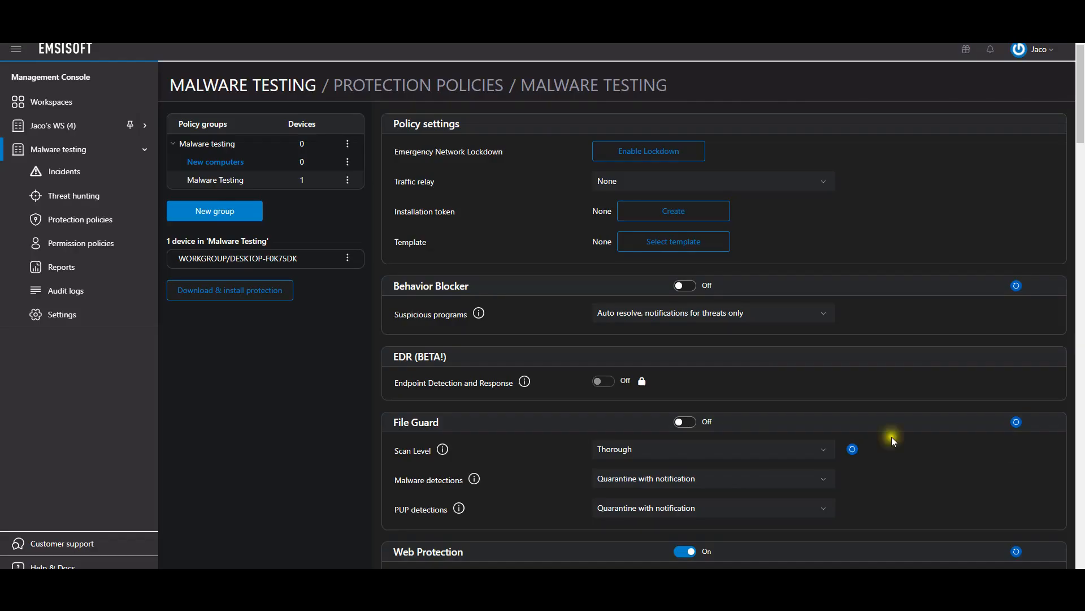
pyautogui.moveTo(663, 471)
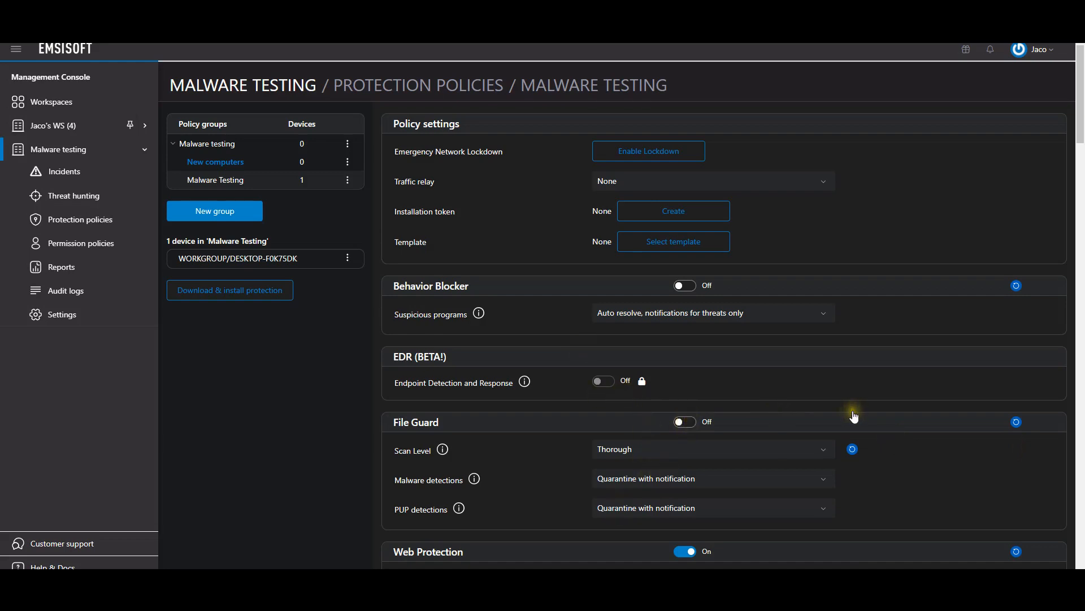
# Re-enable File Guard and Behavior Blocker, then scroll to the two batch-file exclusions.
pyautogui.click(684, 421)
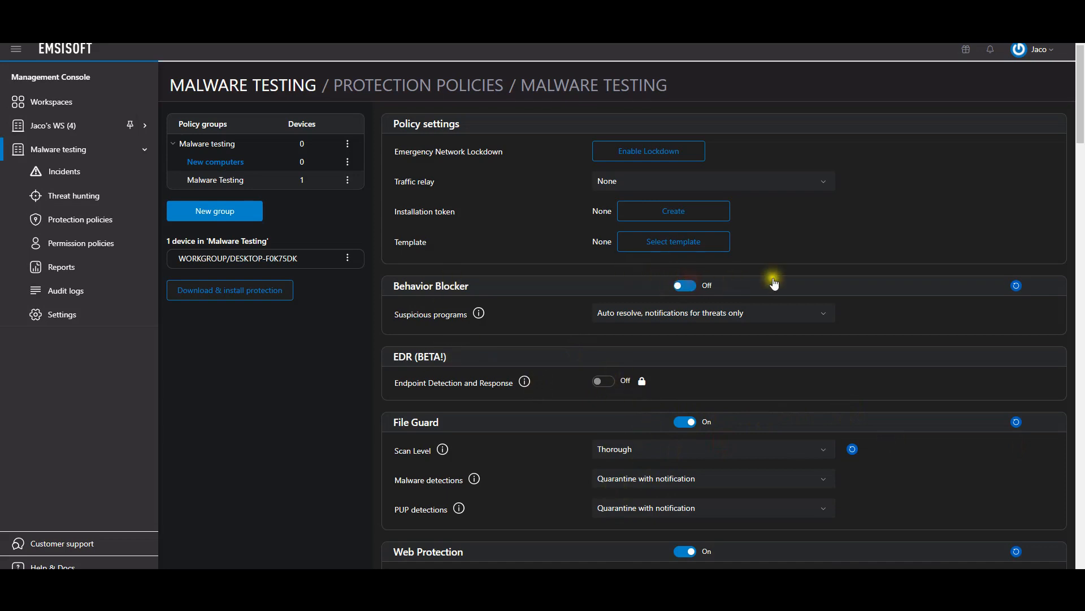
pyautogui.click(684, 285)
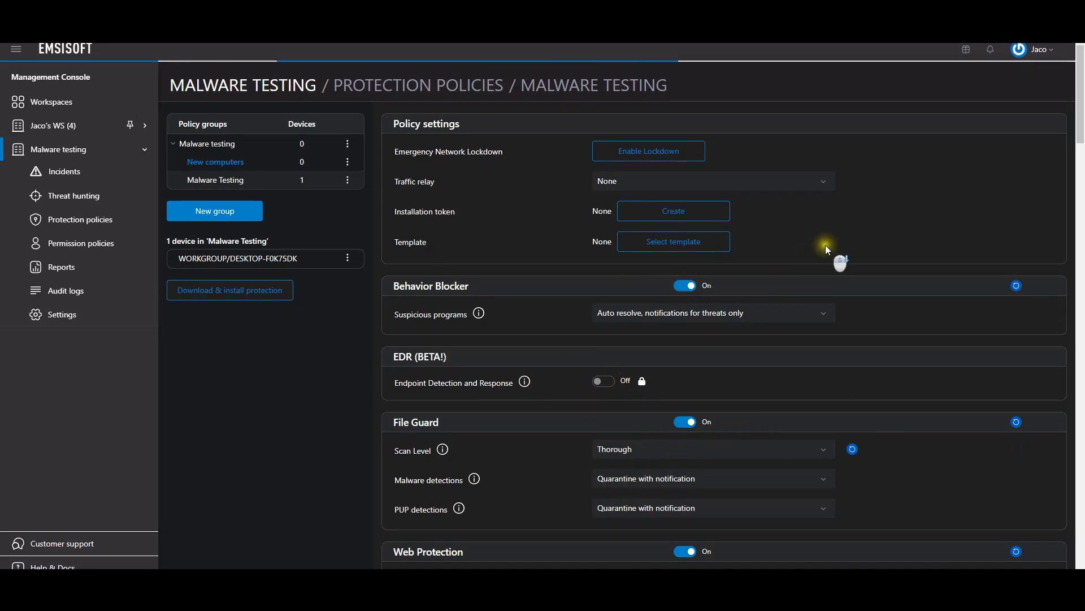
pyautogui.scroll(-3)
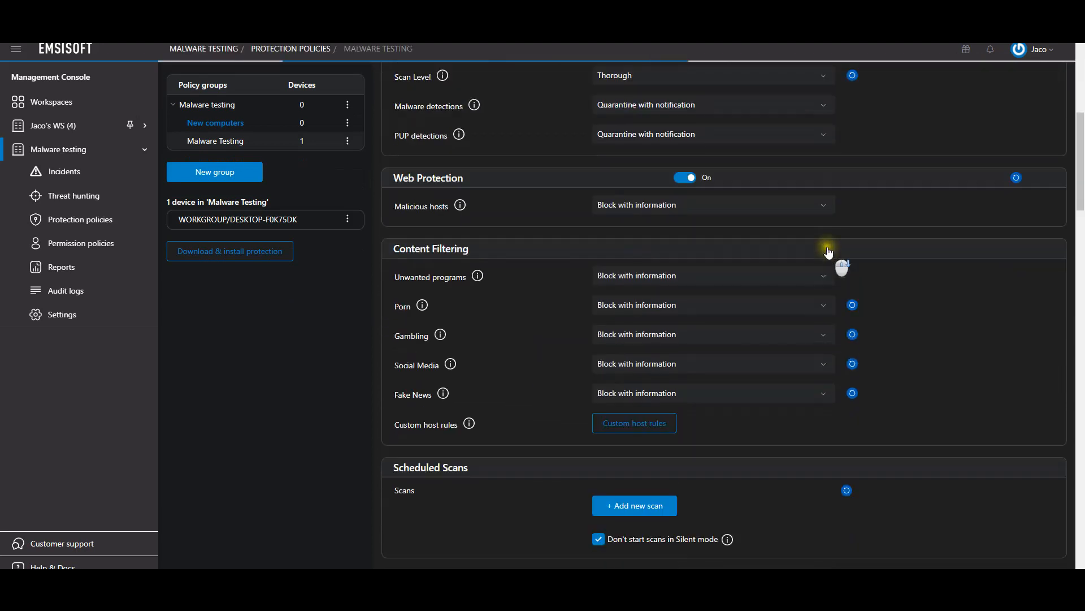
pyautogui.scroll(-3)
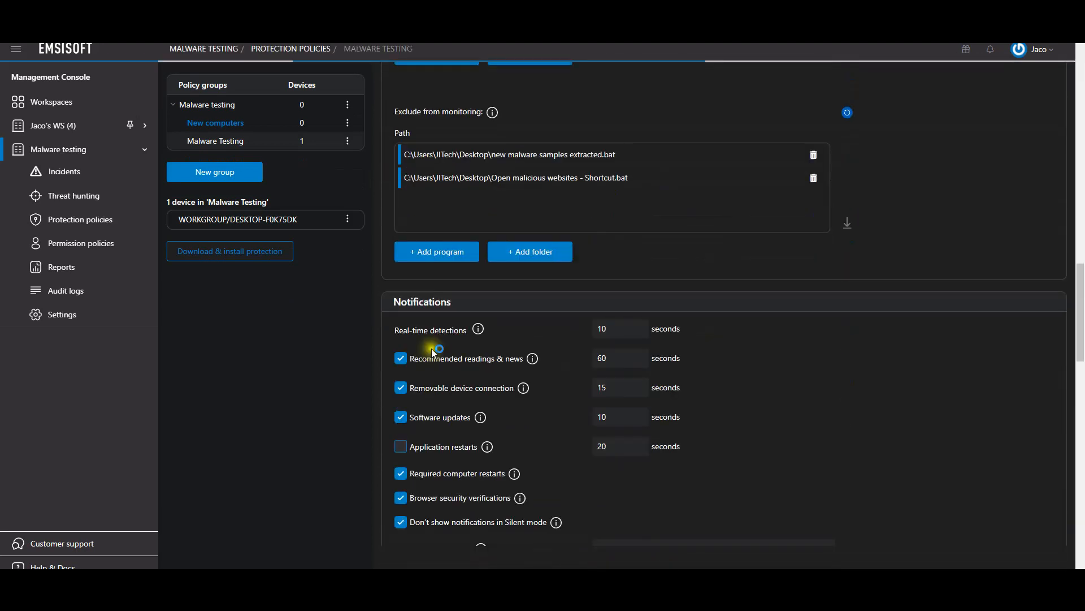
pyautogui.scroll(-3)
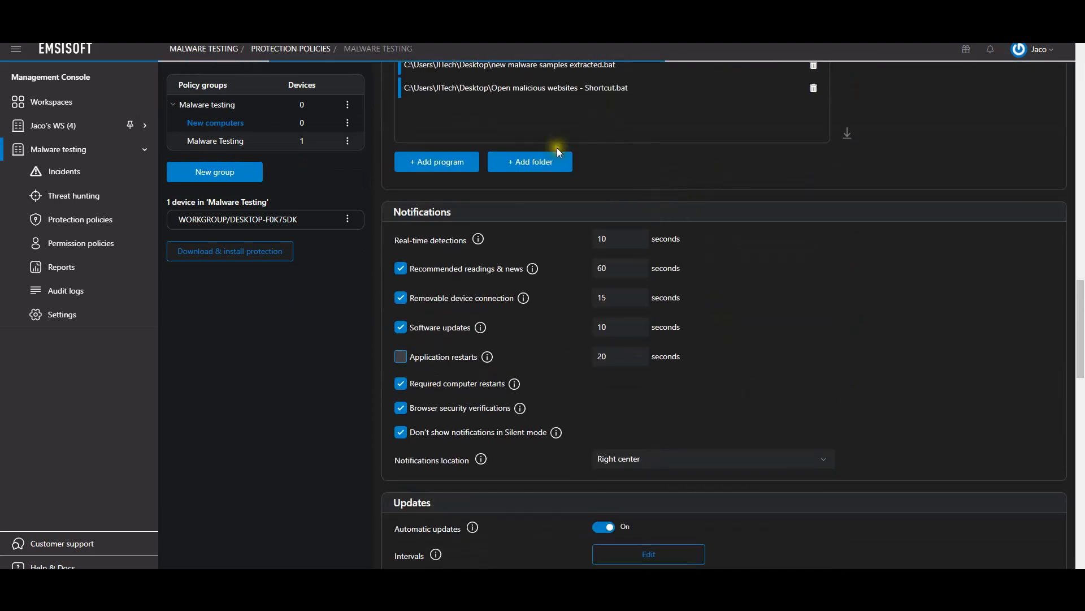
pyautogui.moveTo(891, 271)
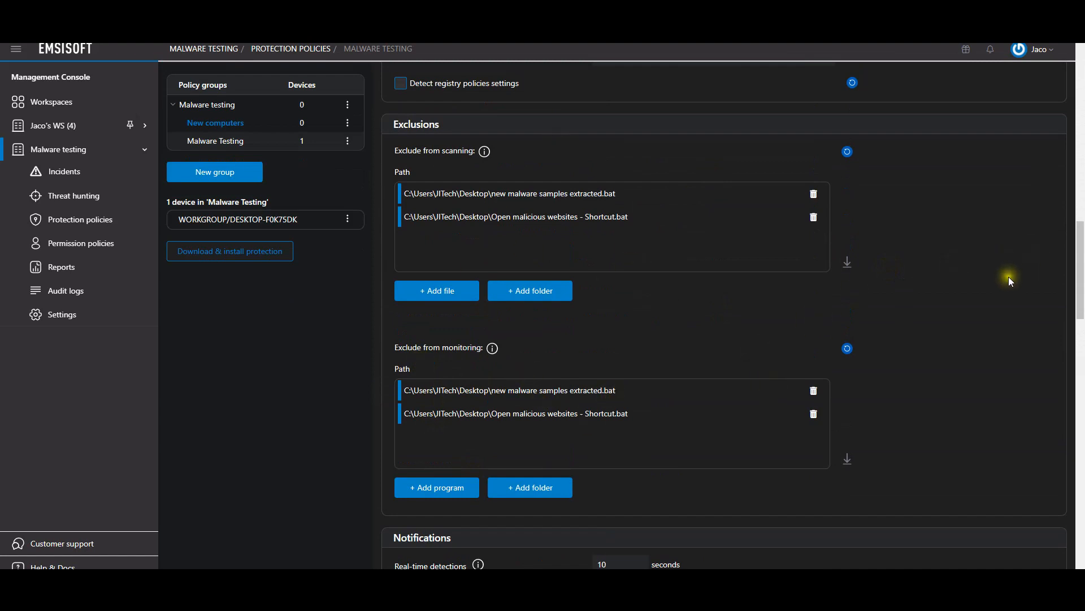
pyautogui.scroll(3)
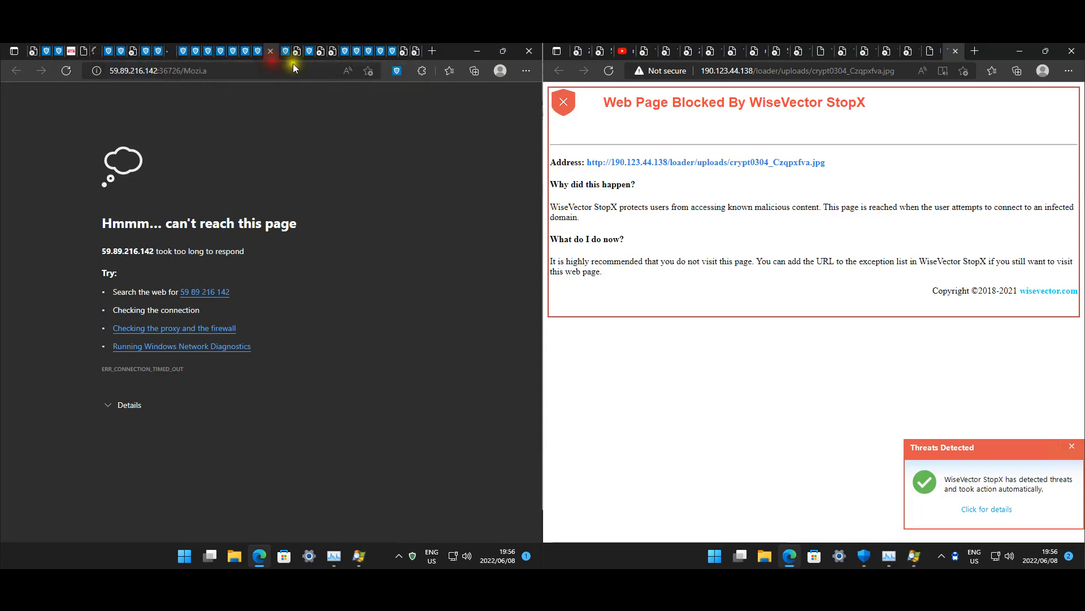
# Close the current malicious site tab in Edge.
pyautogui.click(331, 51)
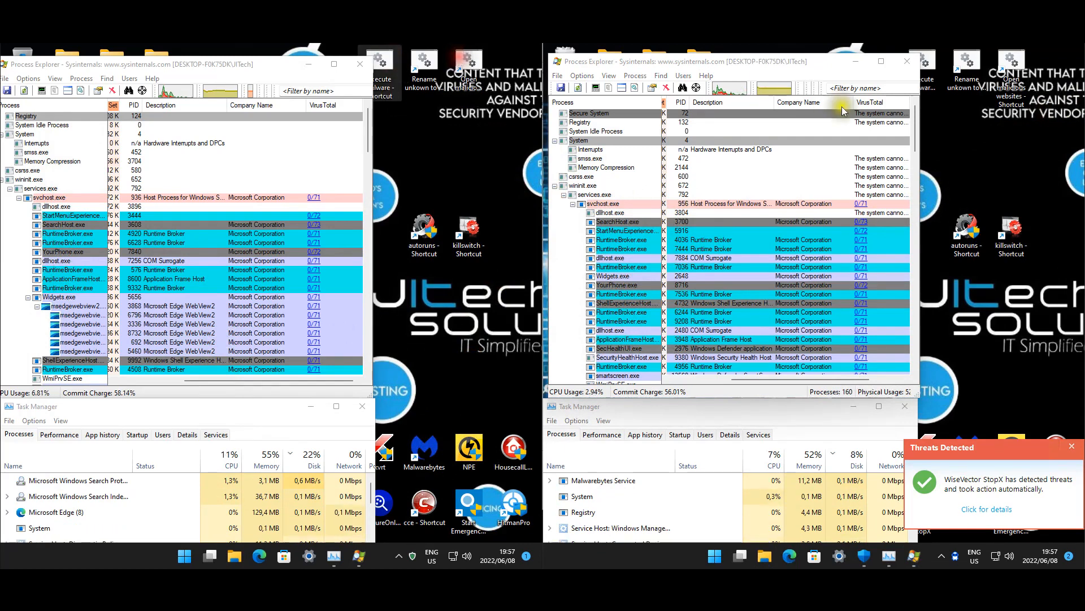
# Click near the top of the Process Explorer window.
pyautogui.click(360, 63)
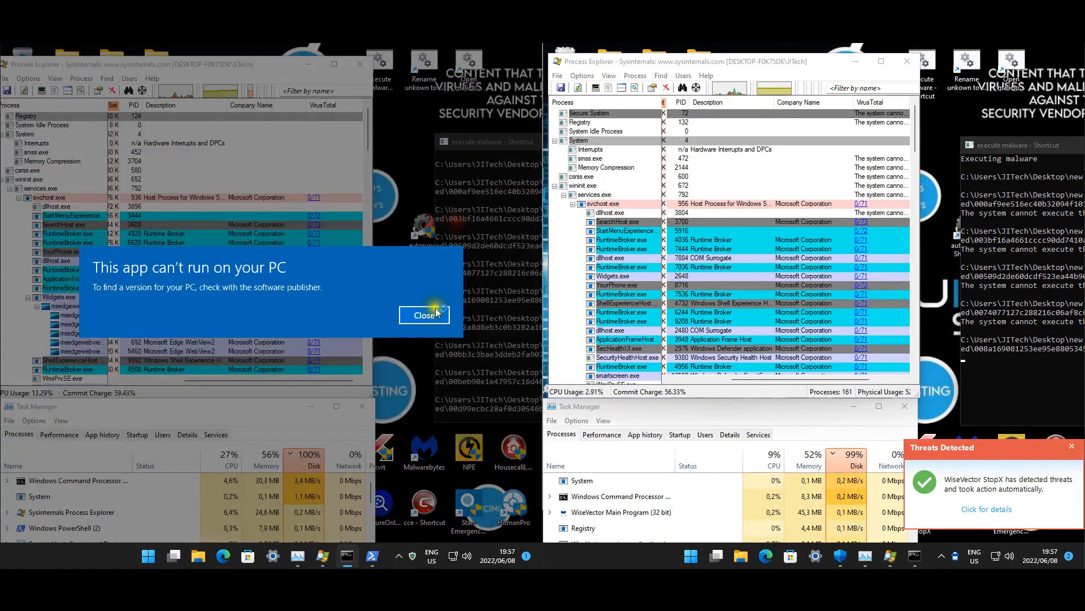
# Close all three 'This app can't run on your PC' errors as the samples launch.
pyautogui.click(424, 315)
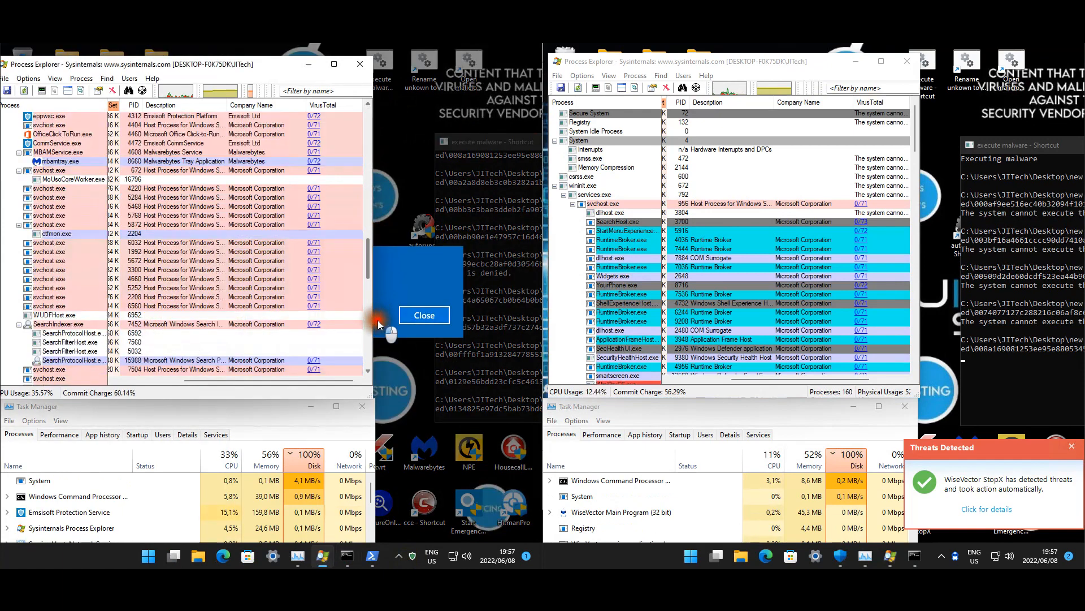
pyautogui.click(422, 315)
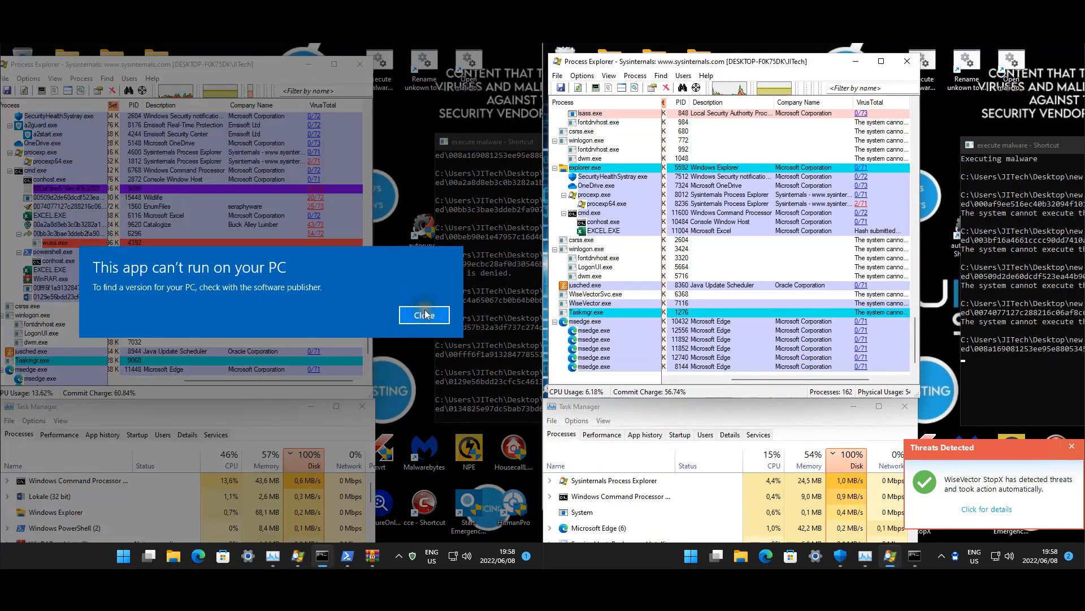
pyautogui.click(425, 315)
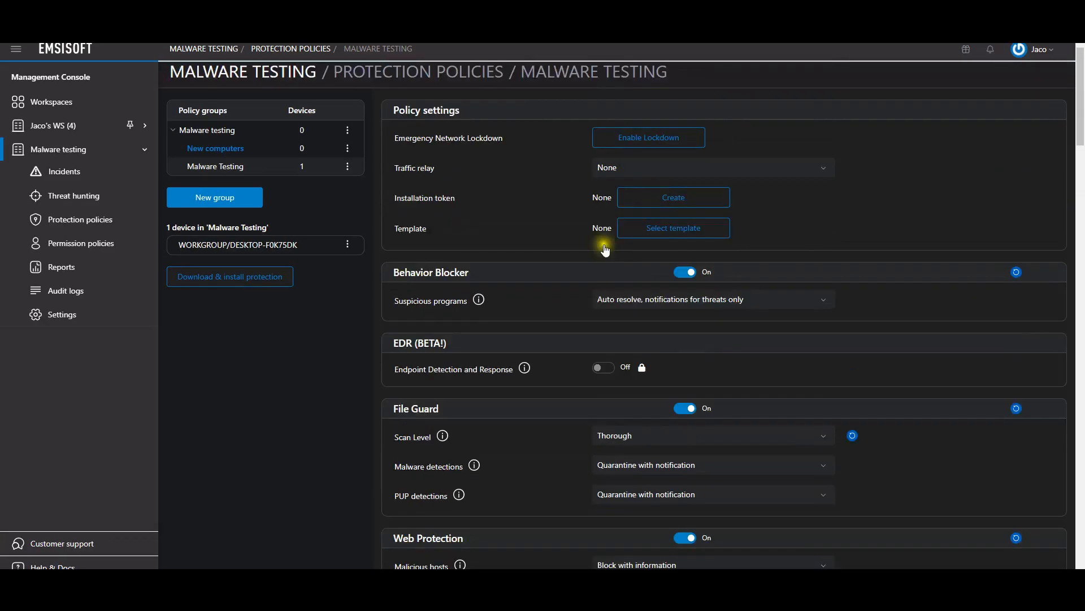
# Scroll the Malware Testing policy to review Behavior Blocker, File Guard and Web Protection.
pyautogui.scroll(-3)
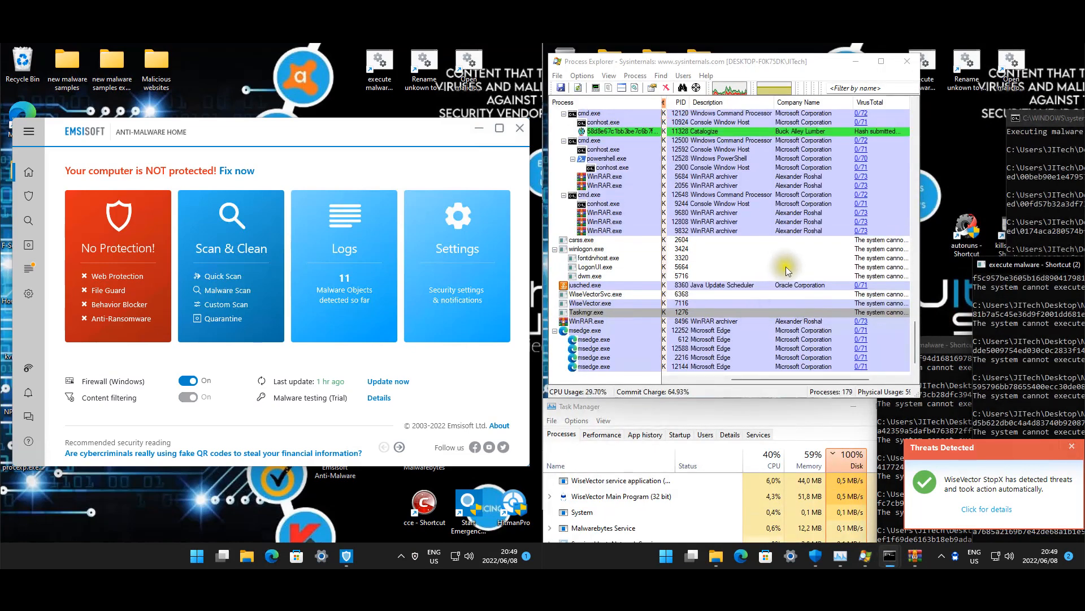
pyautogui.moveTo(499, 358)
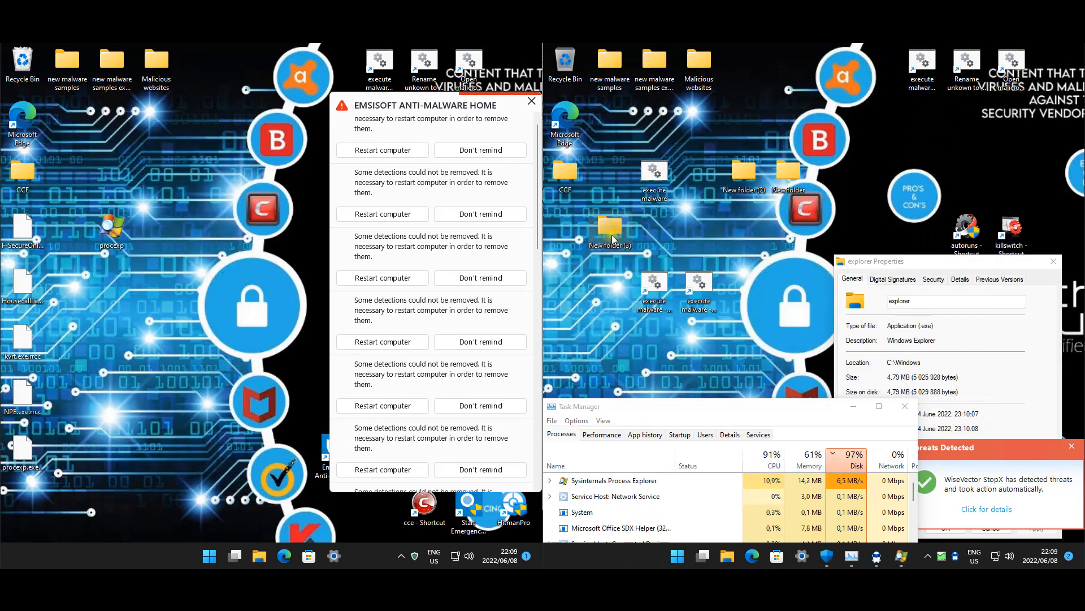
pyautogui.doubleClick(610, 232)
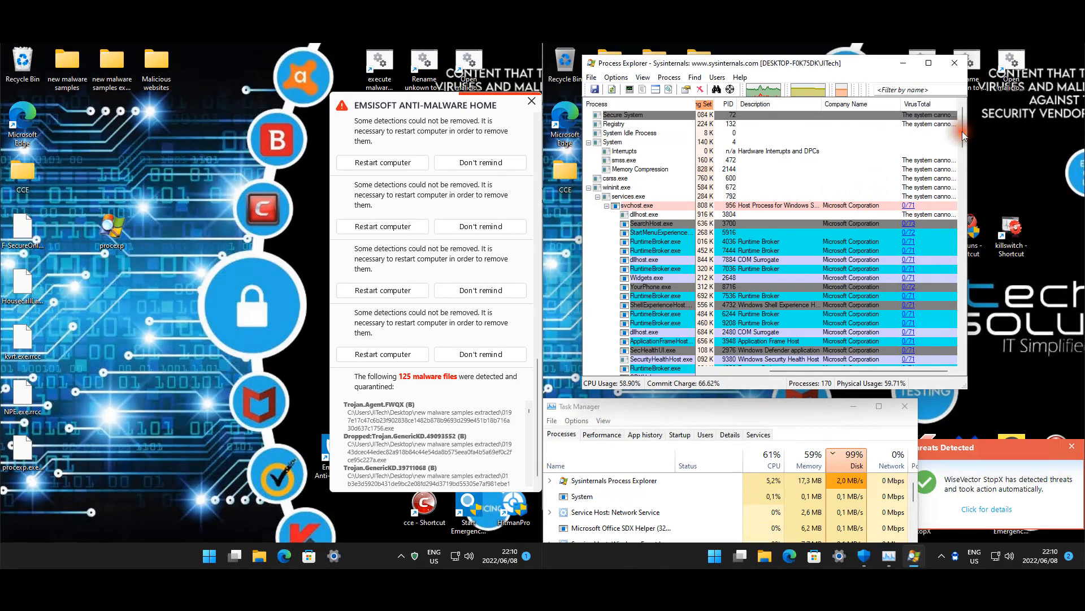
# Scroll through Process Explorer's process list to find the VirusTotal-flagged sample processes.
pyautogui.scroll(-3)
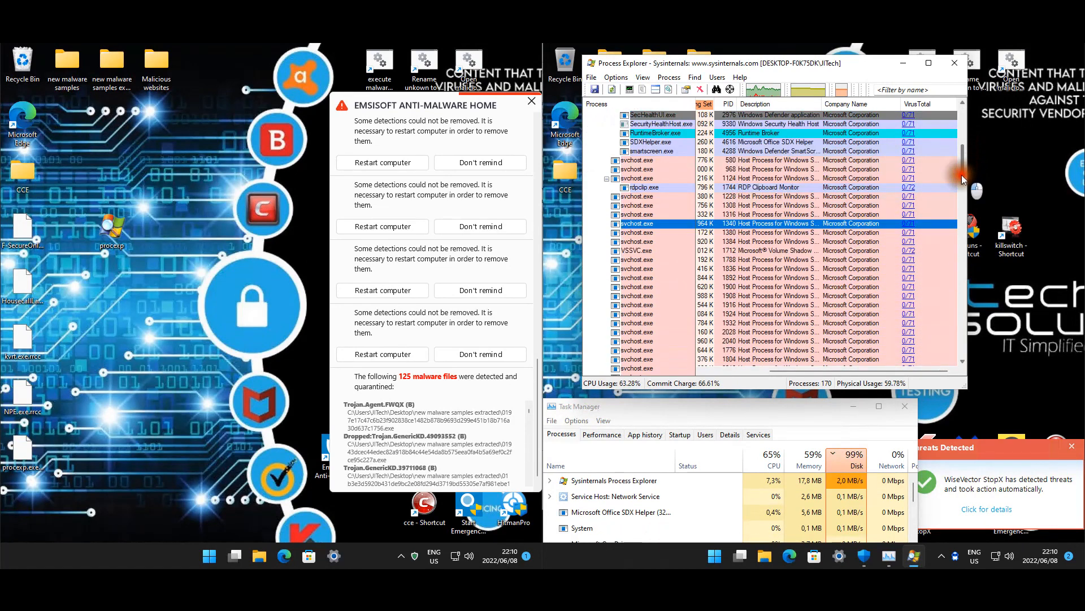
pyautogui.scroll(-3)
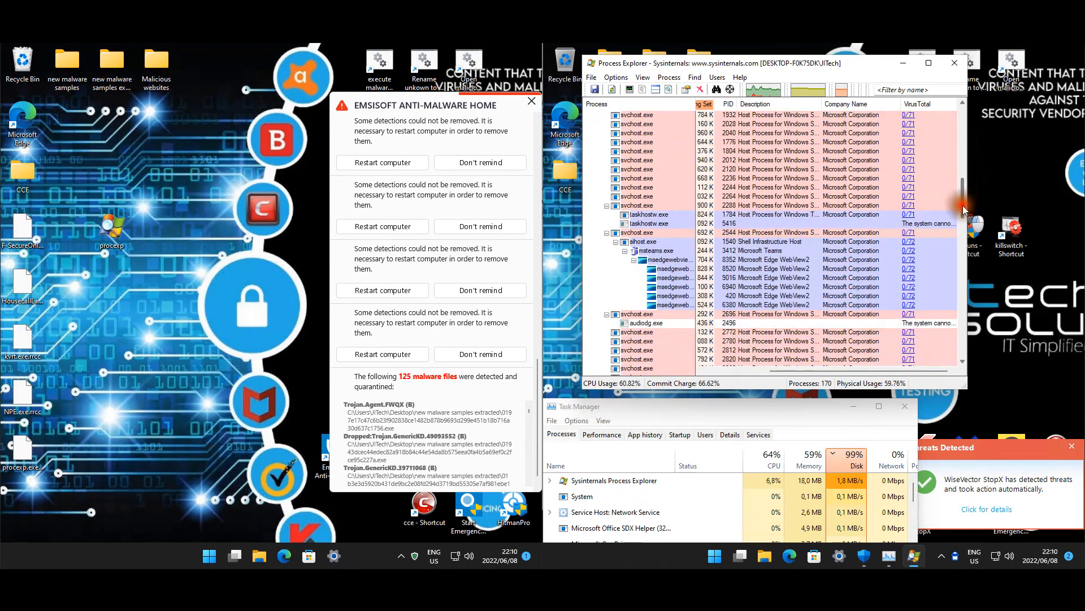
pyautogui.scroll(-3)
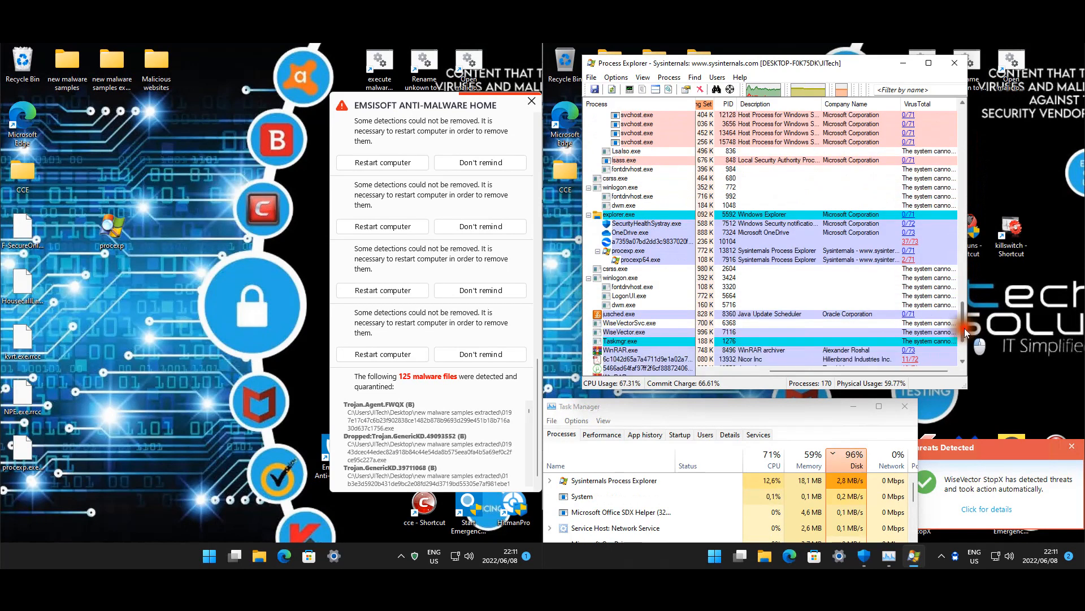
pyautogui.scroll(-3)
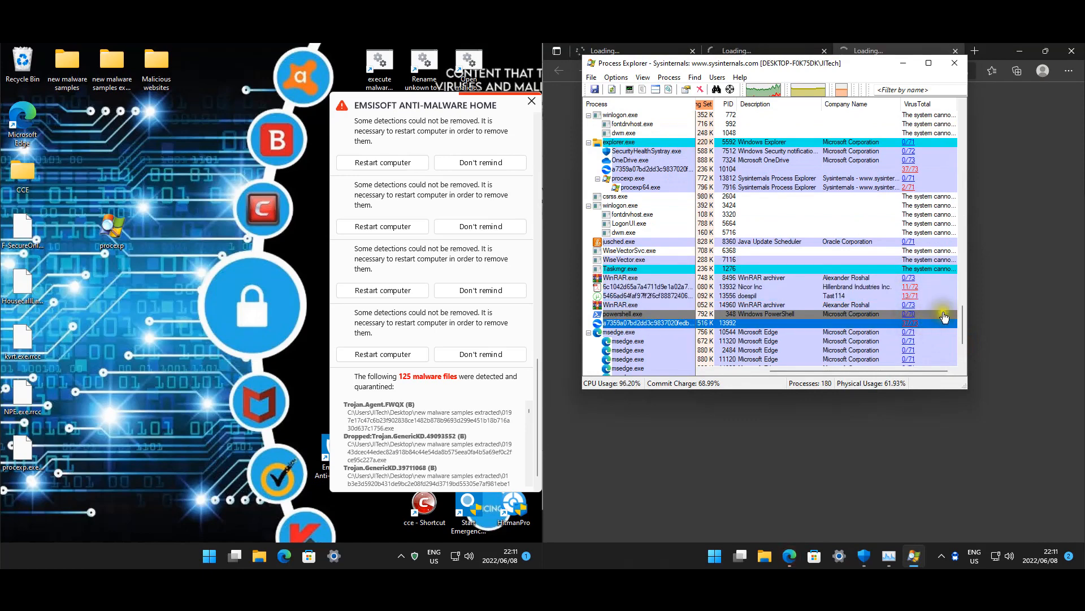
pyautogui.scroll(-3)
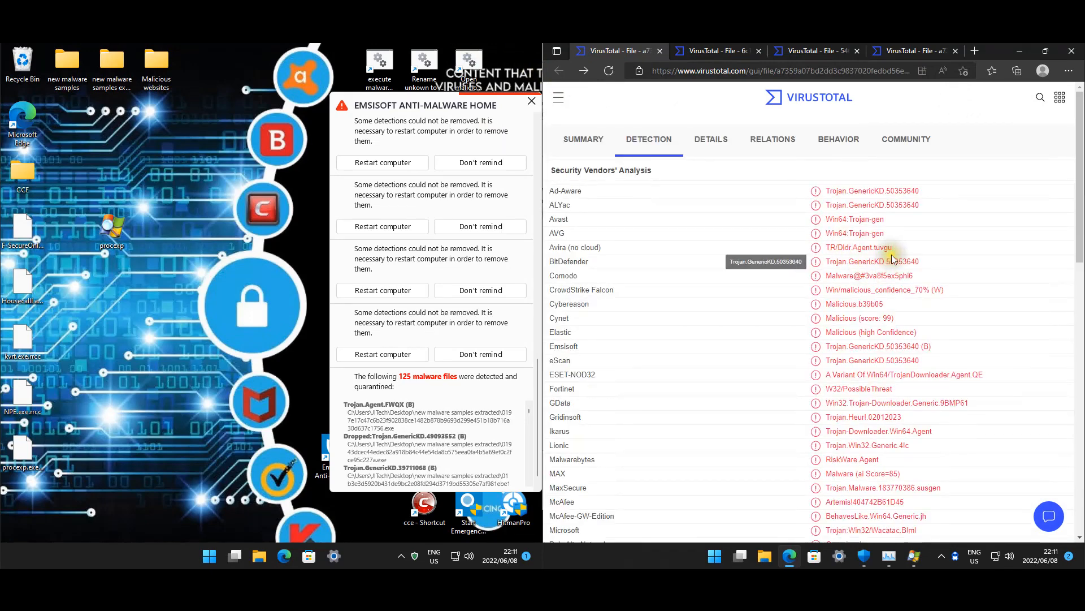
pyautogui.scroll(-3)
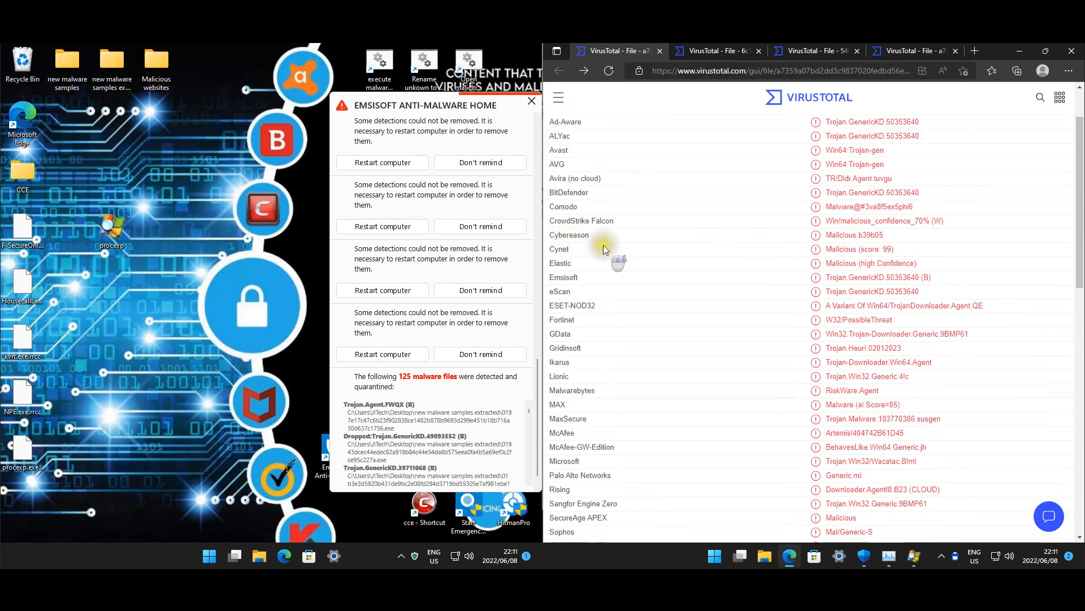
pyautogui.scroll(-3)
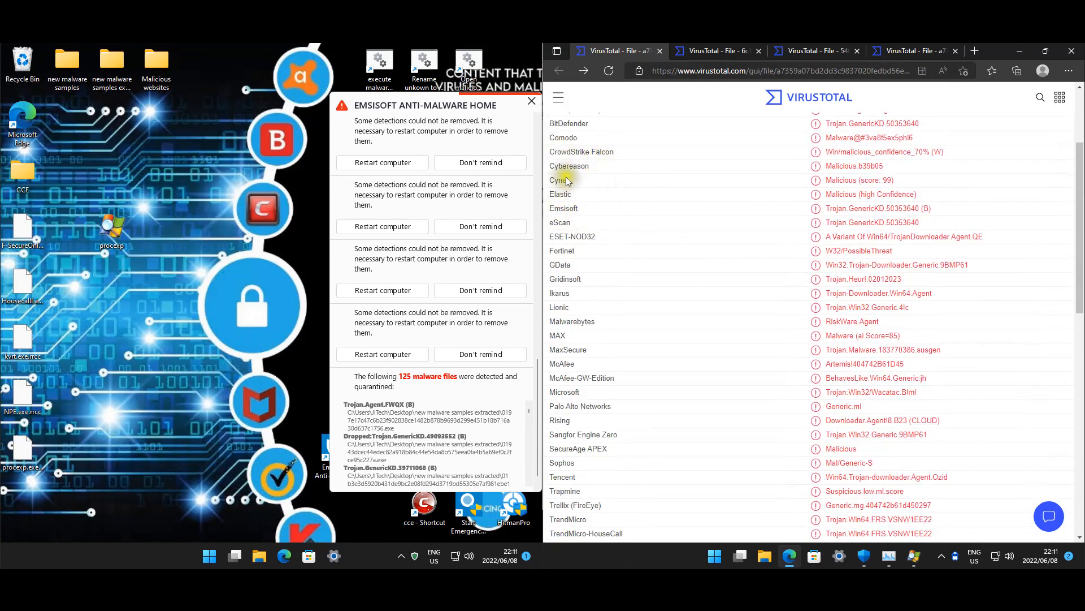
pyautogui.moveTo(682, 213)
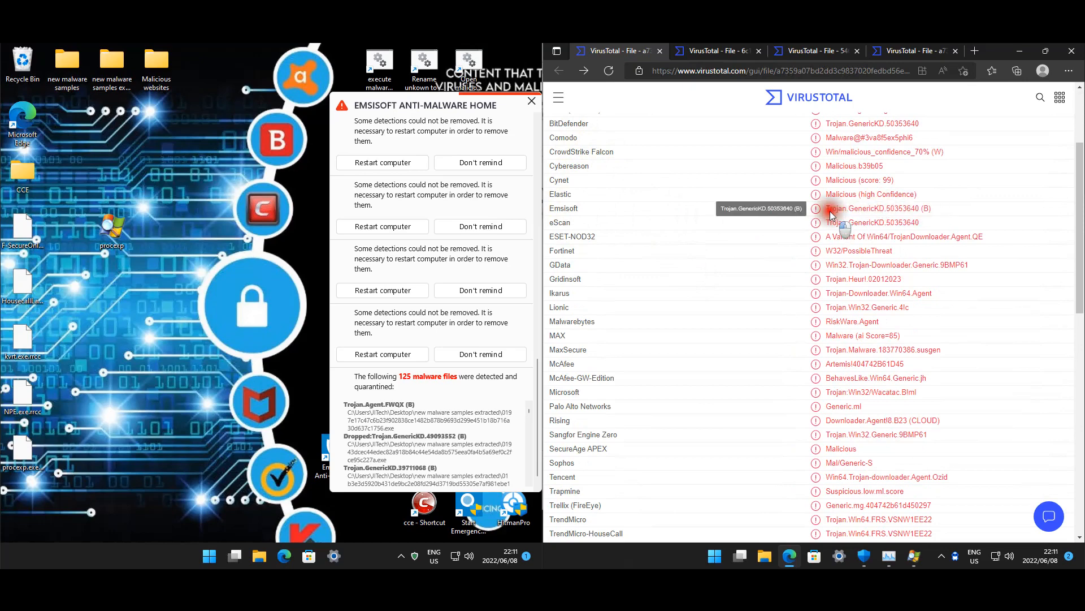
pyautogui.moveTo(931, 143)
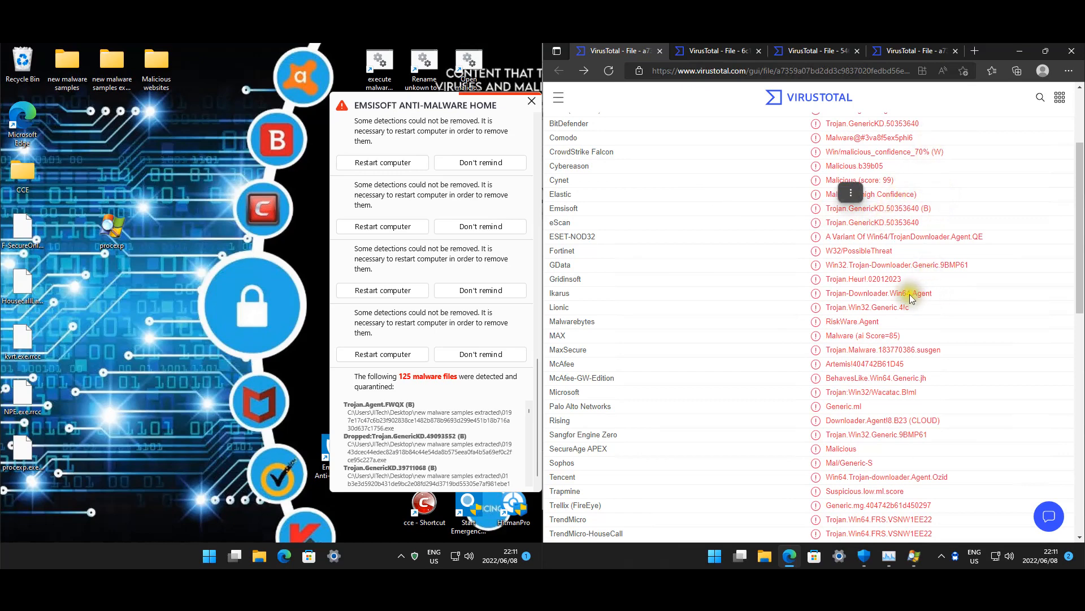
pyautogui.moveTo(701, 247)
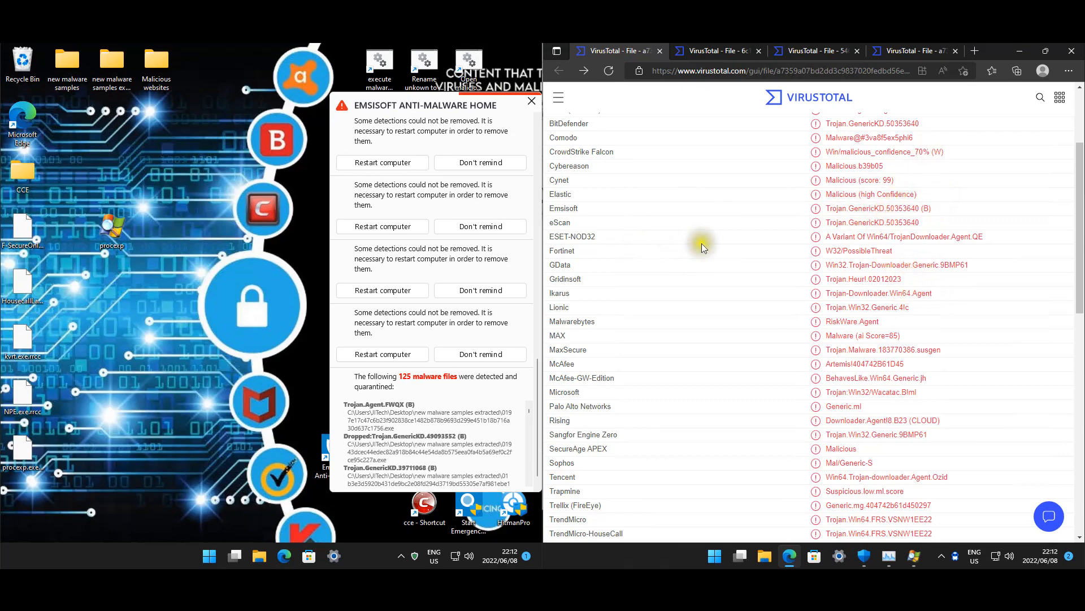
pyautogui.moveTo(597, 235)
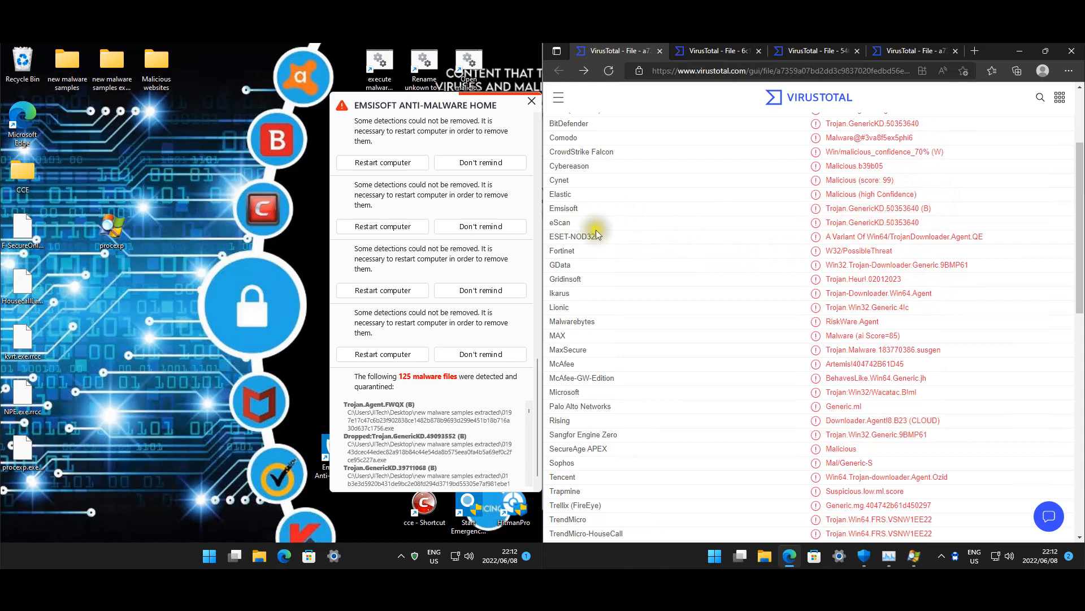
pyautogui.scroll(-3)
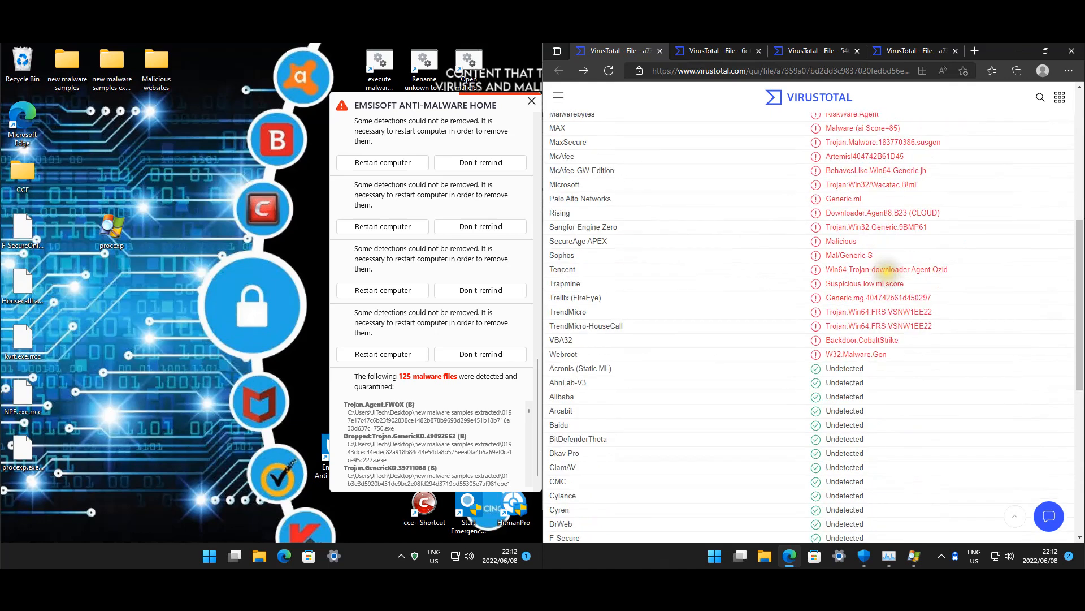
pyautogui.moveTo(851, 244)
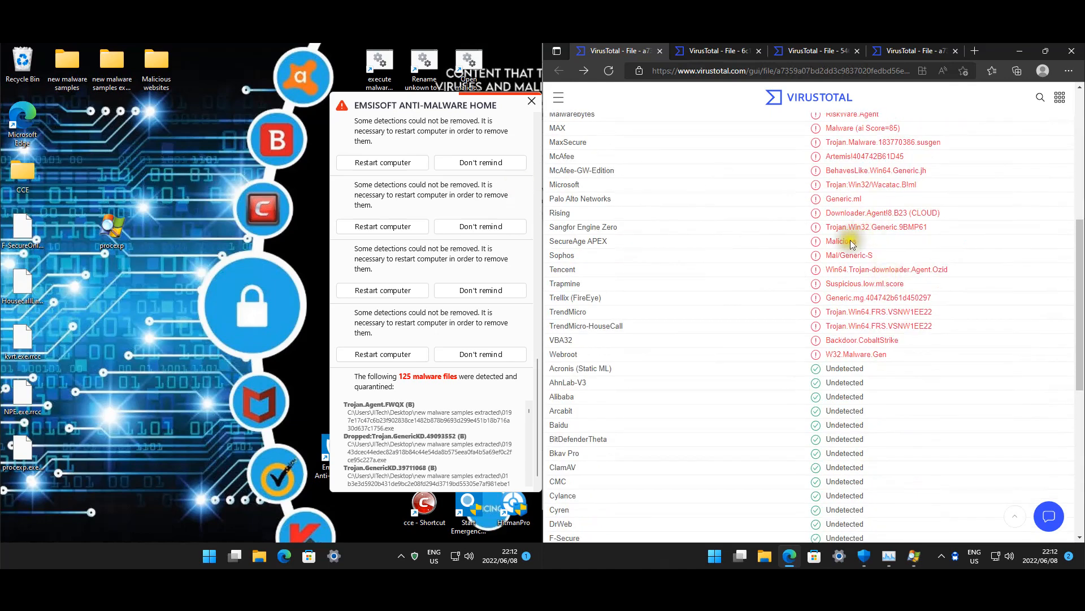
pyautogui.scroll(-3)
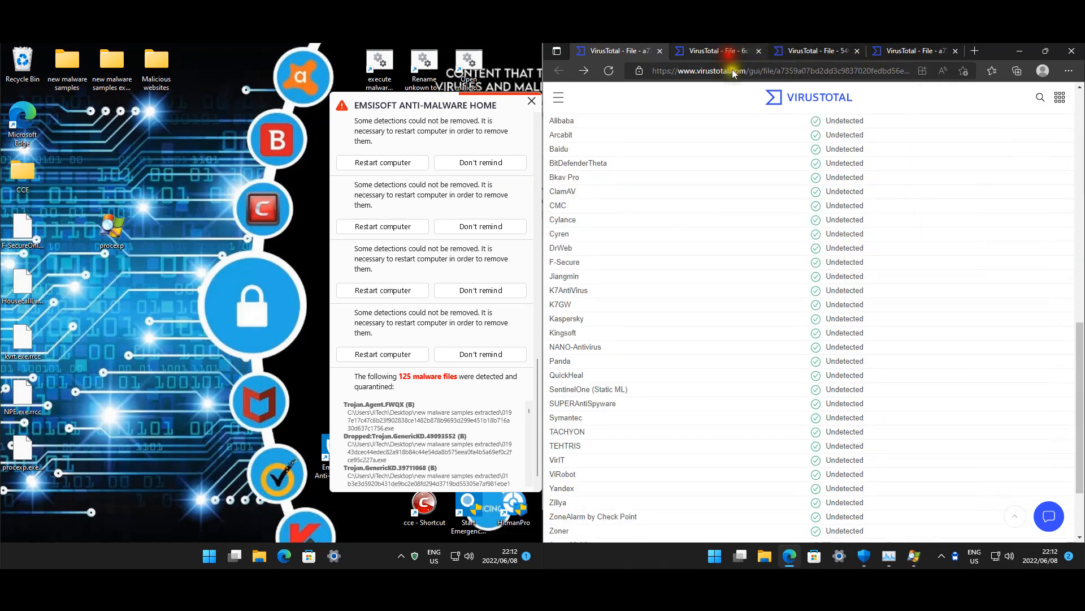
# Switch to the second VirusTotal tab and scroll through its vendor detection list.
pyautogui.click(716, 50)
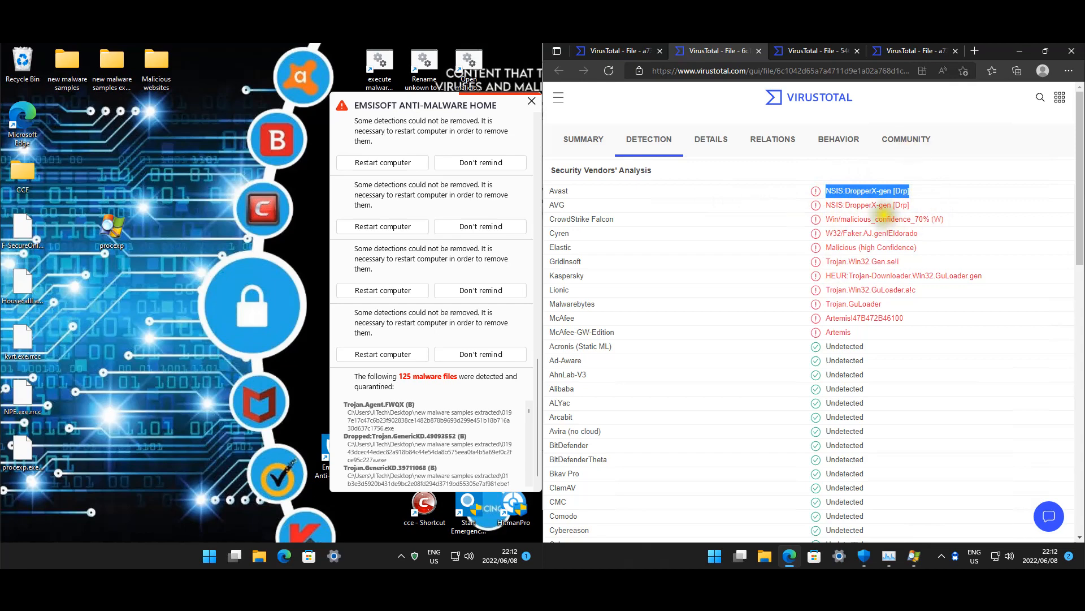
pyautogui.scroll(-3)
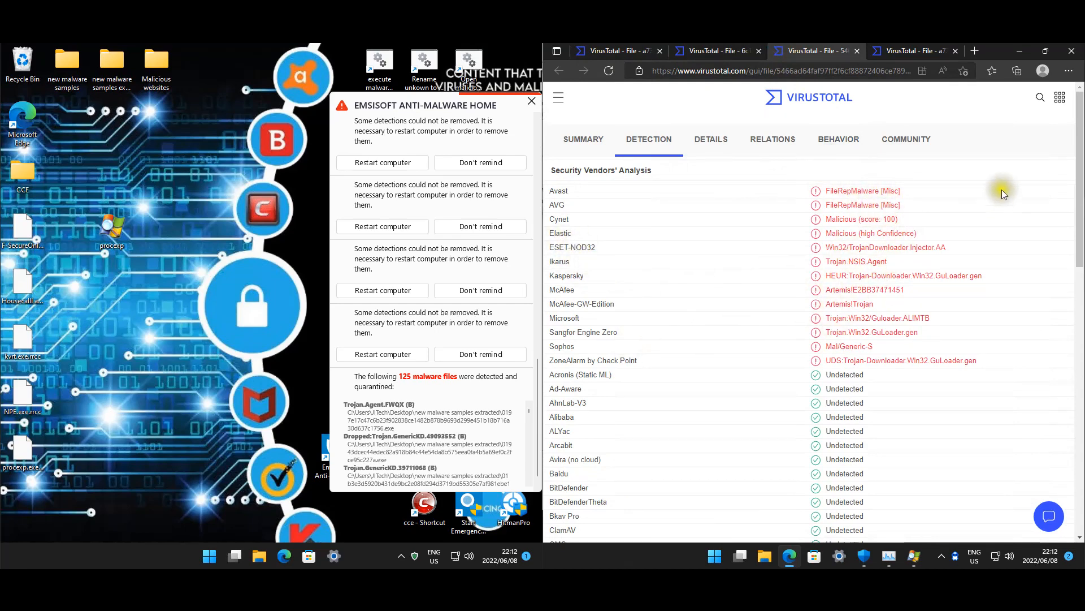
pyautogui.click(912, 51)
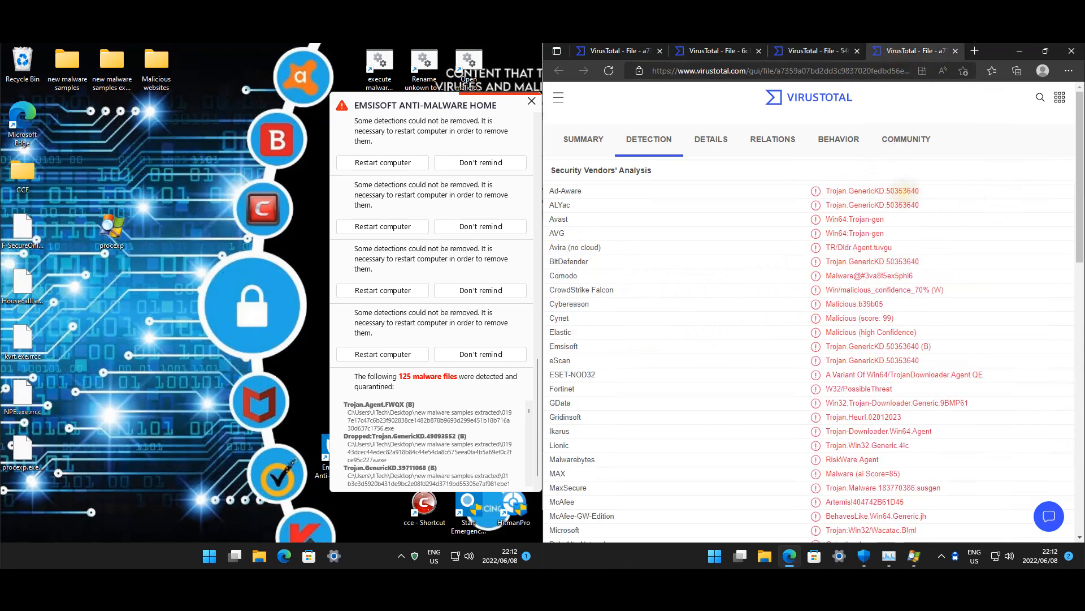
pyautogui.moveTo(691, 249)
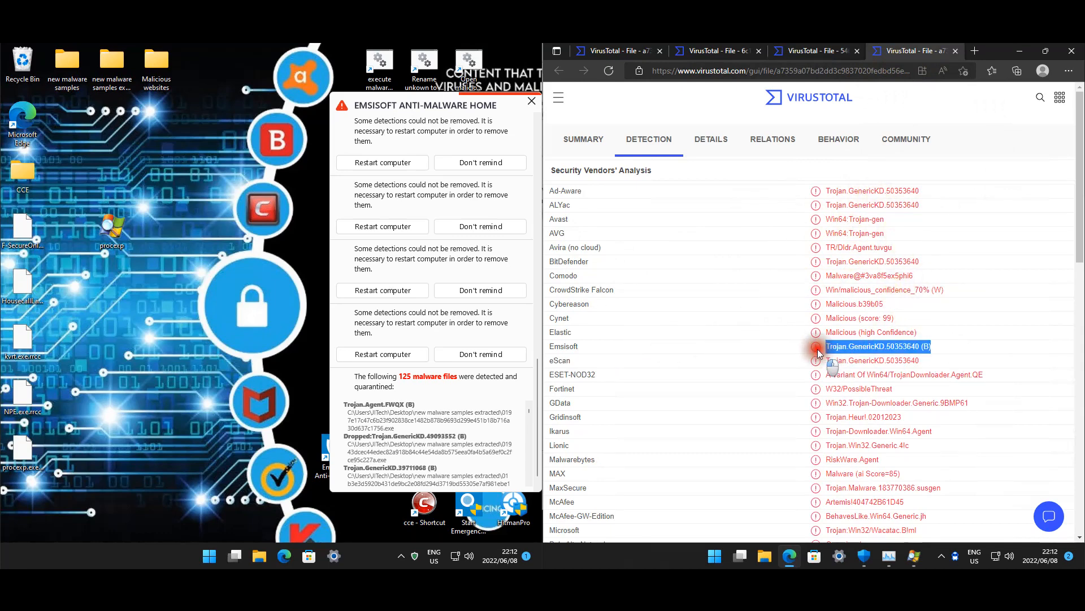
pyautogui.scroll(-3)
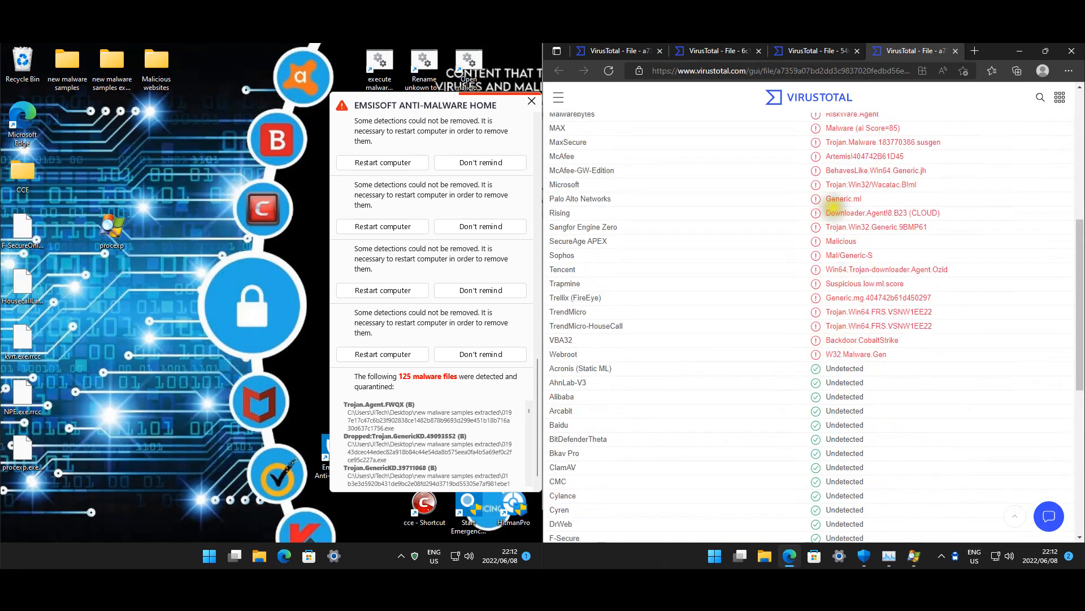
pyautogui.moveTo(958, 267)
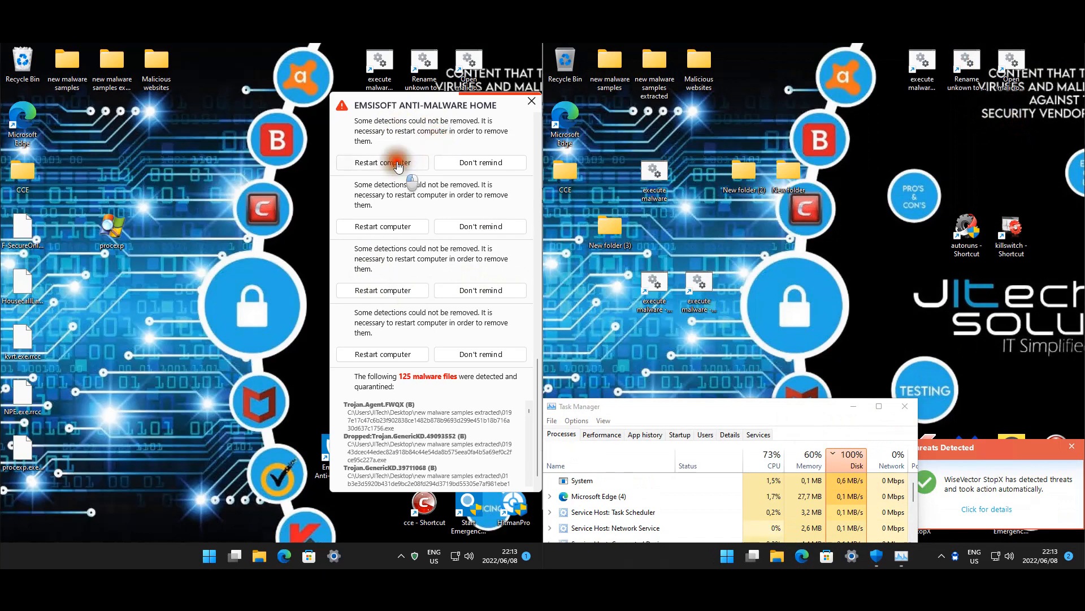
pyautogui.click(382, 162)
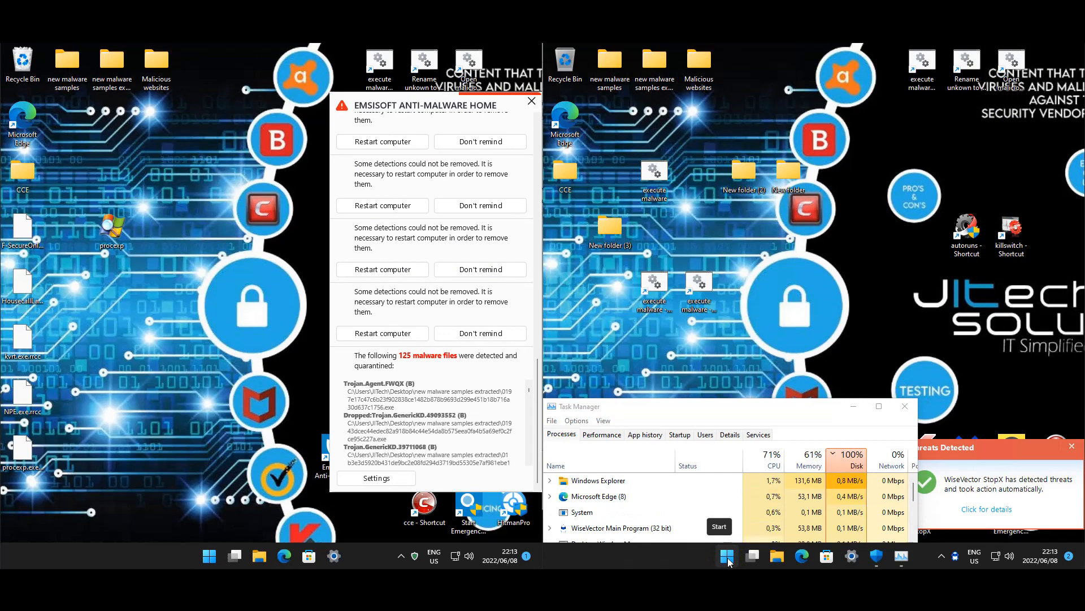
pyautogui.rightClick(726, 556)
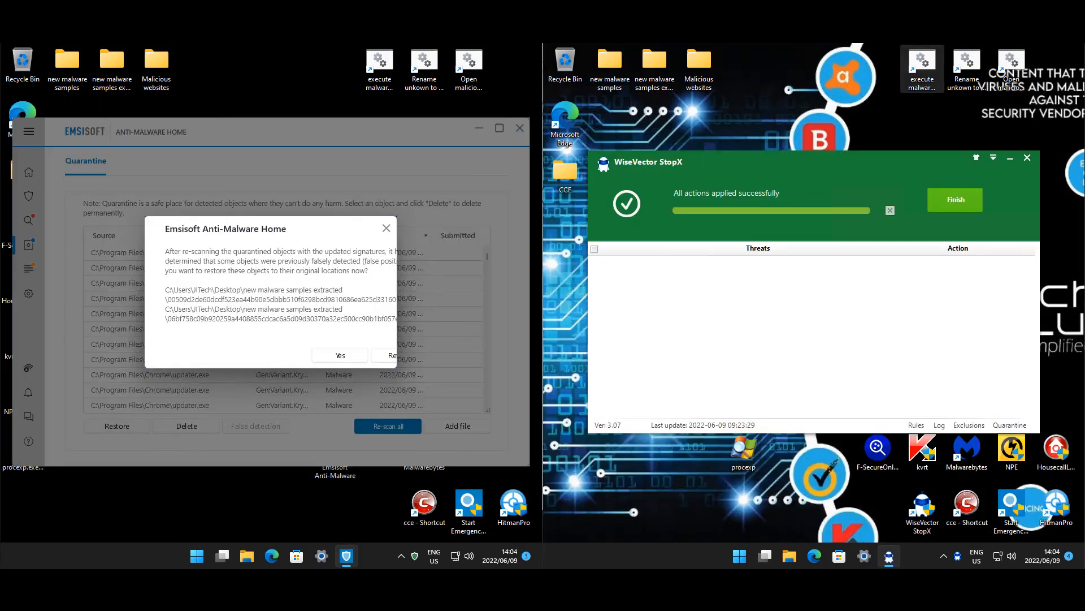
pyautogui.moveTo(914, 235)
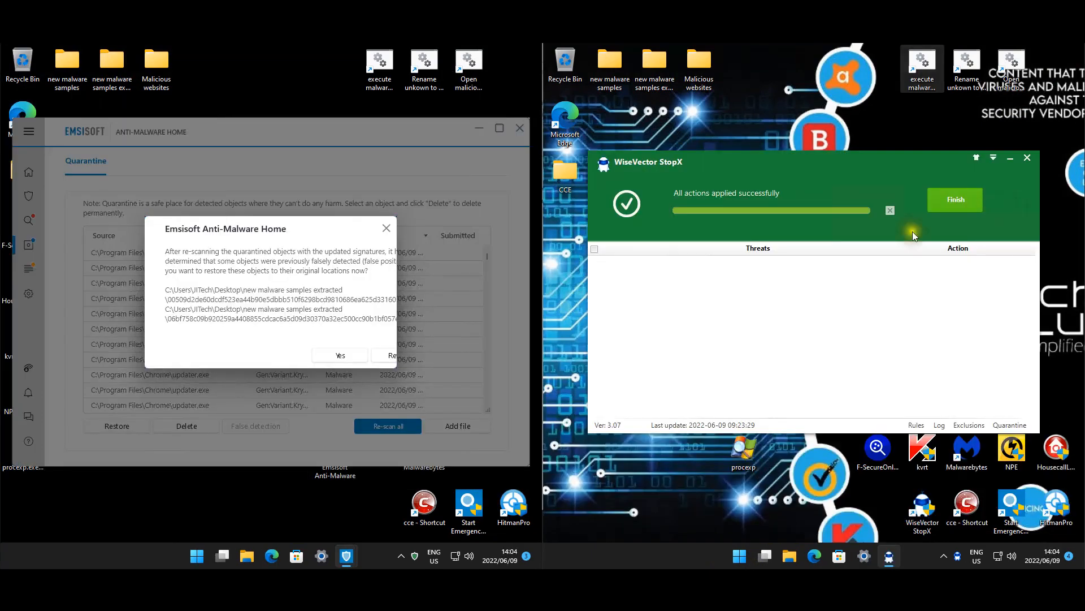
pyautogui.moveTo(448, 312)
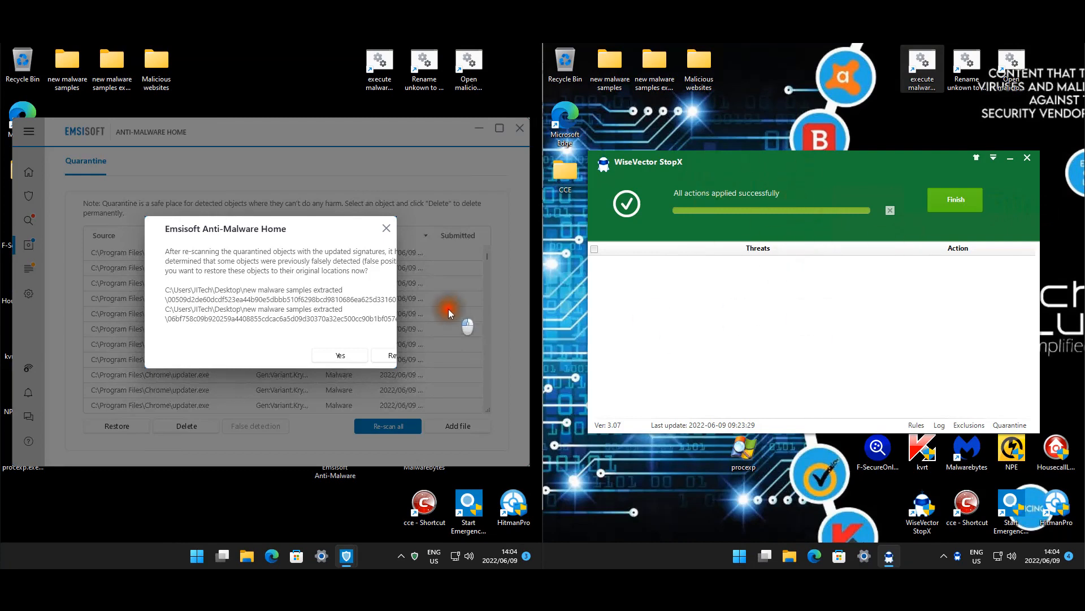
pyautogui.moveTo(293, 270)
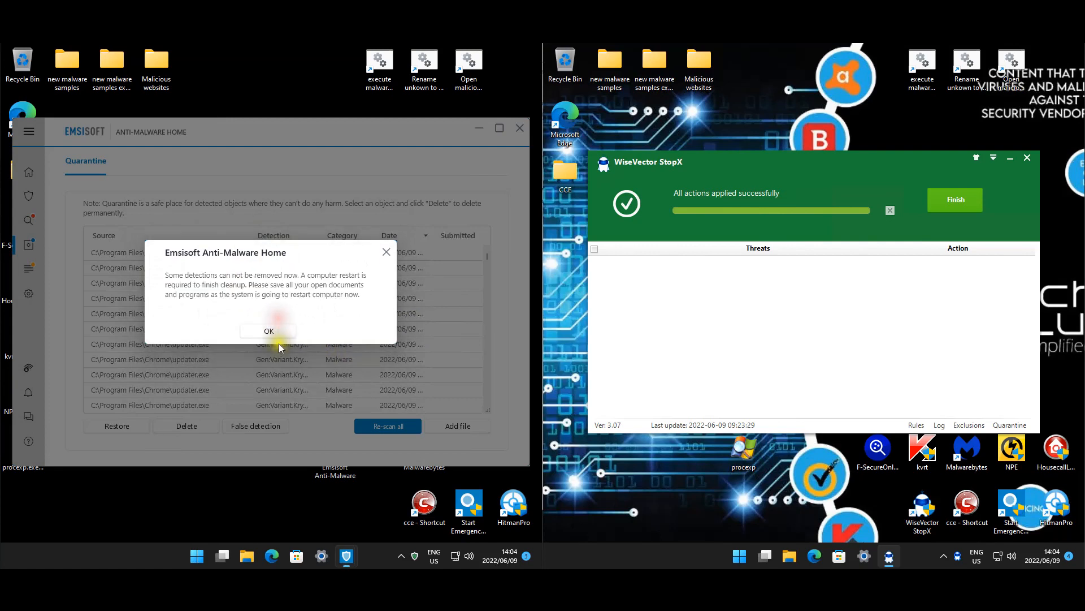
# Accept Emsisoft's restart-required prompt so remaining detections get cleaned up on reboot.
pyautogui.click(268, 330)
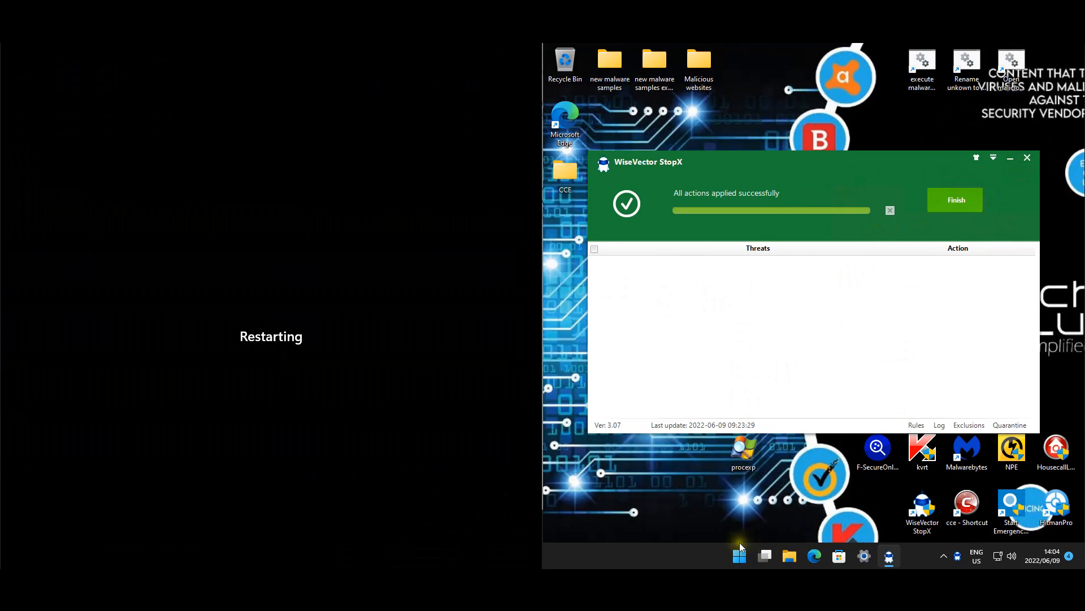
pyautogui.click(955, 199)
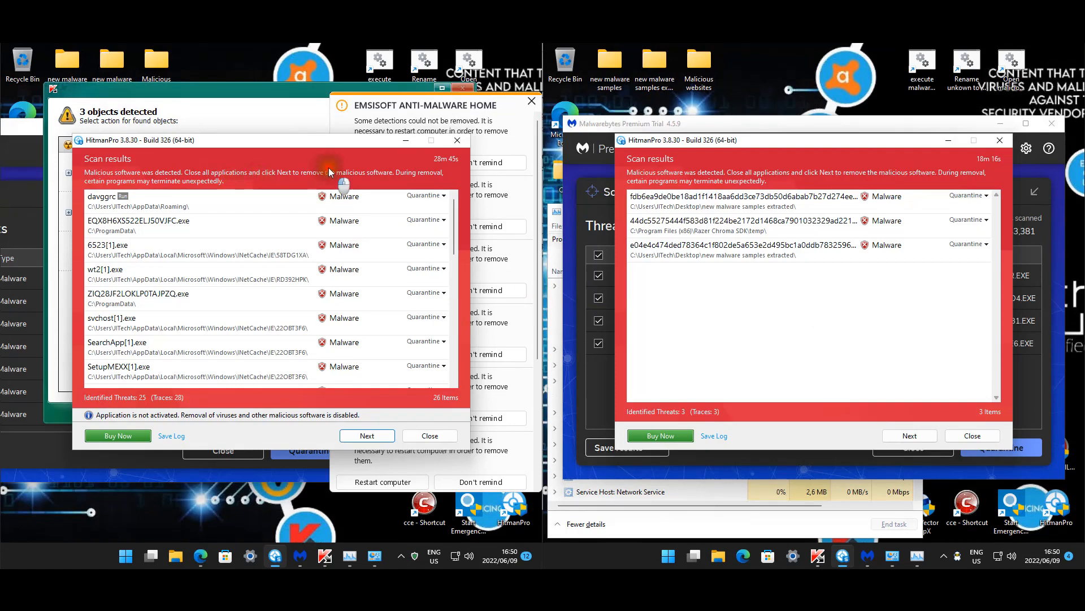
pyautogui.moveTo(234, 207)
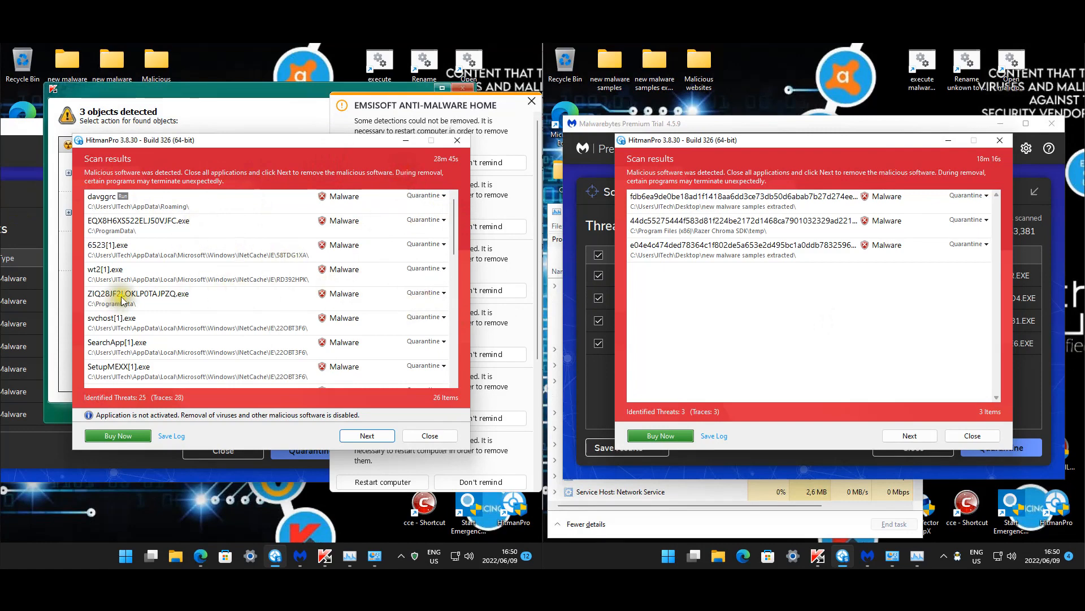
pyautogui.moveTo(259, 277)
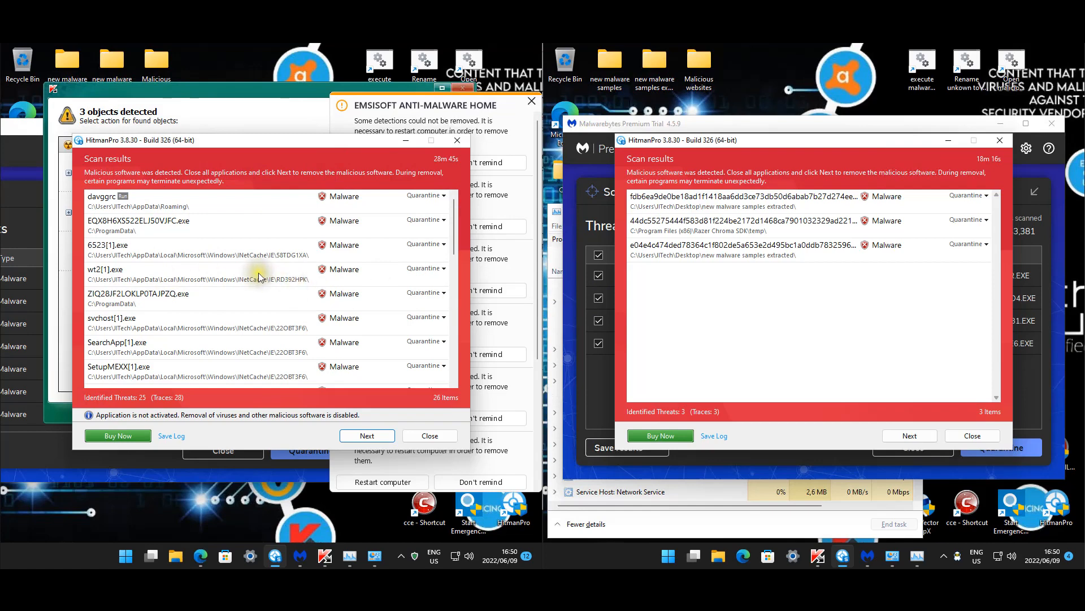
pyautogui.moveTo(194, 215)
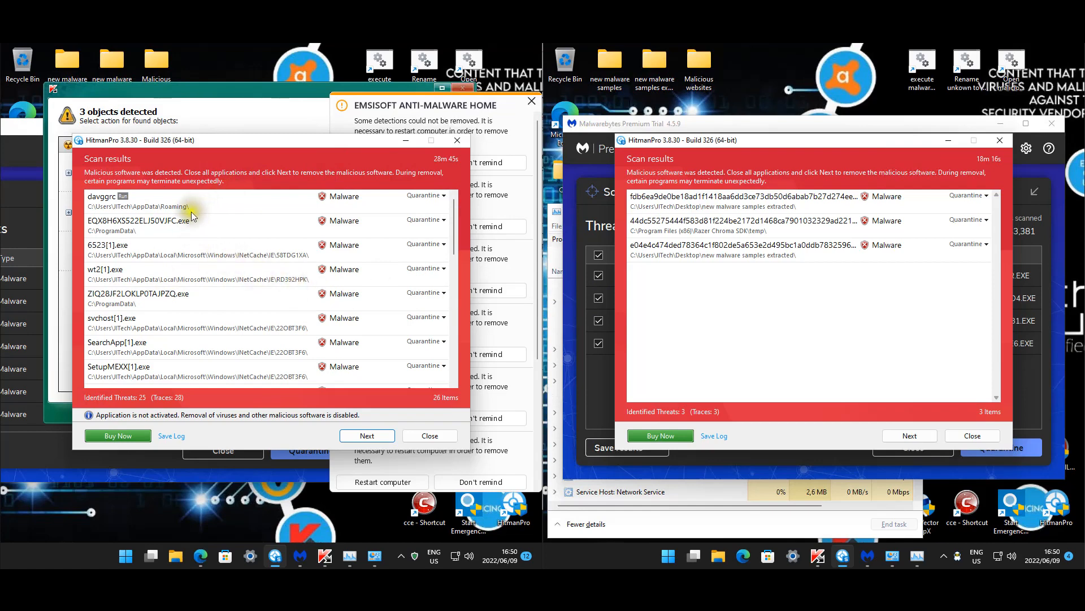
pyautogui.scroll(-3)
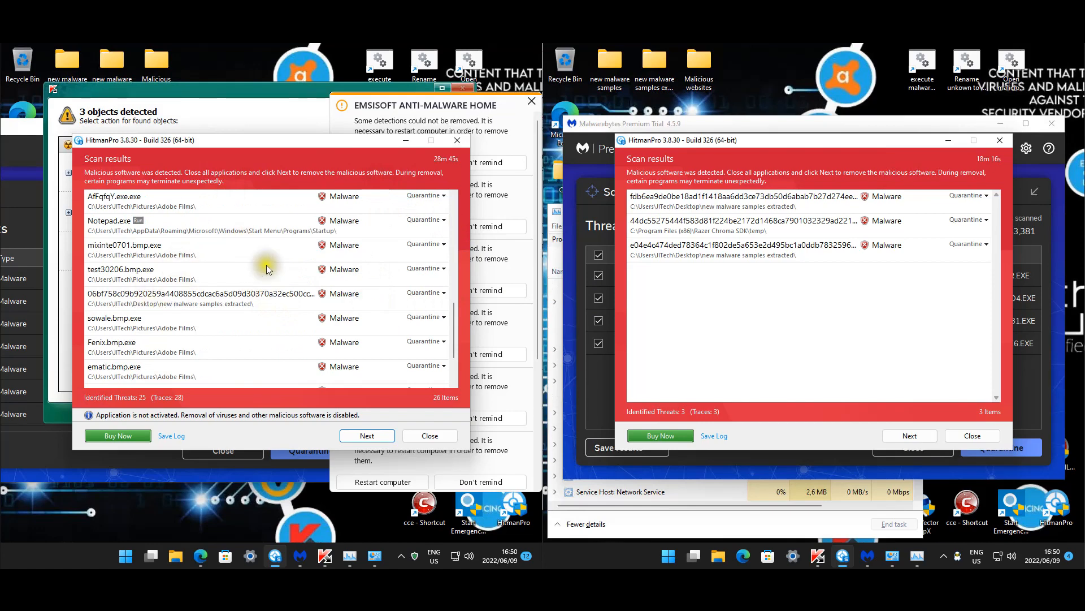
pyautogui.scroll(-3)
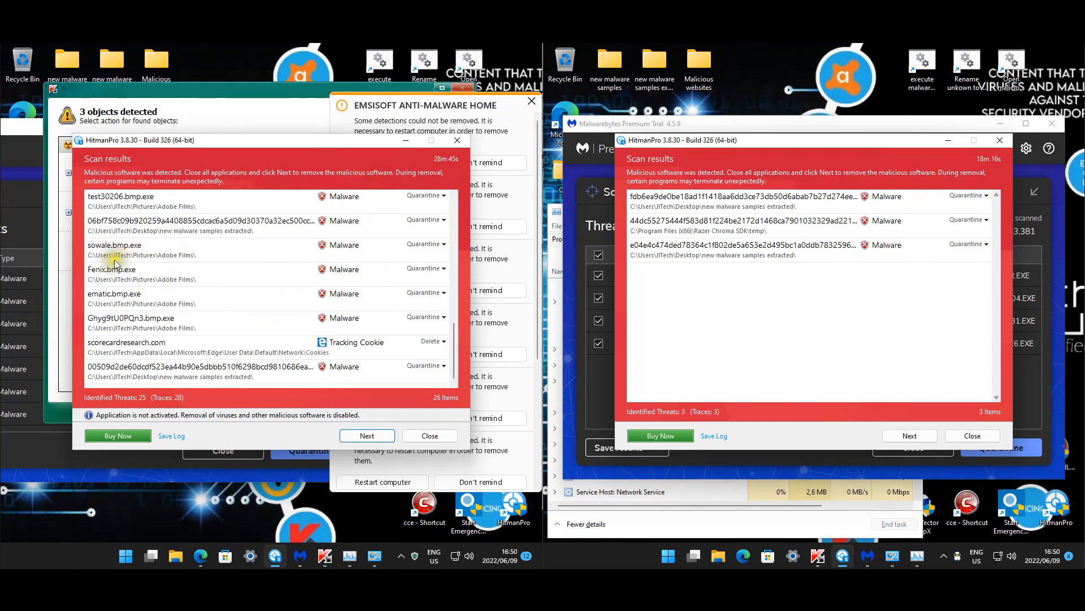
pyautogui.moveTo(225, 251)
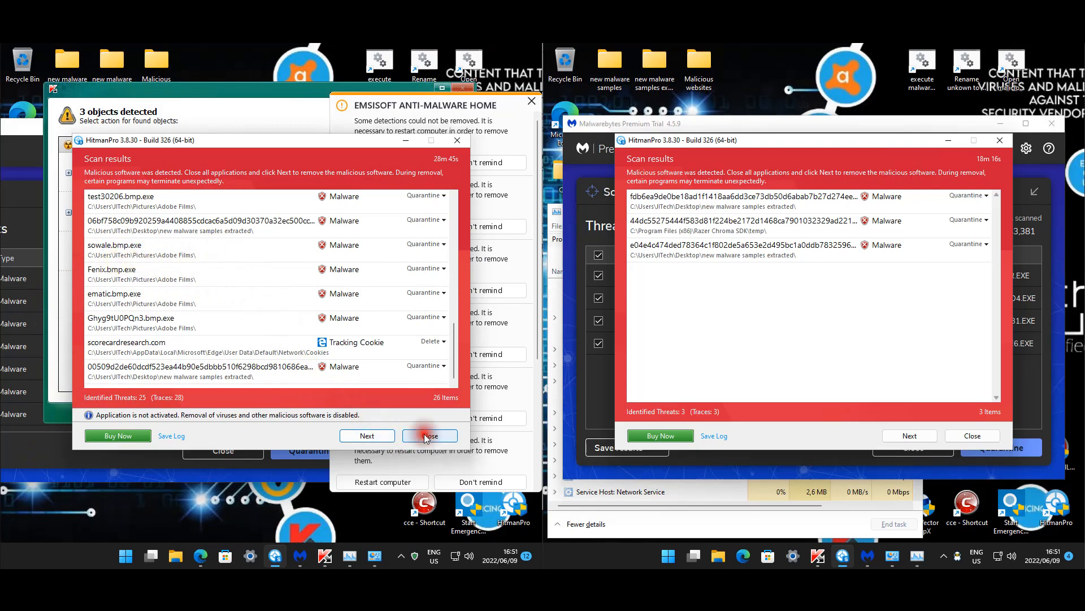
# Close the 25-threat results, inspect the Razer Chroma SDK and davgrgc detections, and dismiss Emsisoft notices.
pyautogui.click(429, 436)
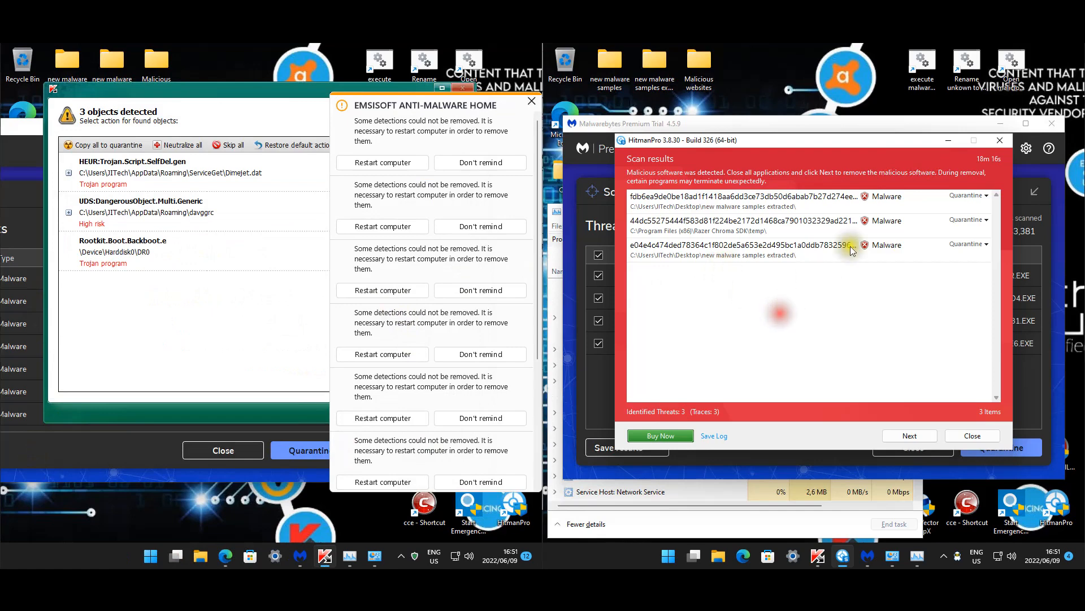
pyautogui.moveTo(765, 235)
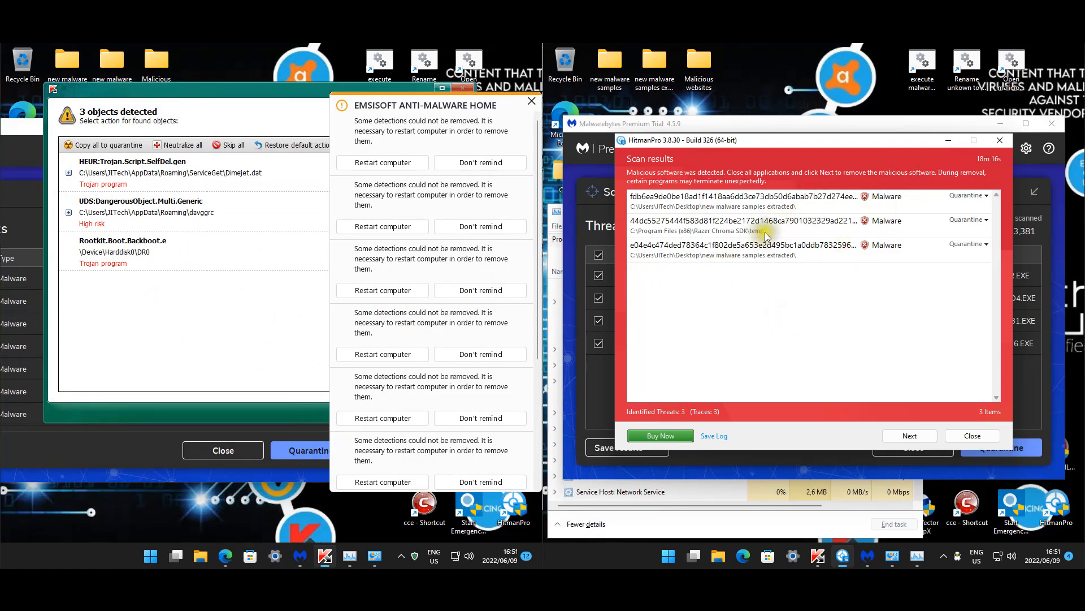
pyautogui.click(727, 221)
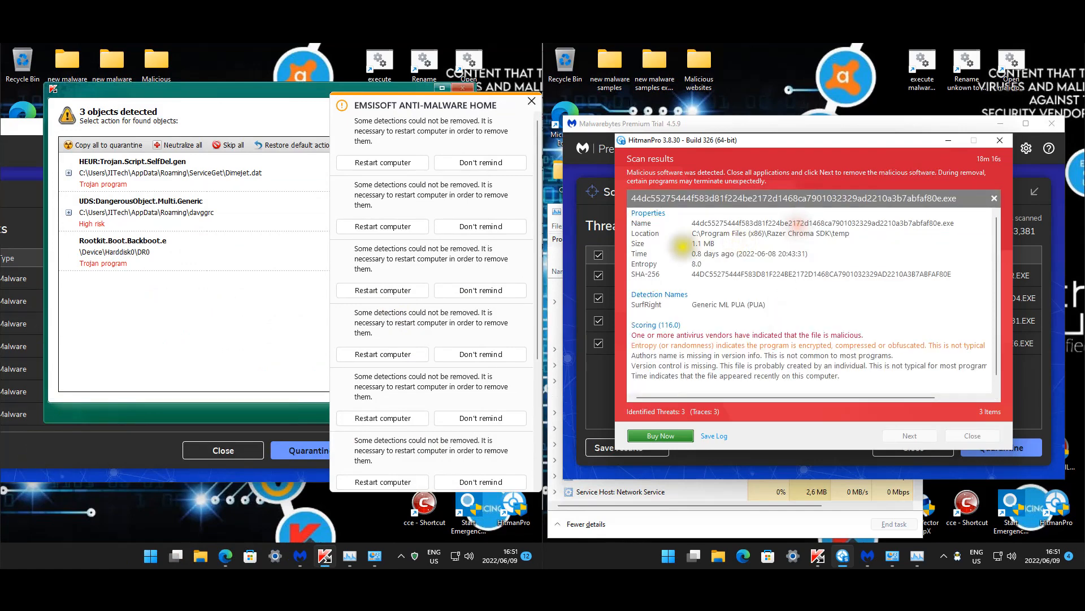
pyautogui.moveTo(1038, 173)
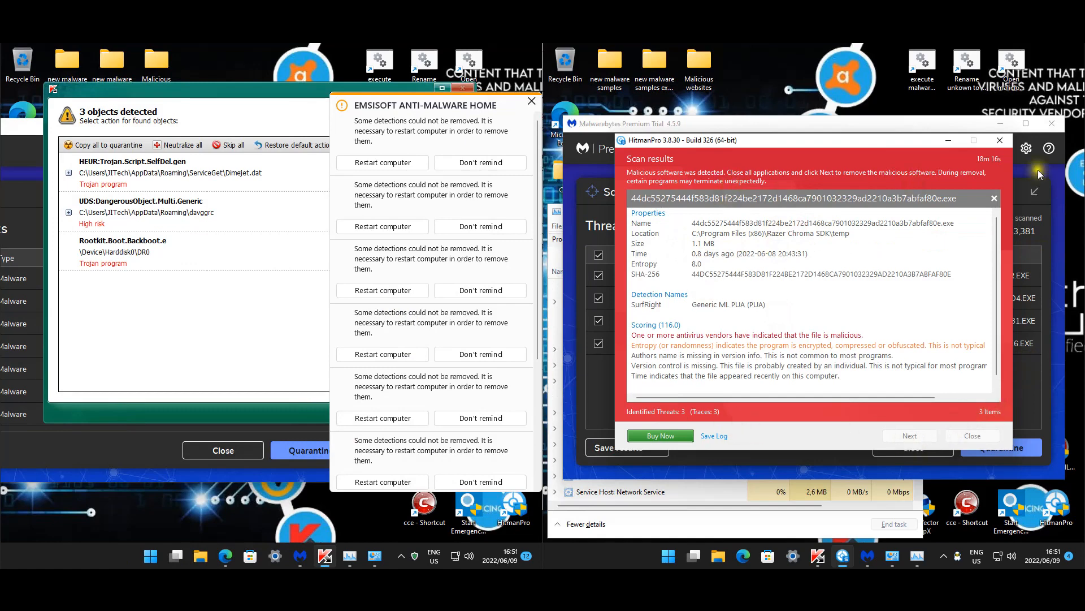
pyautogui.moveTo(1000, 141)
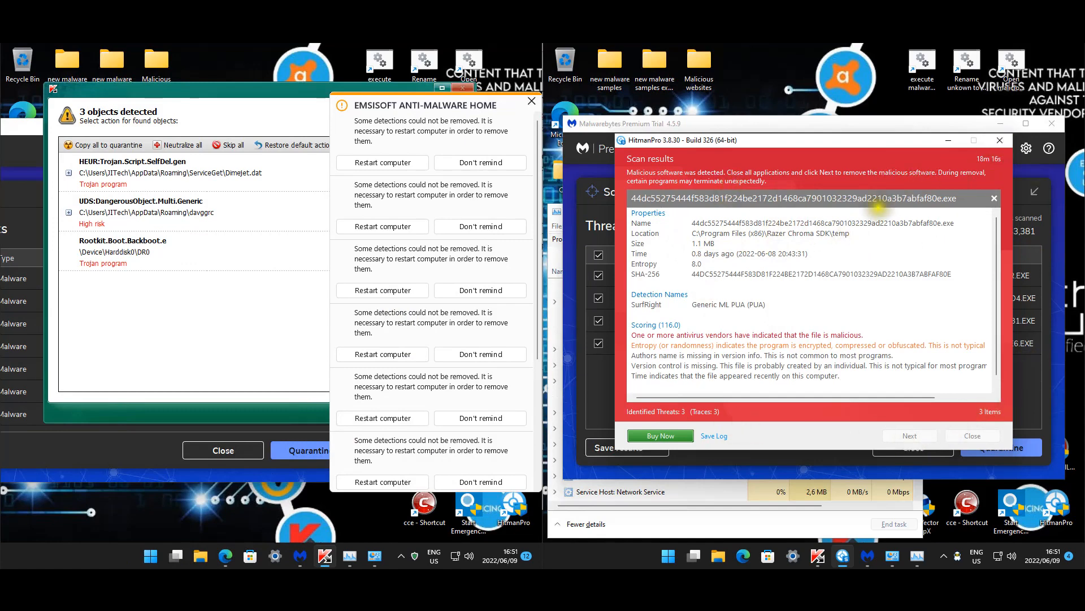
pyautogui.moveTo(163, 284)
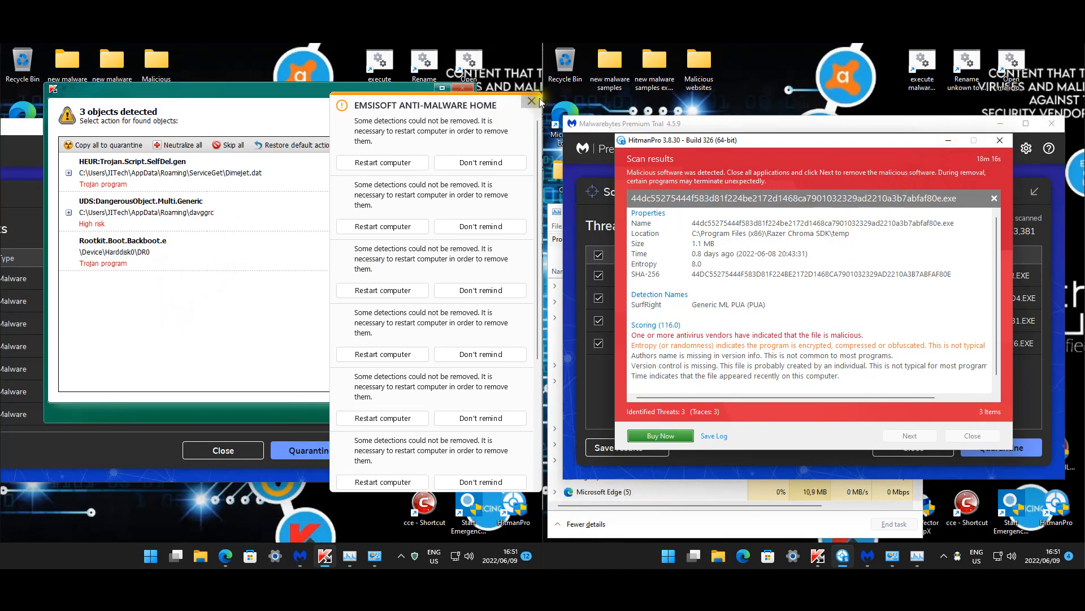
pyautogui.click(531, 101)
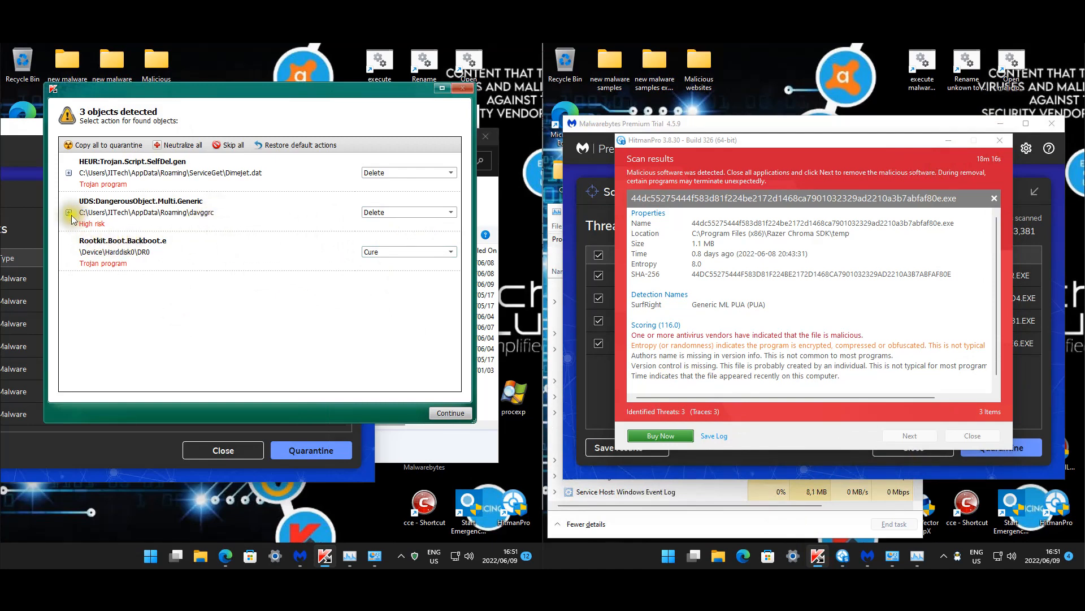
pyautogui.click(68, 212)
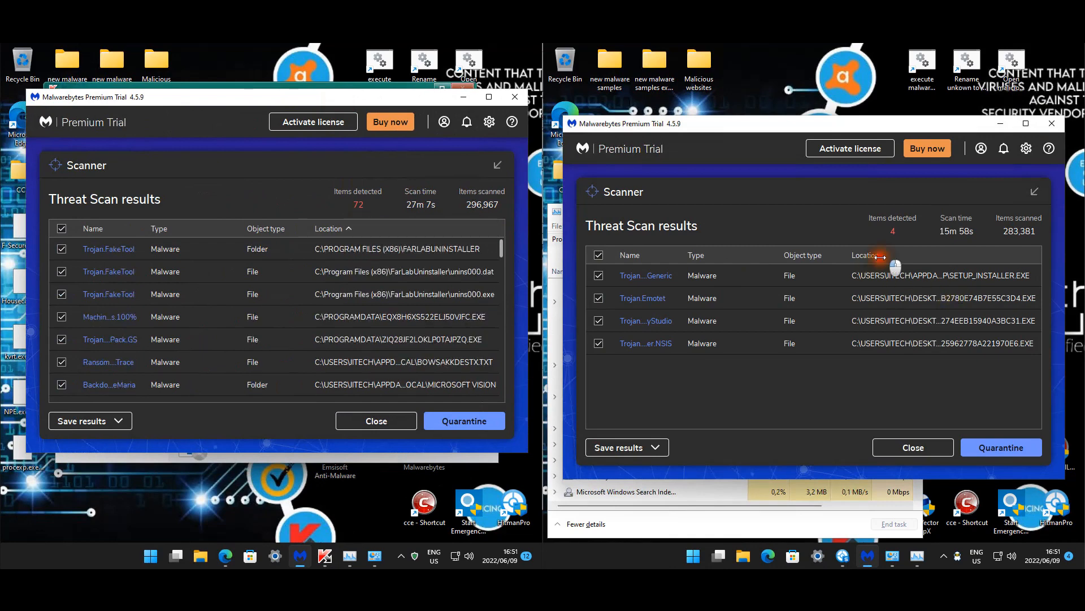
# Sort and review the 72 Malwarebytes detections, then close the second machine's four-item results.
pyautogui.click(868, 255)
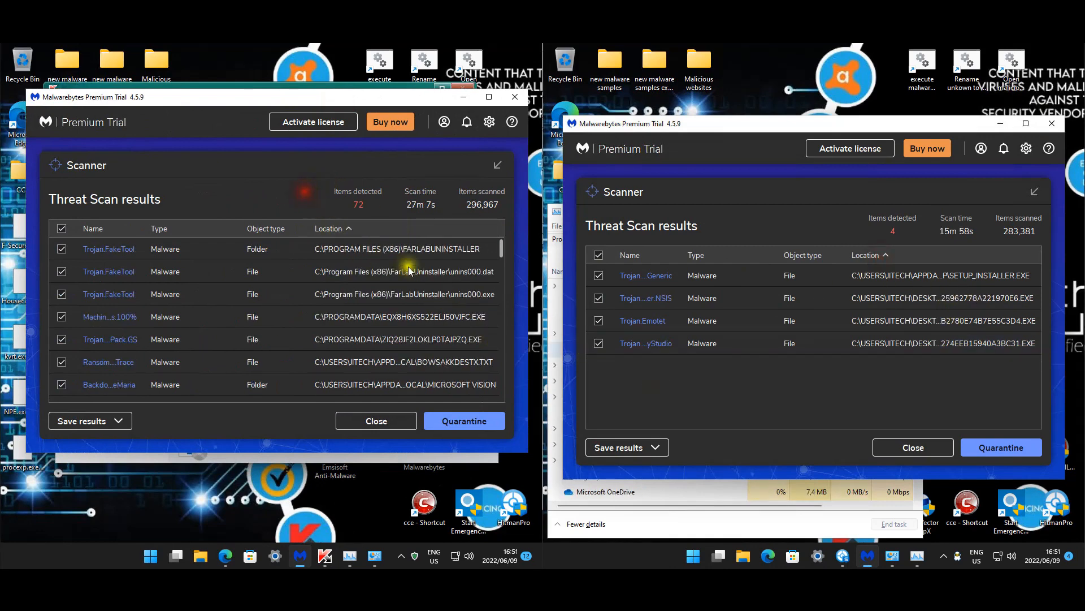
pyautogui.click(405, 294)
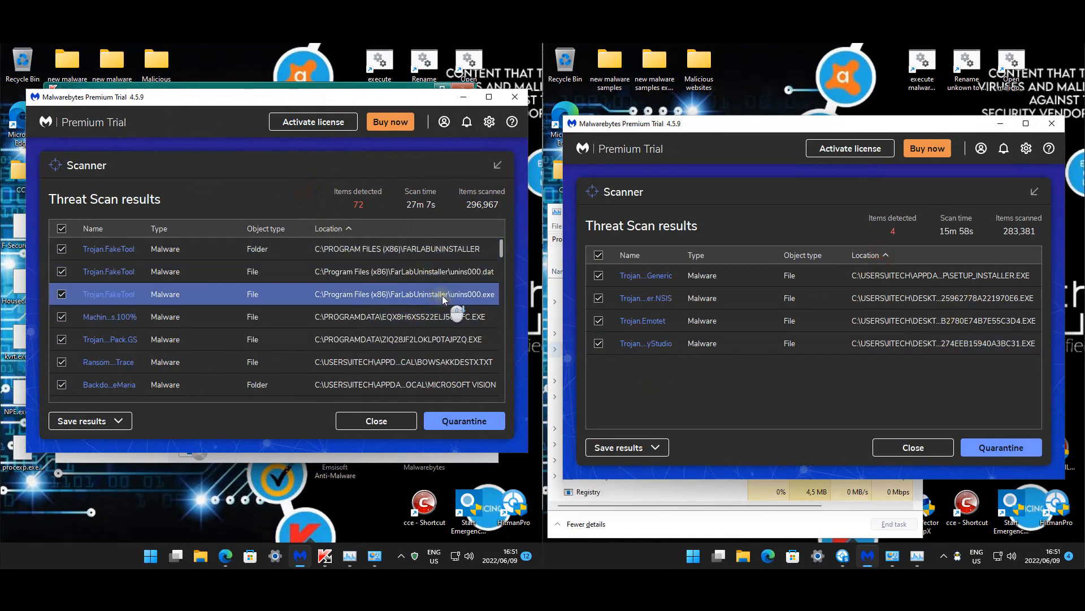
pyautogui.scroll(-3)
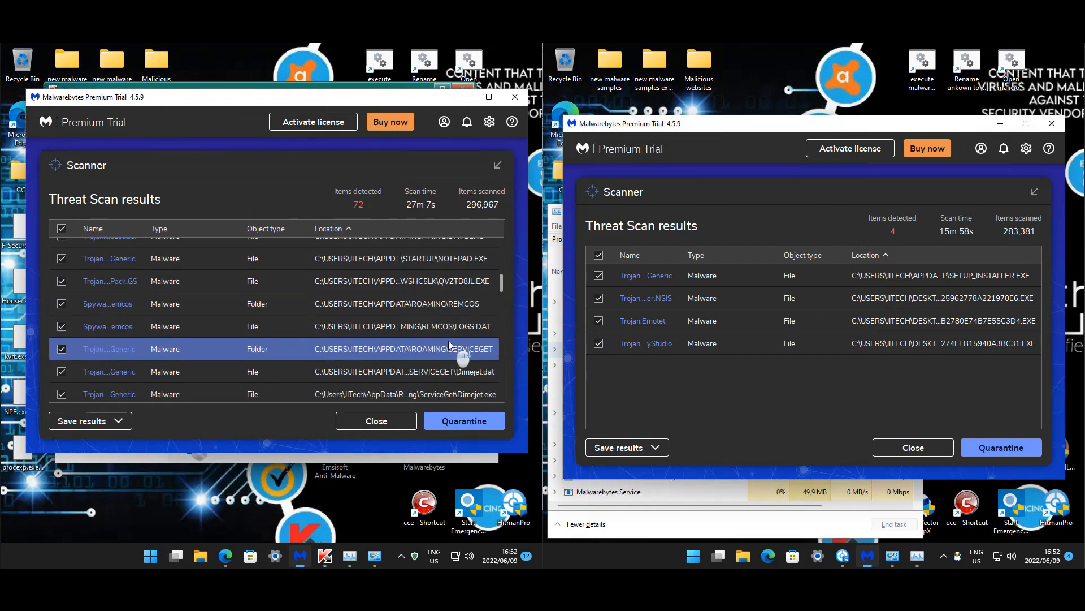
pyautogui.scroll(-3)
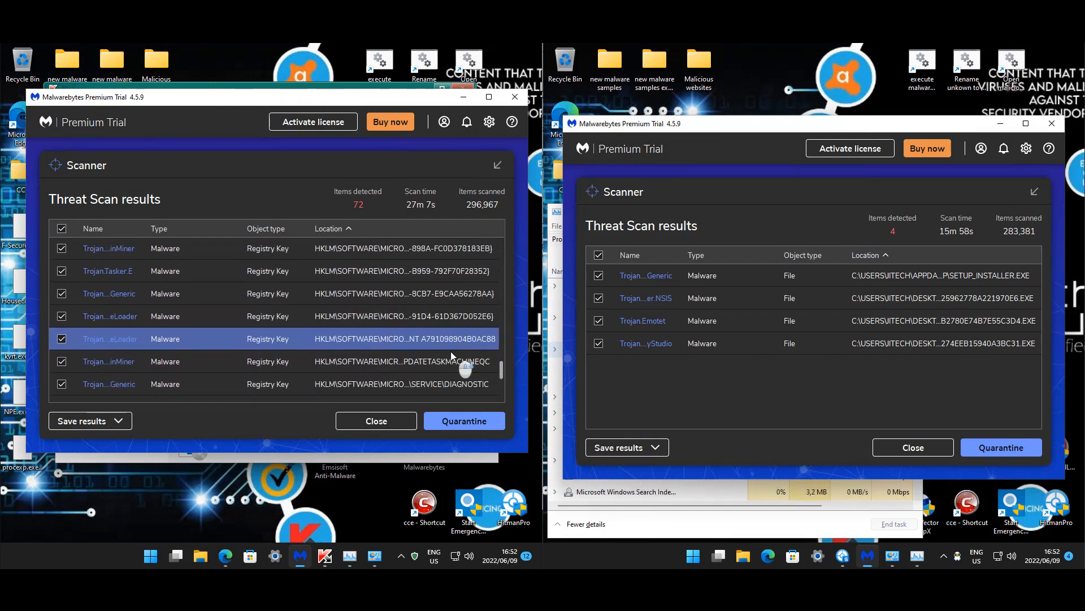
pyautogui.scroll(-3)
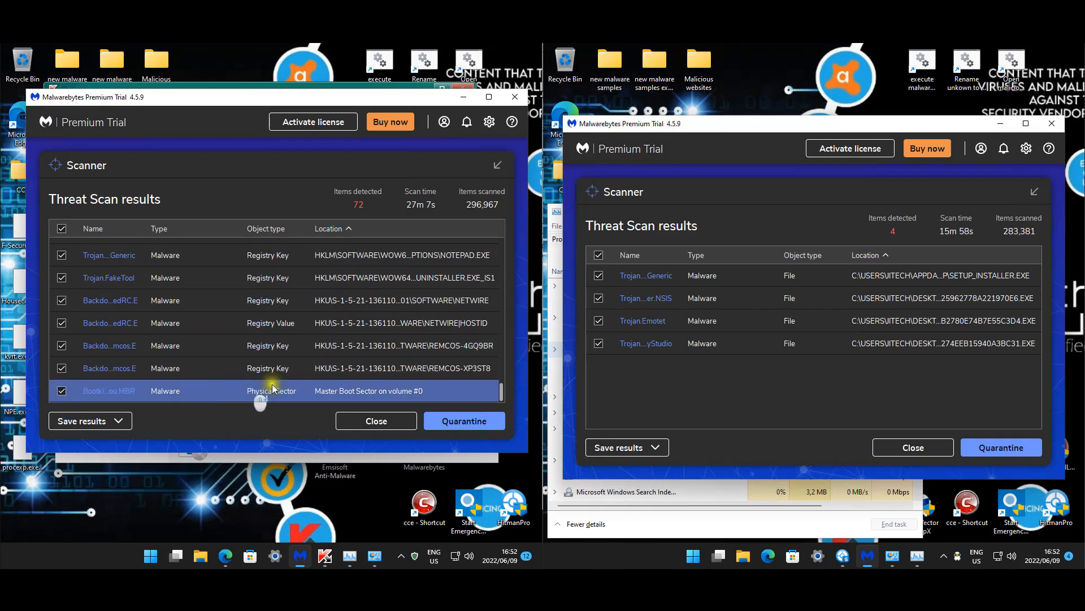
pyautogui.click(358, 367)
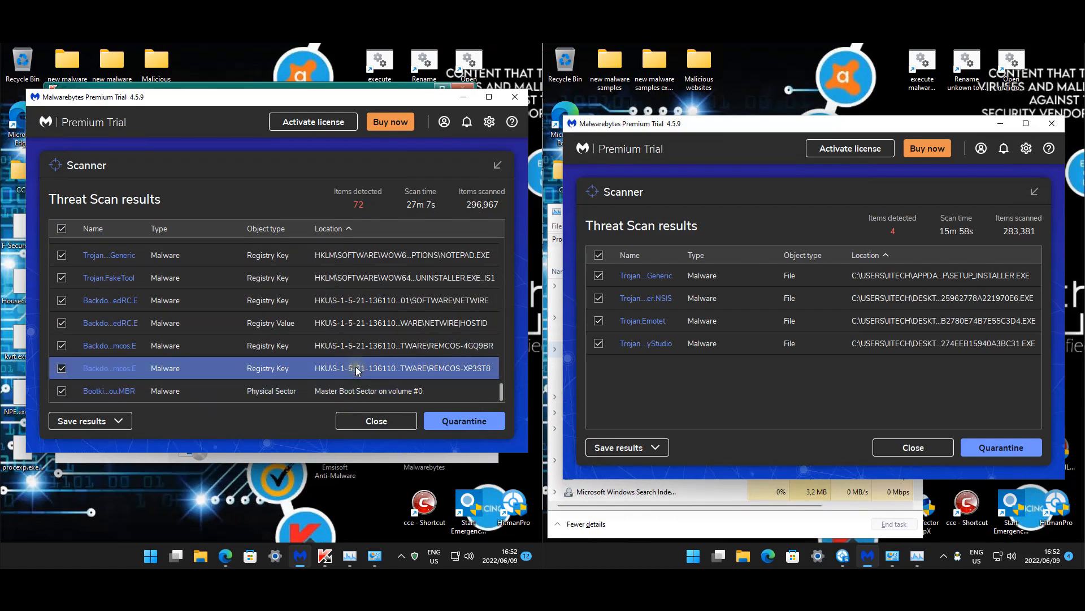
pyautogui.moveTo(357, 368)
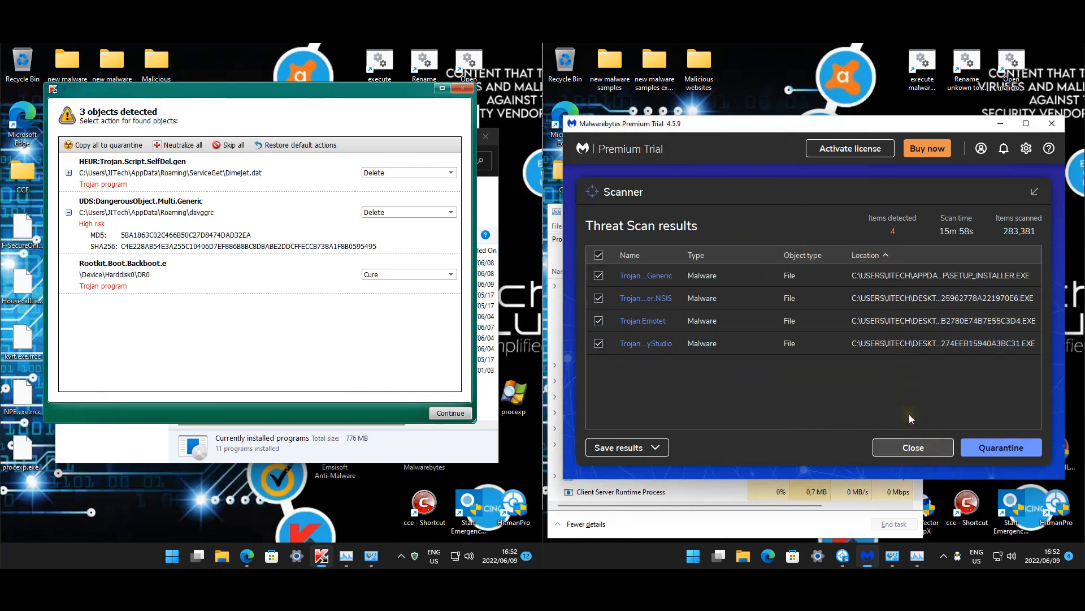
pyautogui.click(1000, 447)
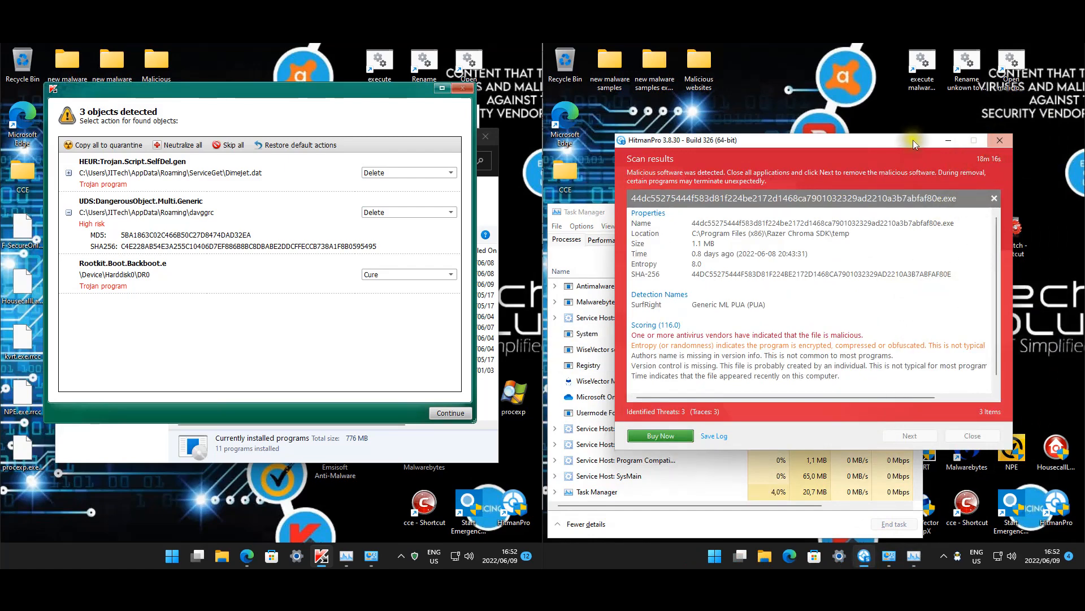
# Close HitmanPro and show the Startup tab in both machines' Task Managers.
pyautogui.click(972, 436)
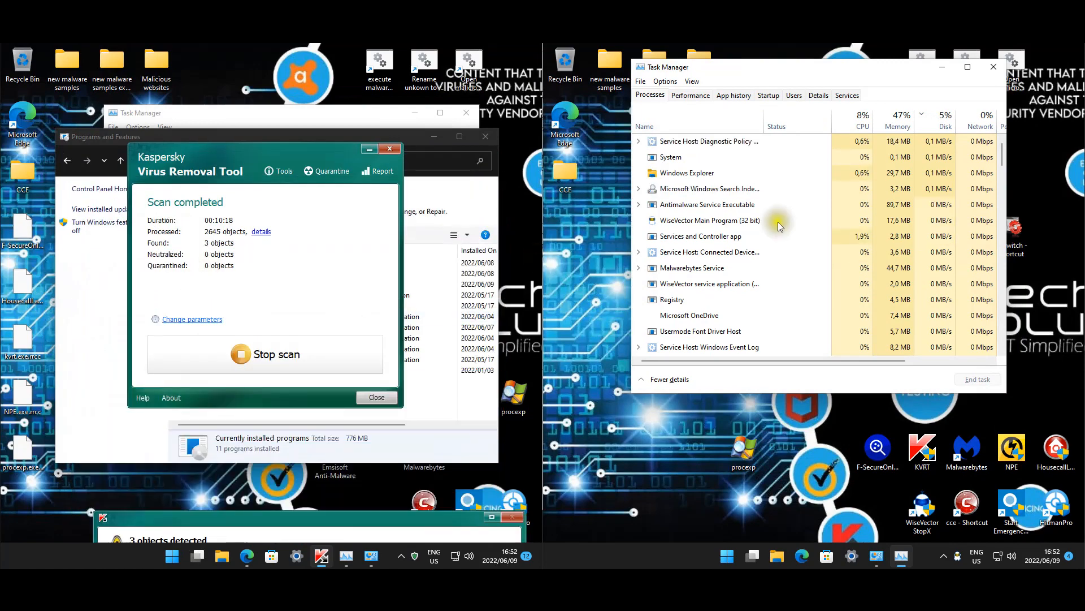
pyautogui.click(768, 95)
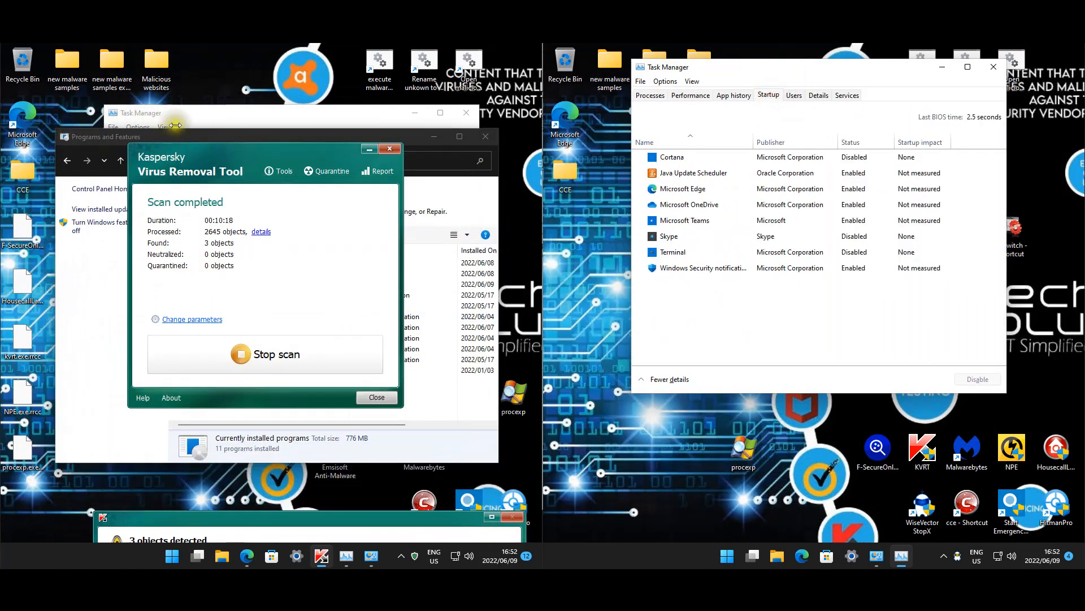
pyautogui.click(139, 113)
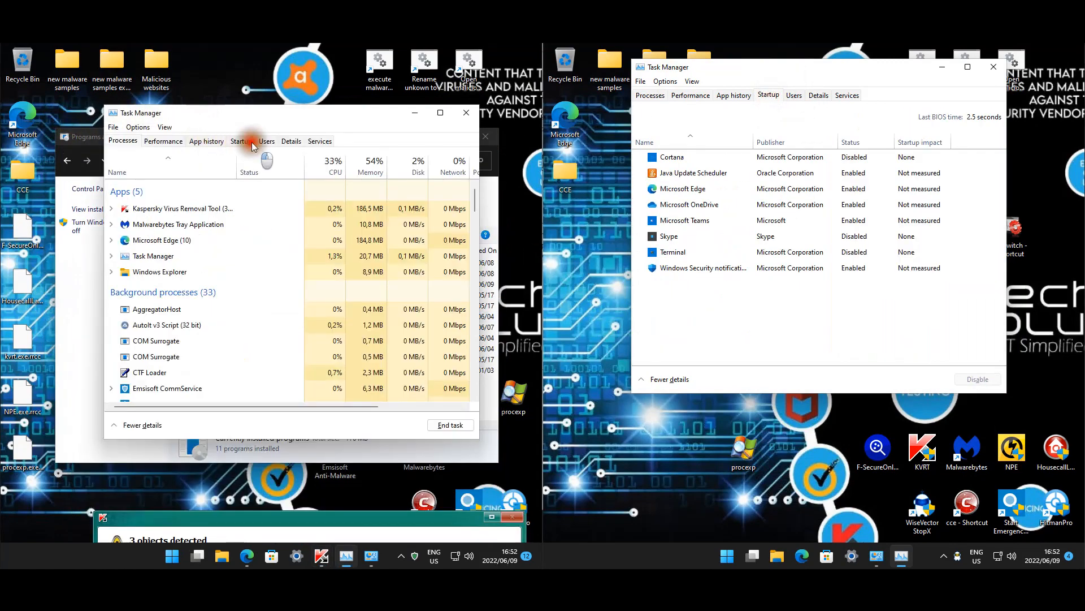
pyautogui.click(241, 141)
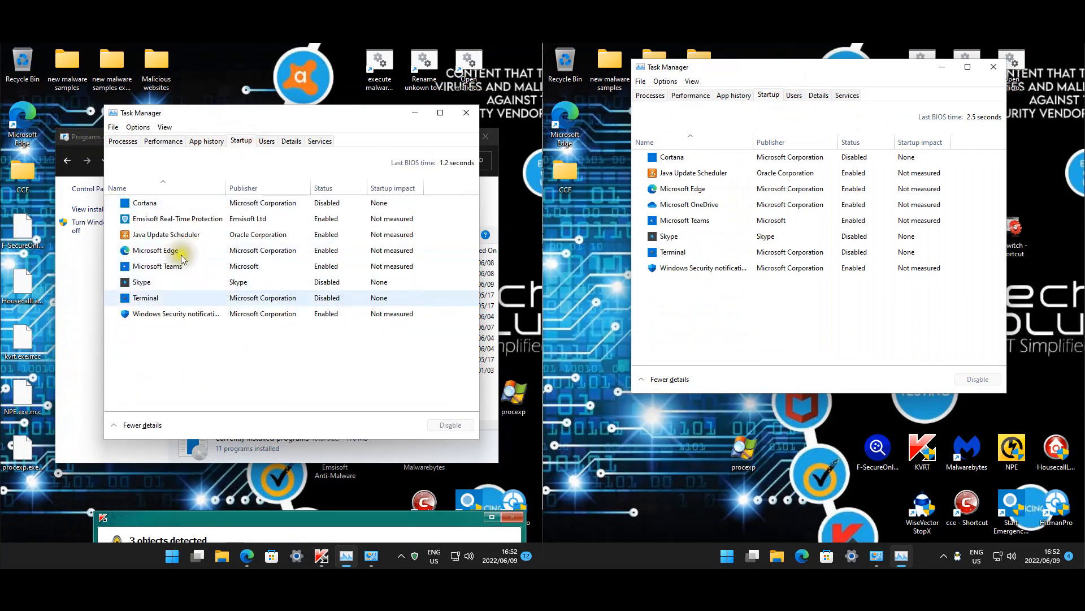
pyautogui.click(166, 281)
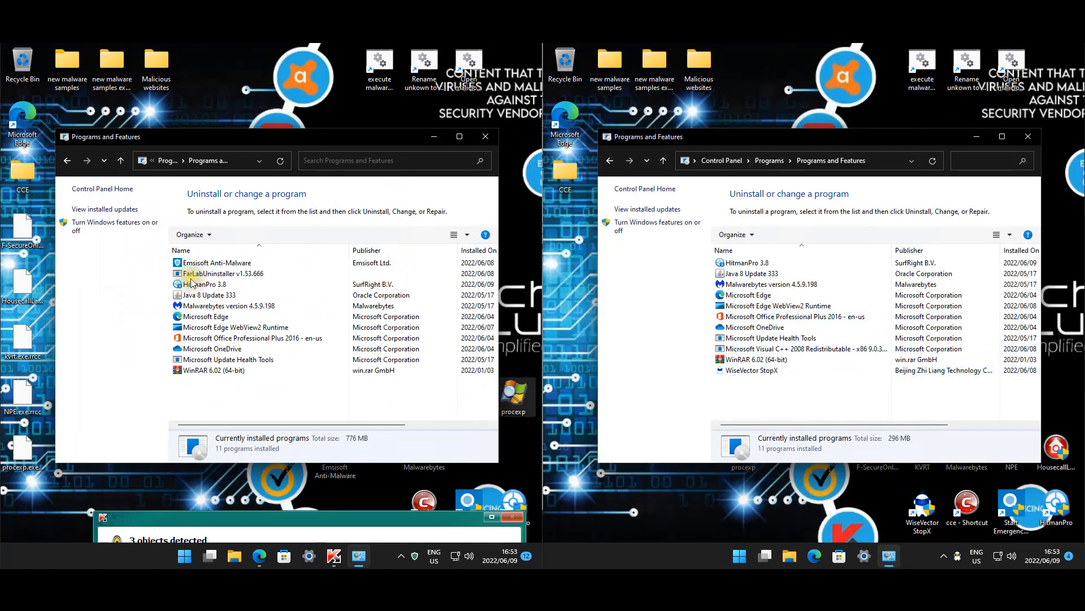
# Select FarLabUninstaller and WiseVector StopX in the two program lists, then close them.
pyautogui.click(222, 273)
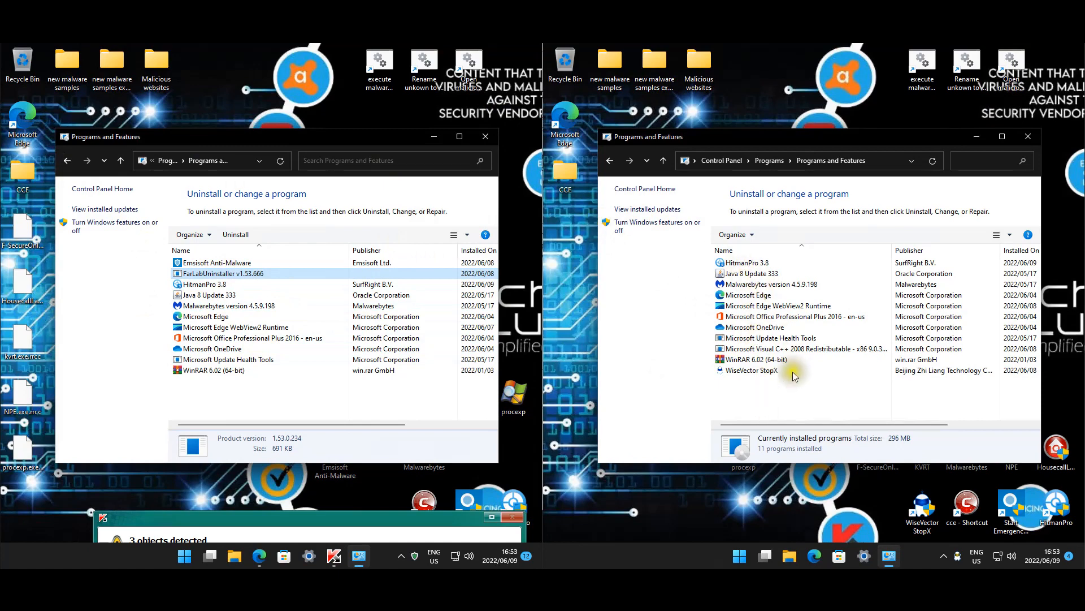
pyautogui.click(796, 348)
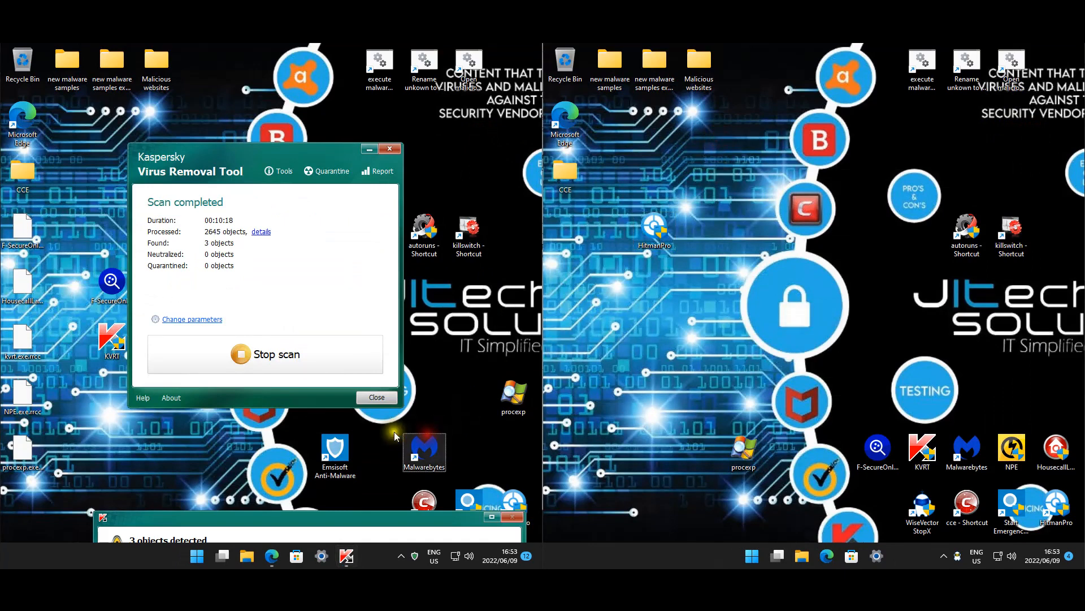
pyautogui.click(801, 555)
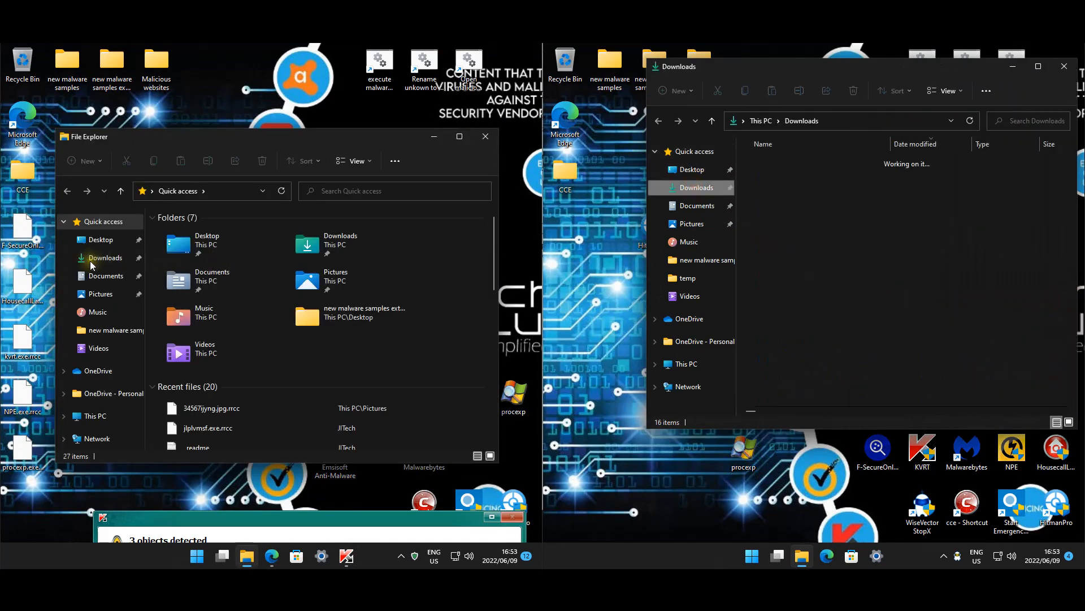
# Browse Downloads, Documents and Pictures on both machines, examining the .rrcc-encrypted text document.
pyautogui.click(107, 258)
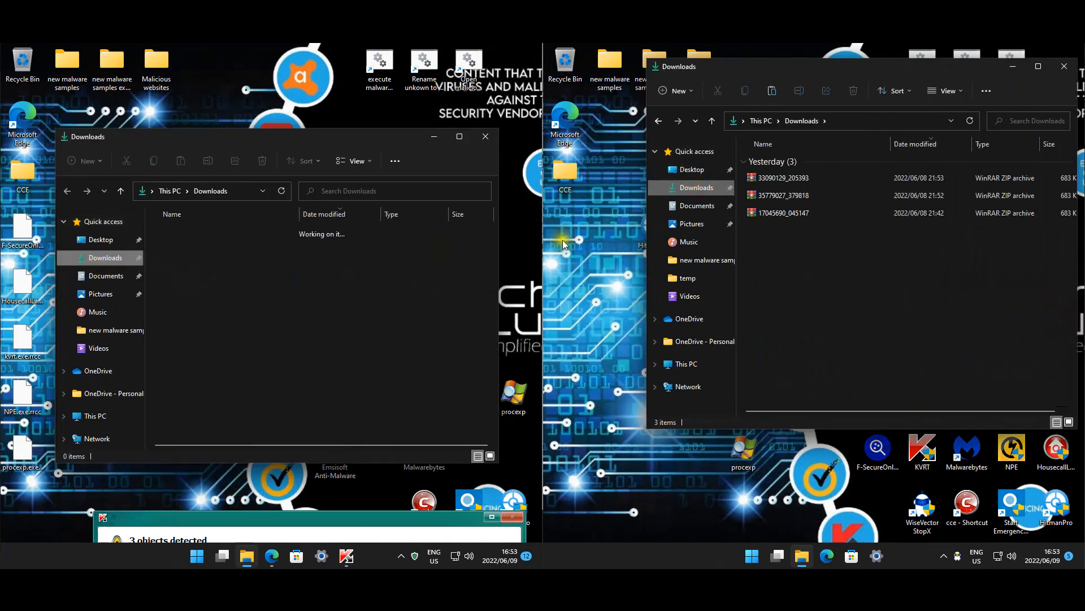
pyautogui.moveTo(819, 213)
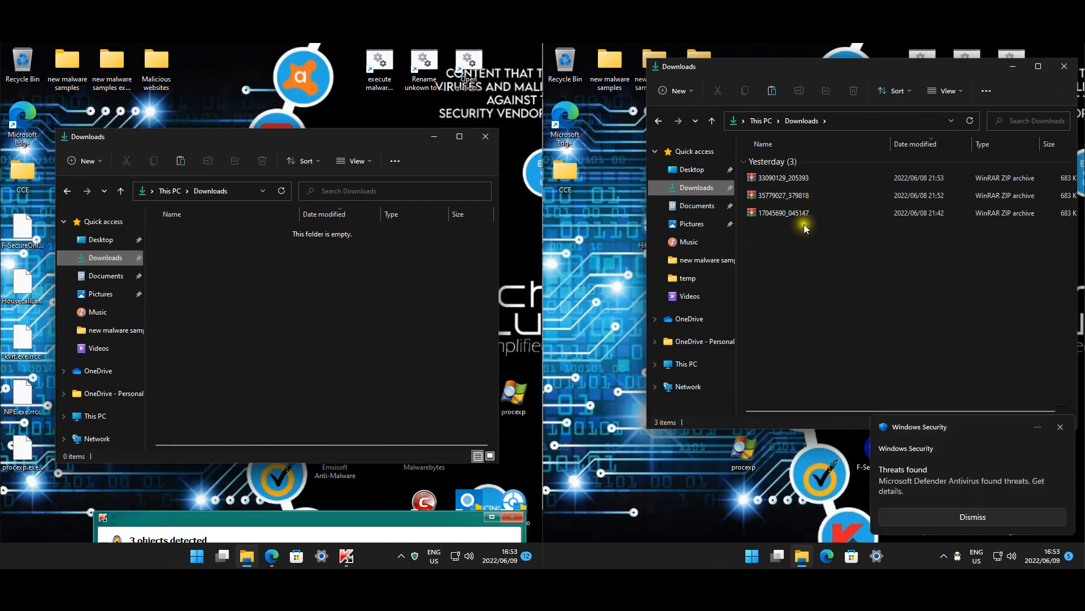
pyautogui.moveTo(985, 335)
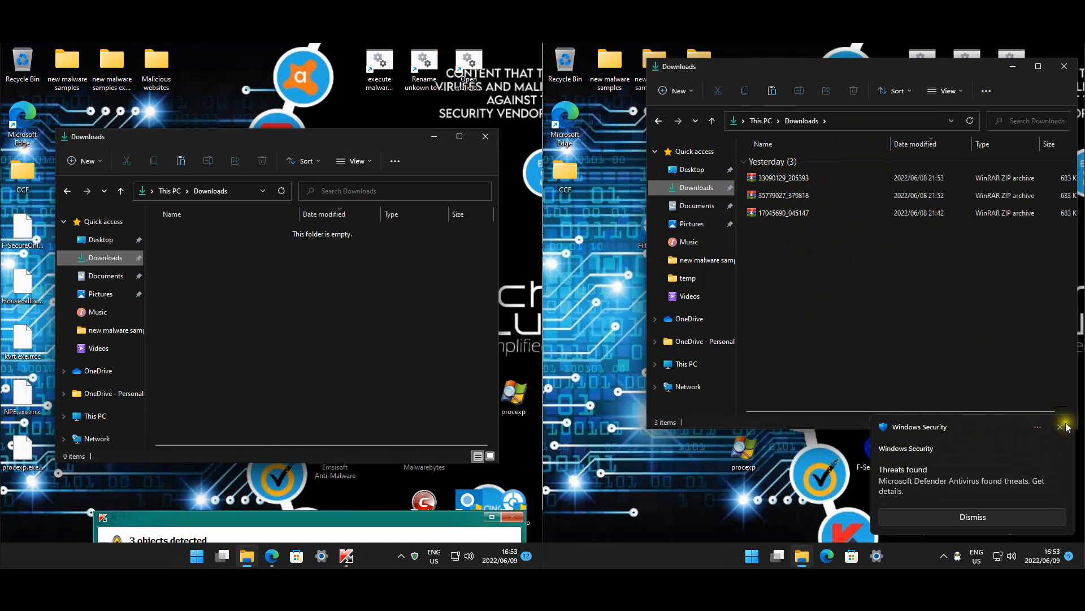
pyautogui.click(1061, 427)
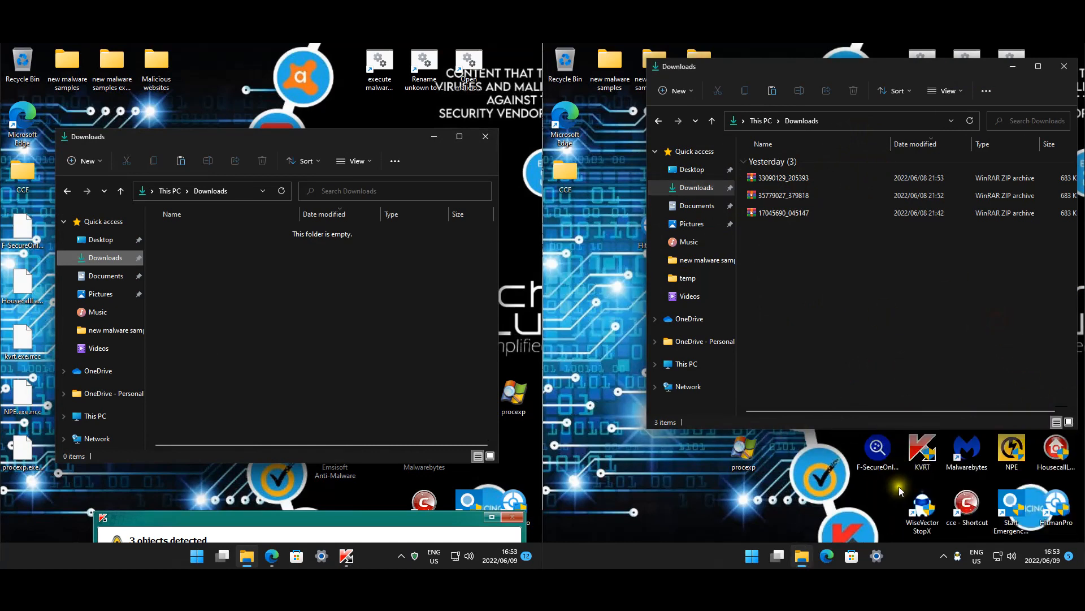
pyautogui.click(697, 205)
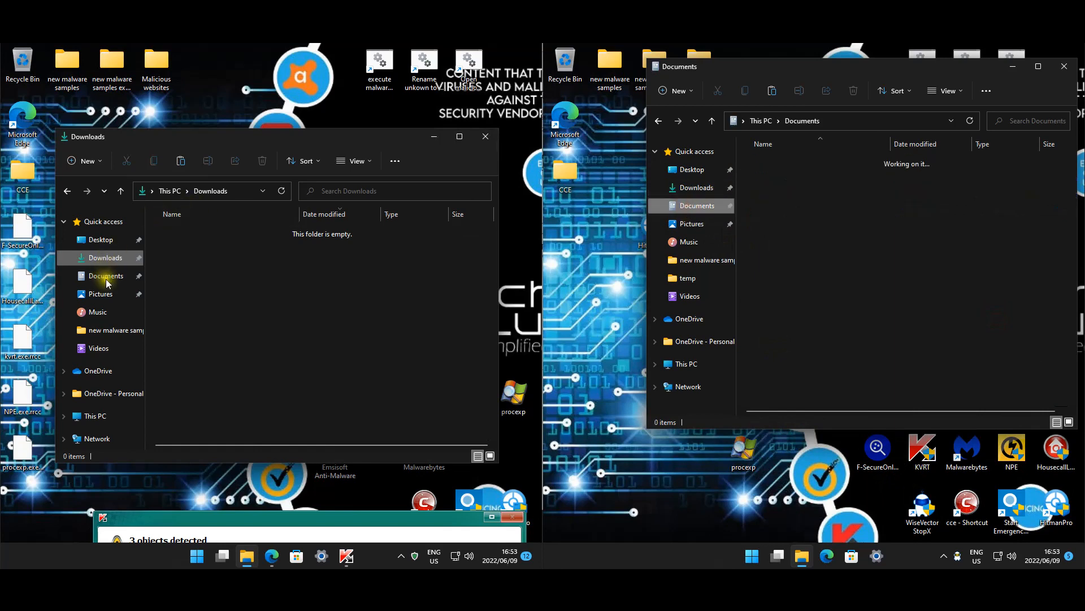
pyautogui.click(105, 275)
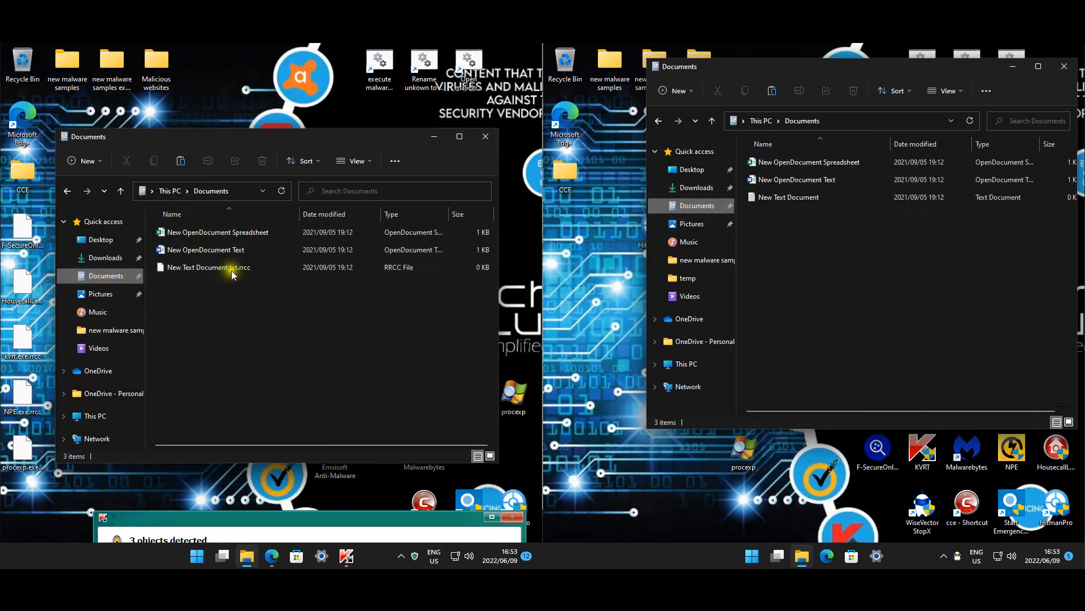
pyautogui.click(208, 266)
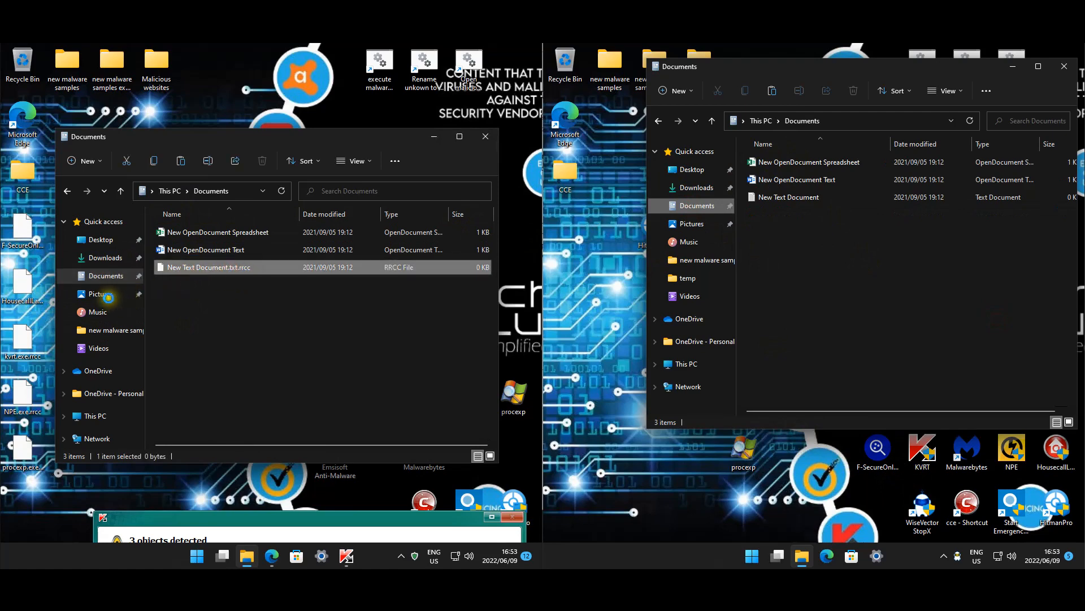
pyautogui.click(101, 293)
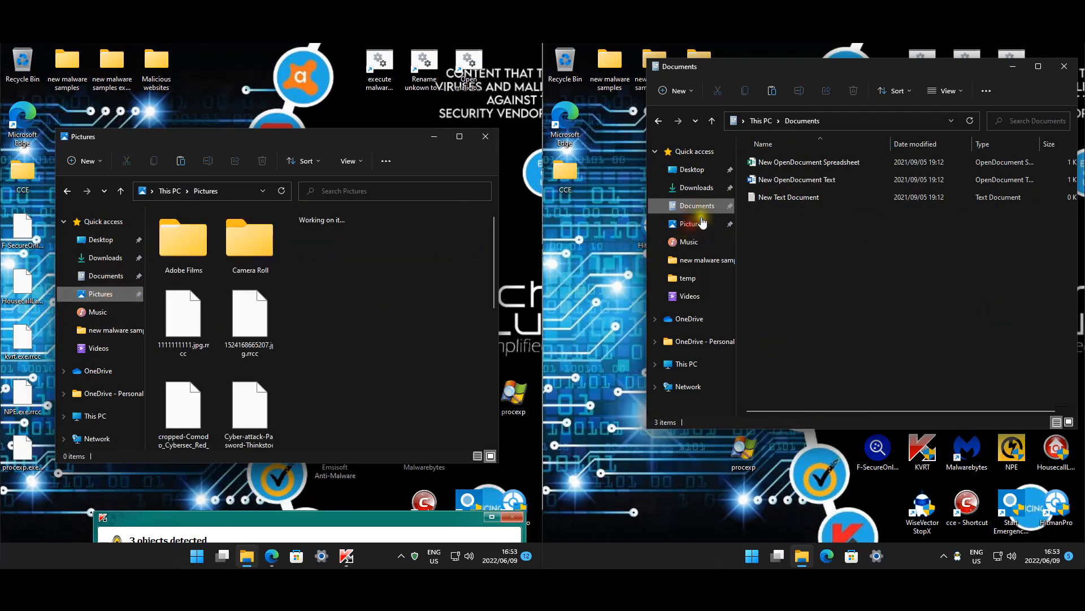
pyautogui.click(691, 224)
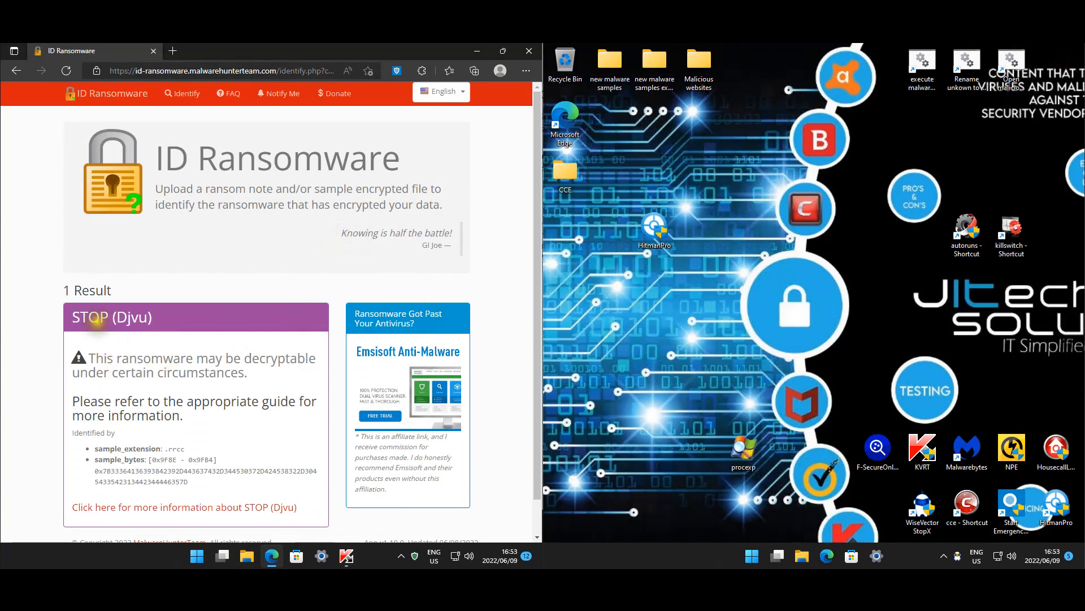
# Scroll to ID Ransomware's STOP (Djvu) result and close the Emsisoft Anti-Malware home window.
pyautogui.scroll(-3)
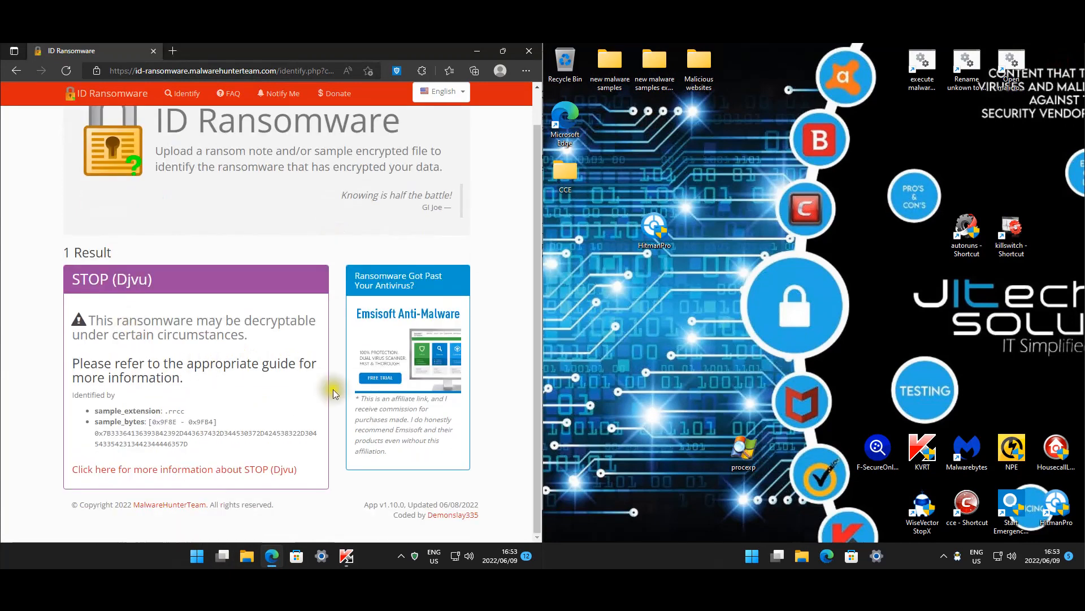
pyautogui.moveTo(418, 324)
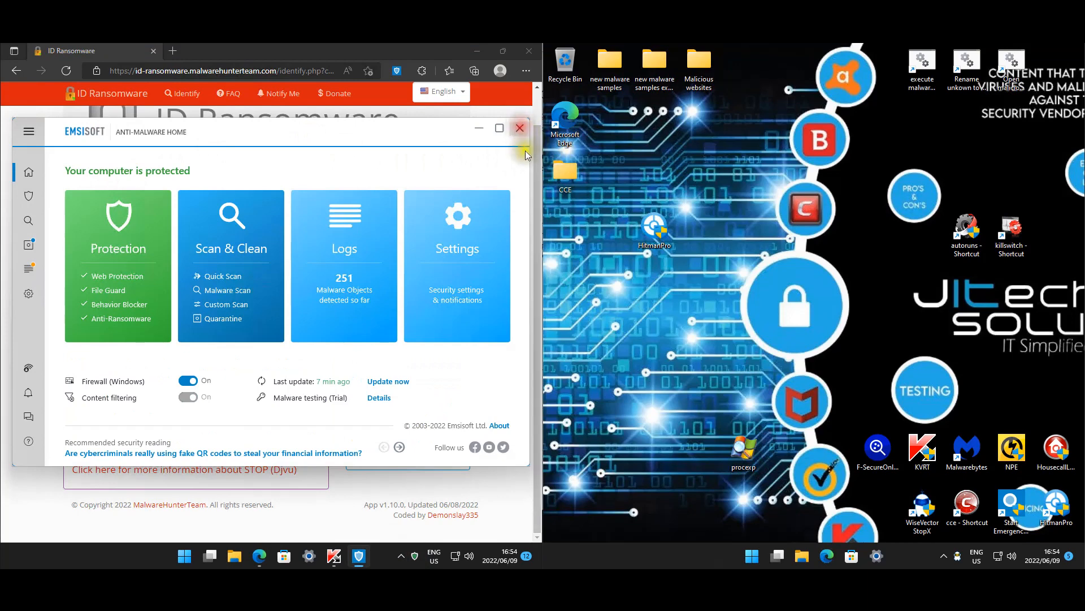
pyautogui.click(519, 128)
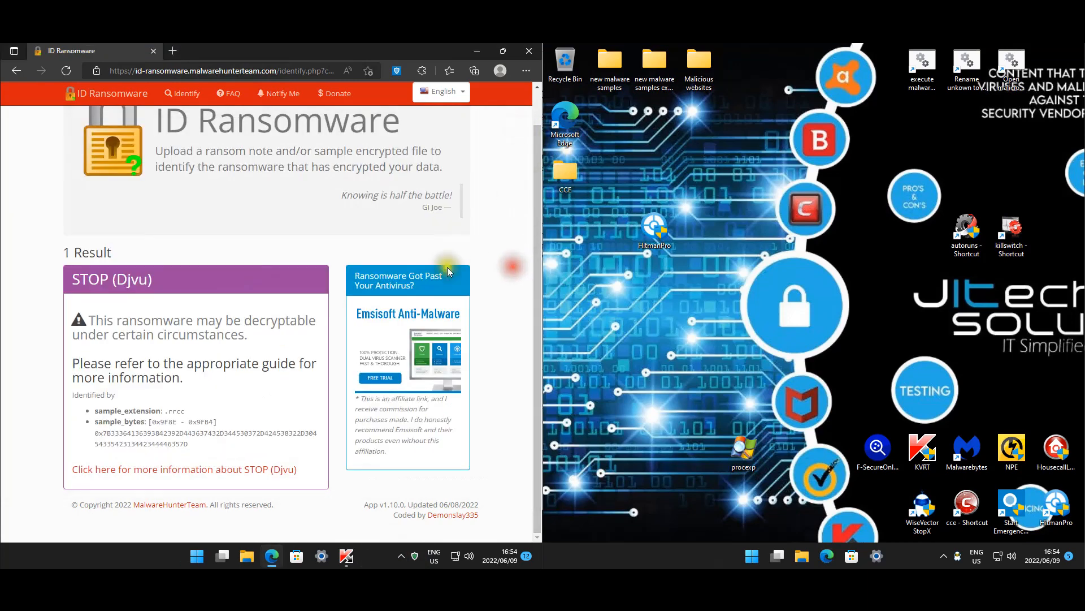